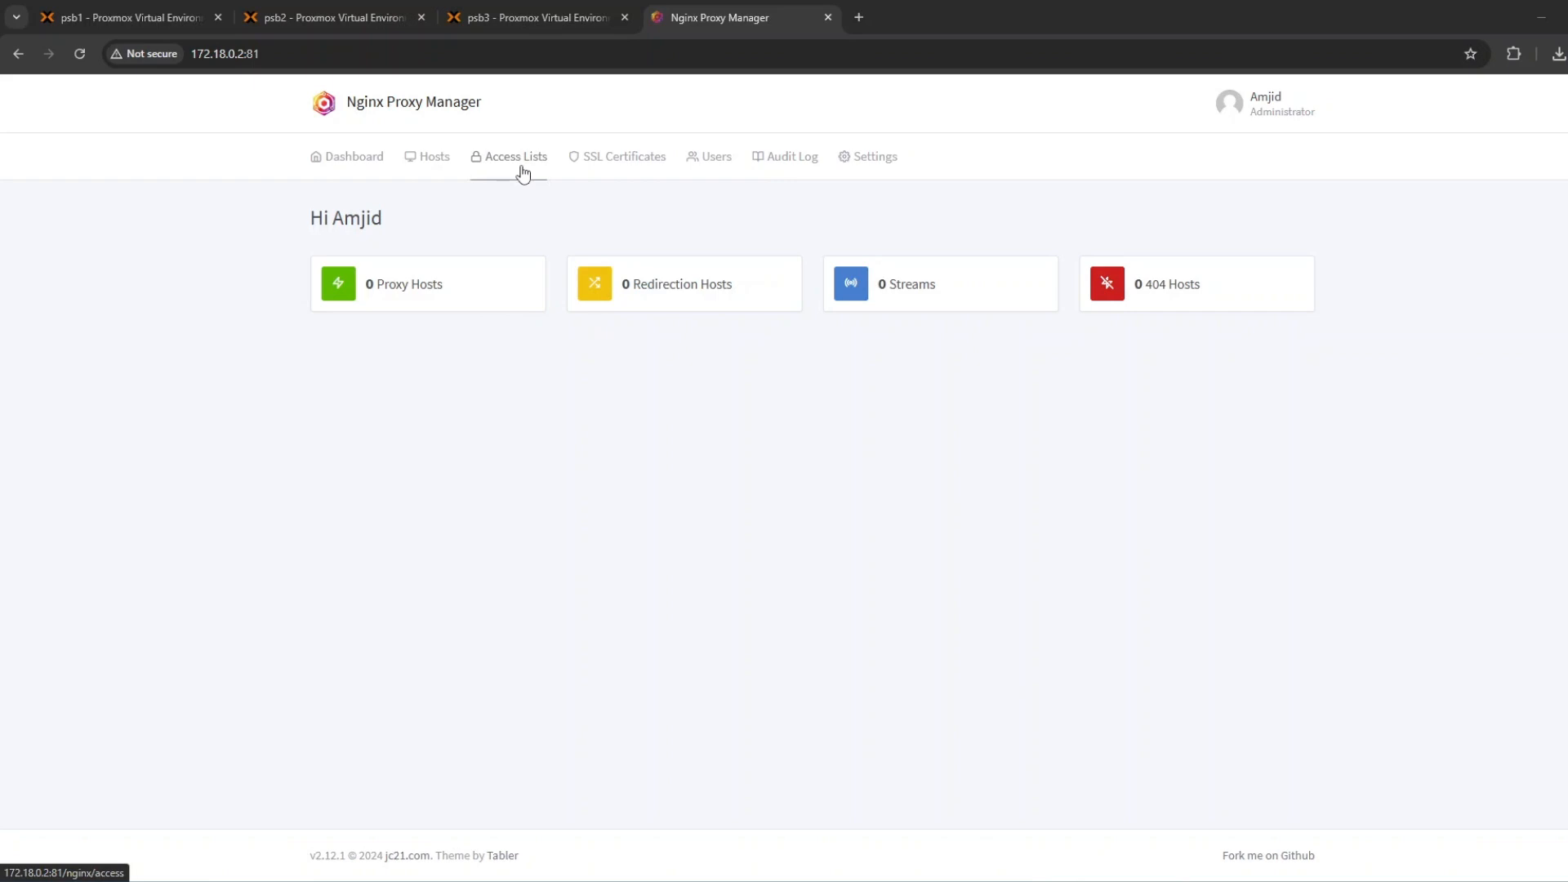
{"action": "mouse_move", "coordinate": [517, 160]}
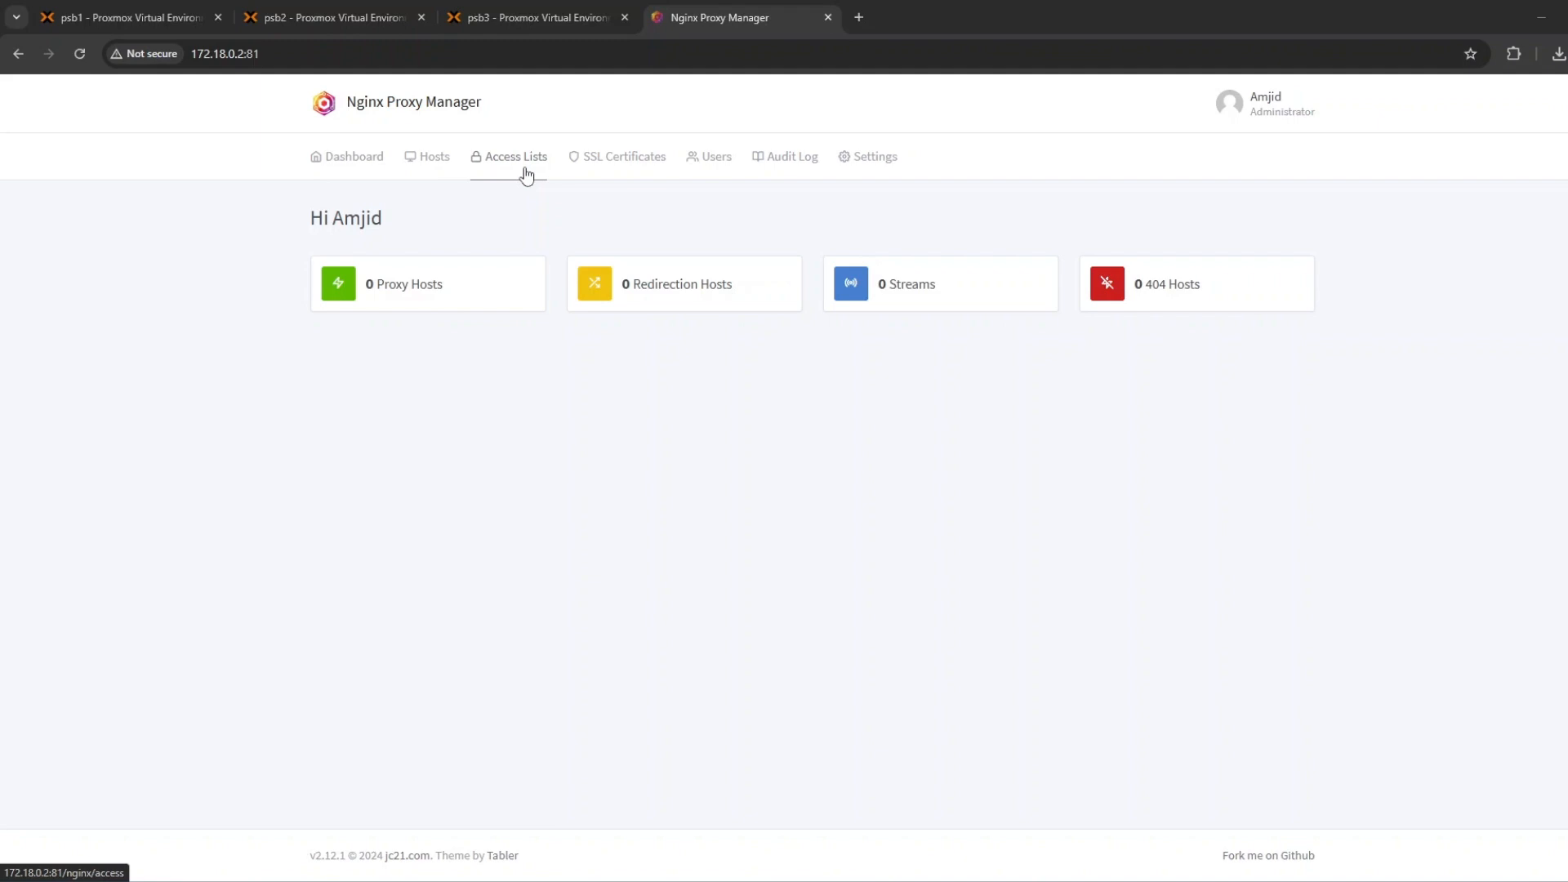
{"action": "mouse_move", "coordinate": [611, 216]}
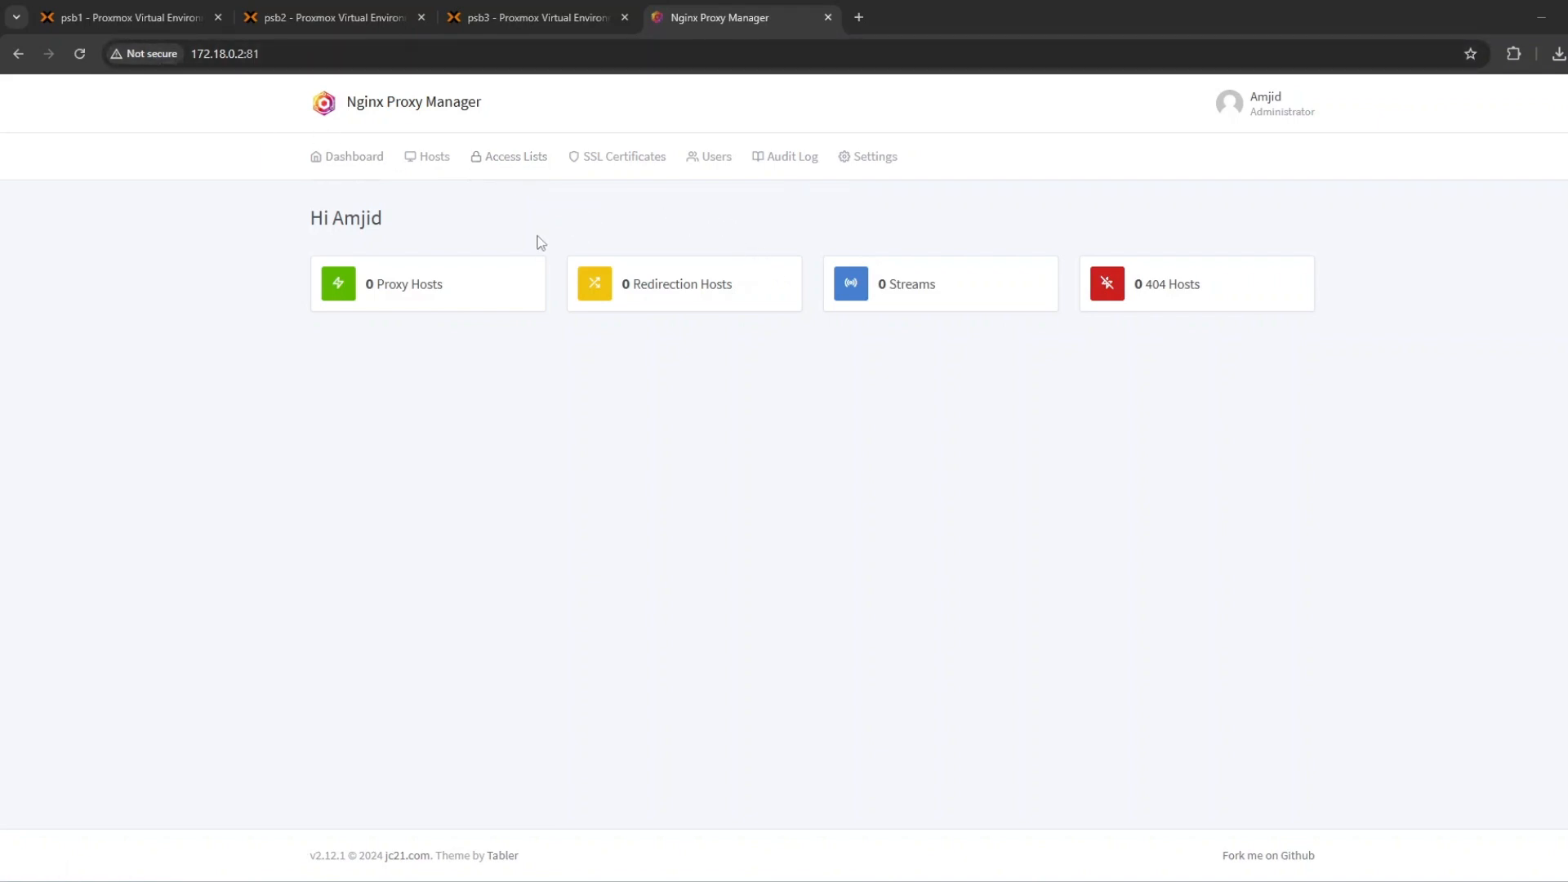
Go to the SSL Certificates page, which currently lists no certificates
{"action": "left_click", "coordinate": [624, 156]}
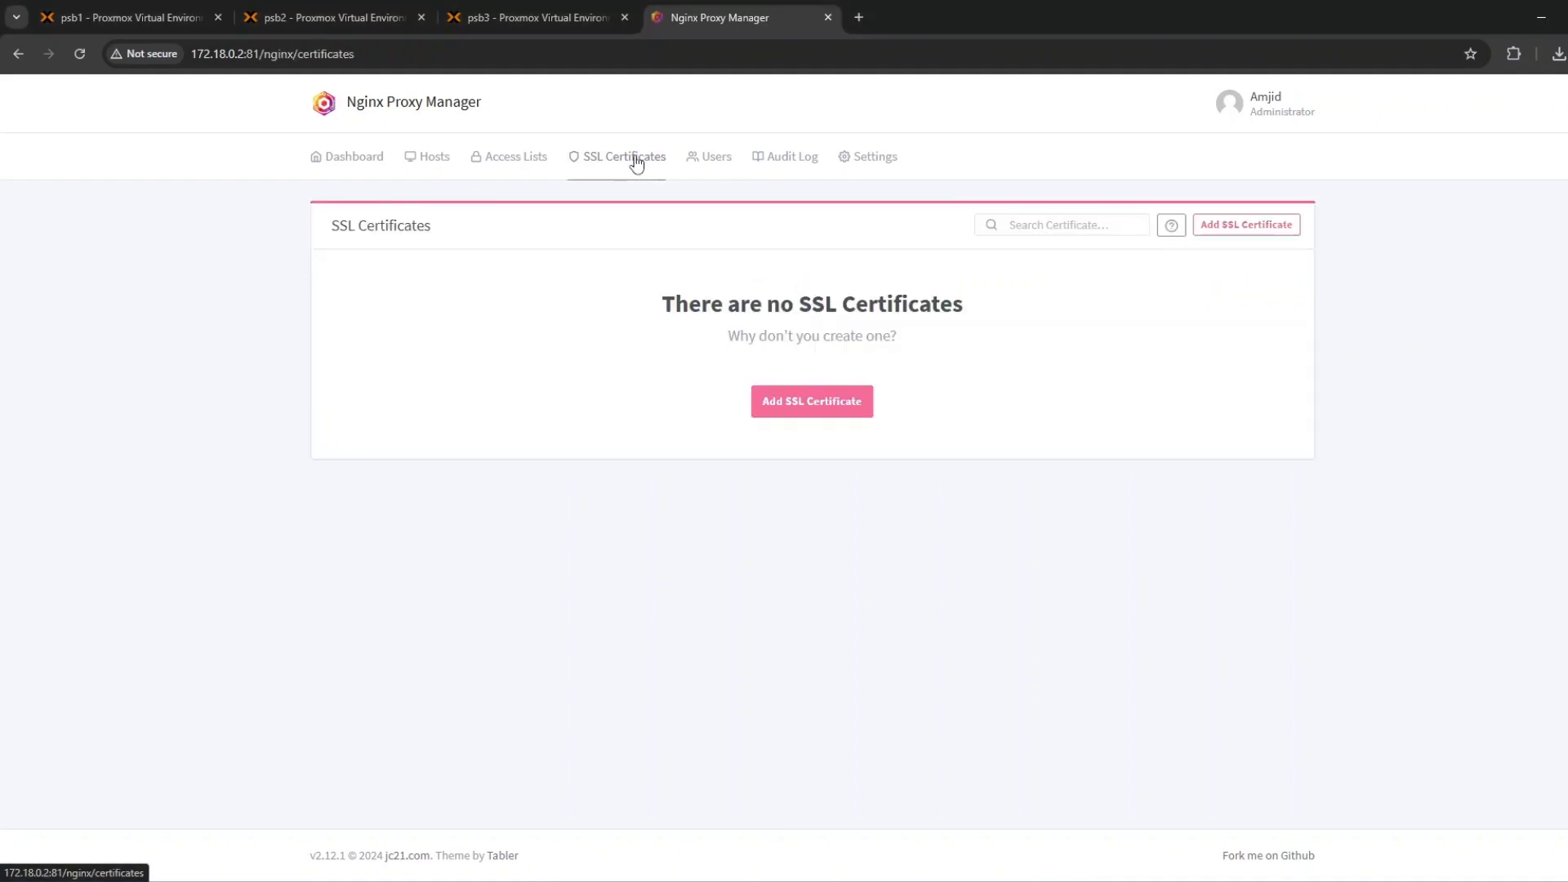
Add a Let's Encrypt certificate with domains syncbricks.com and *.syncbricks.com
{"action": "left_click", "coordinate": [812, 401]}
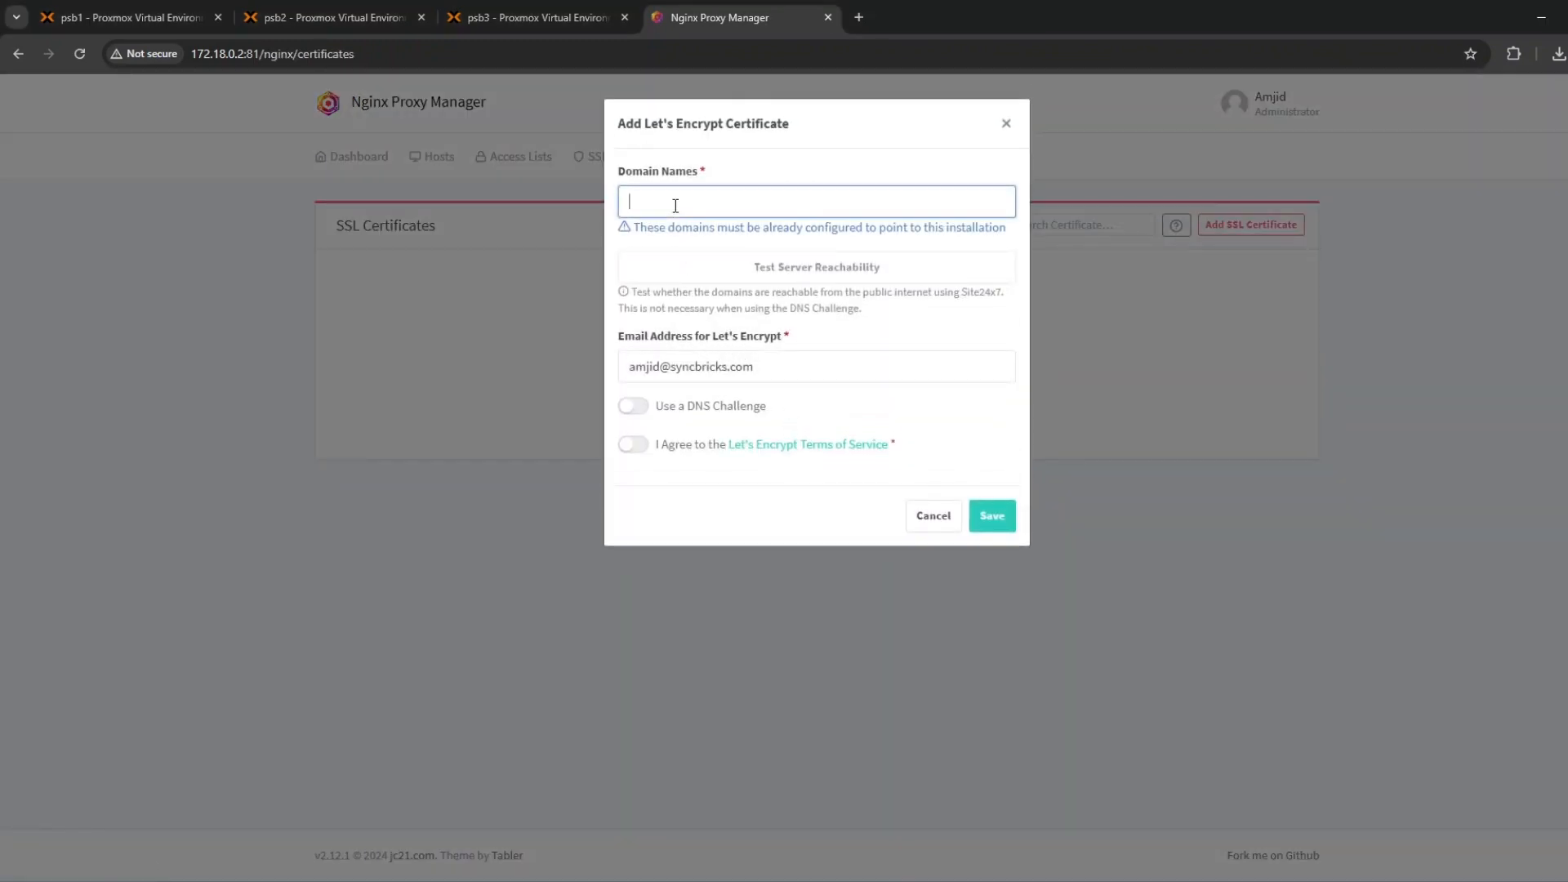
{"action": "type", "text": "syncbricks.com"}
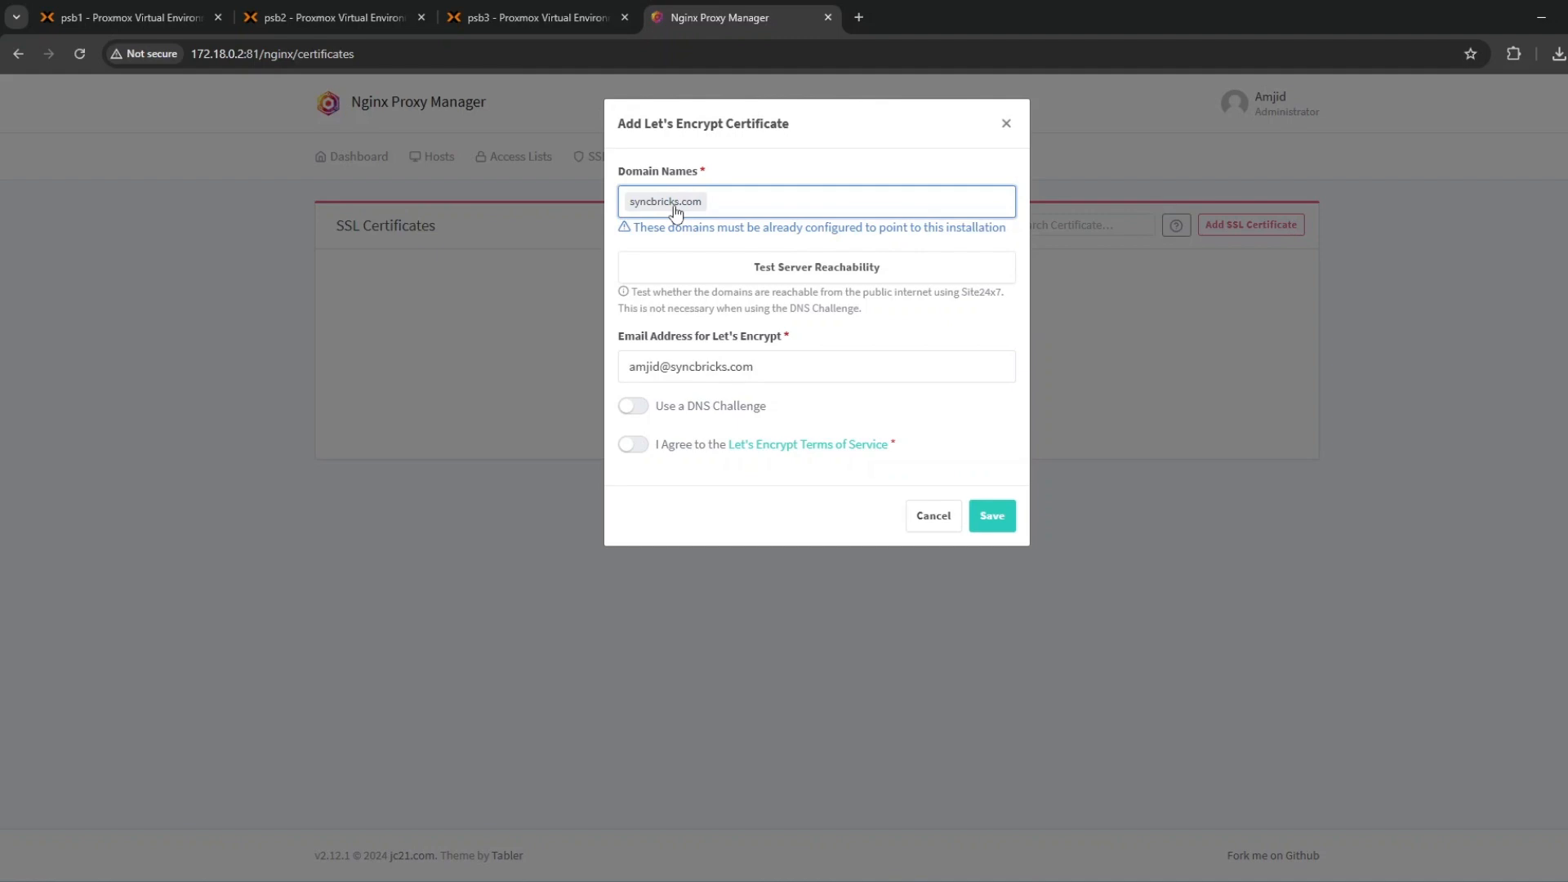
{"action": "type", "text": "*.syncb"}
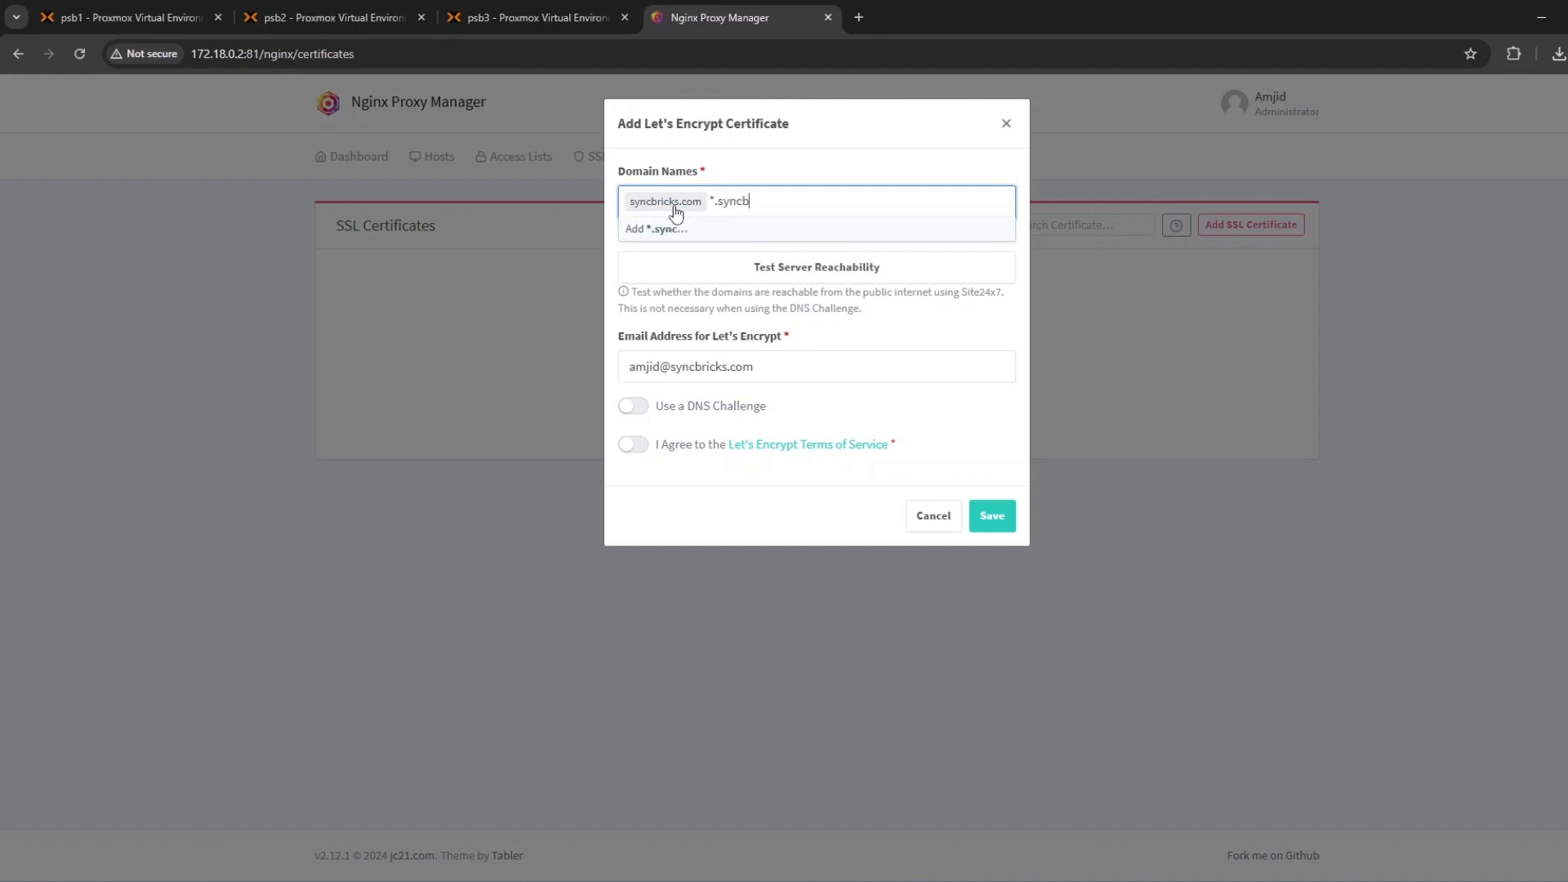
{"action": "type", "text": "ricks.com"}
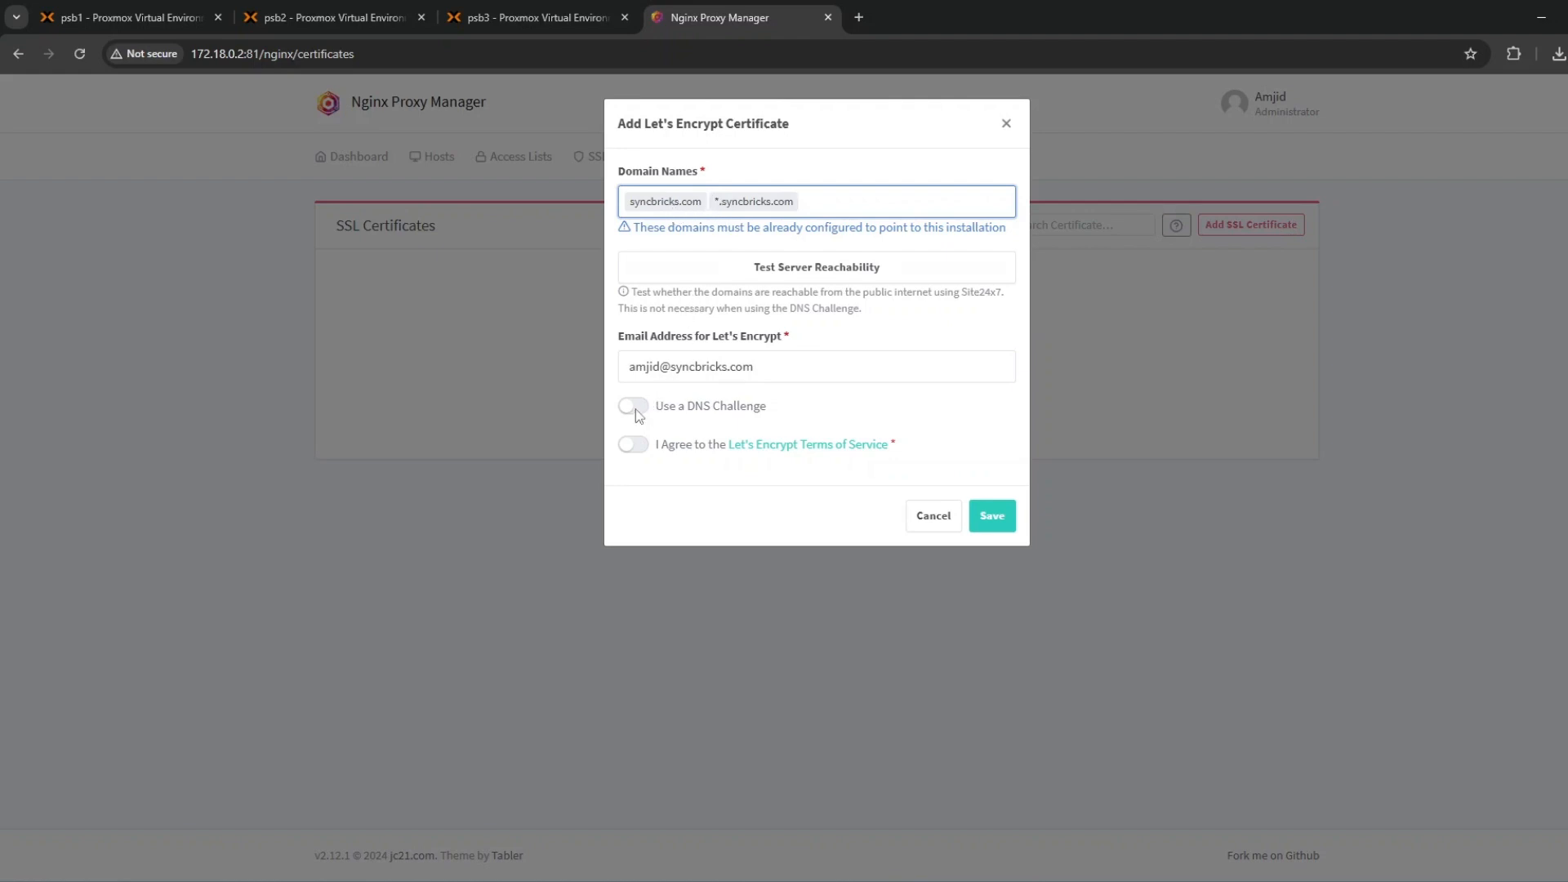
Enable the DNS challenge and select Cloudflare as the DNS provider
{"action": "left_click", "coordinate": [633, 406]}
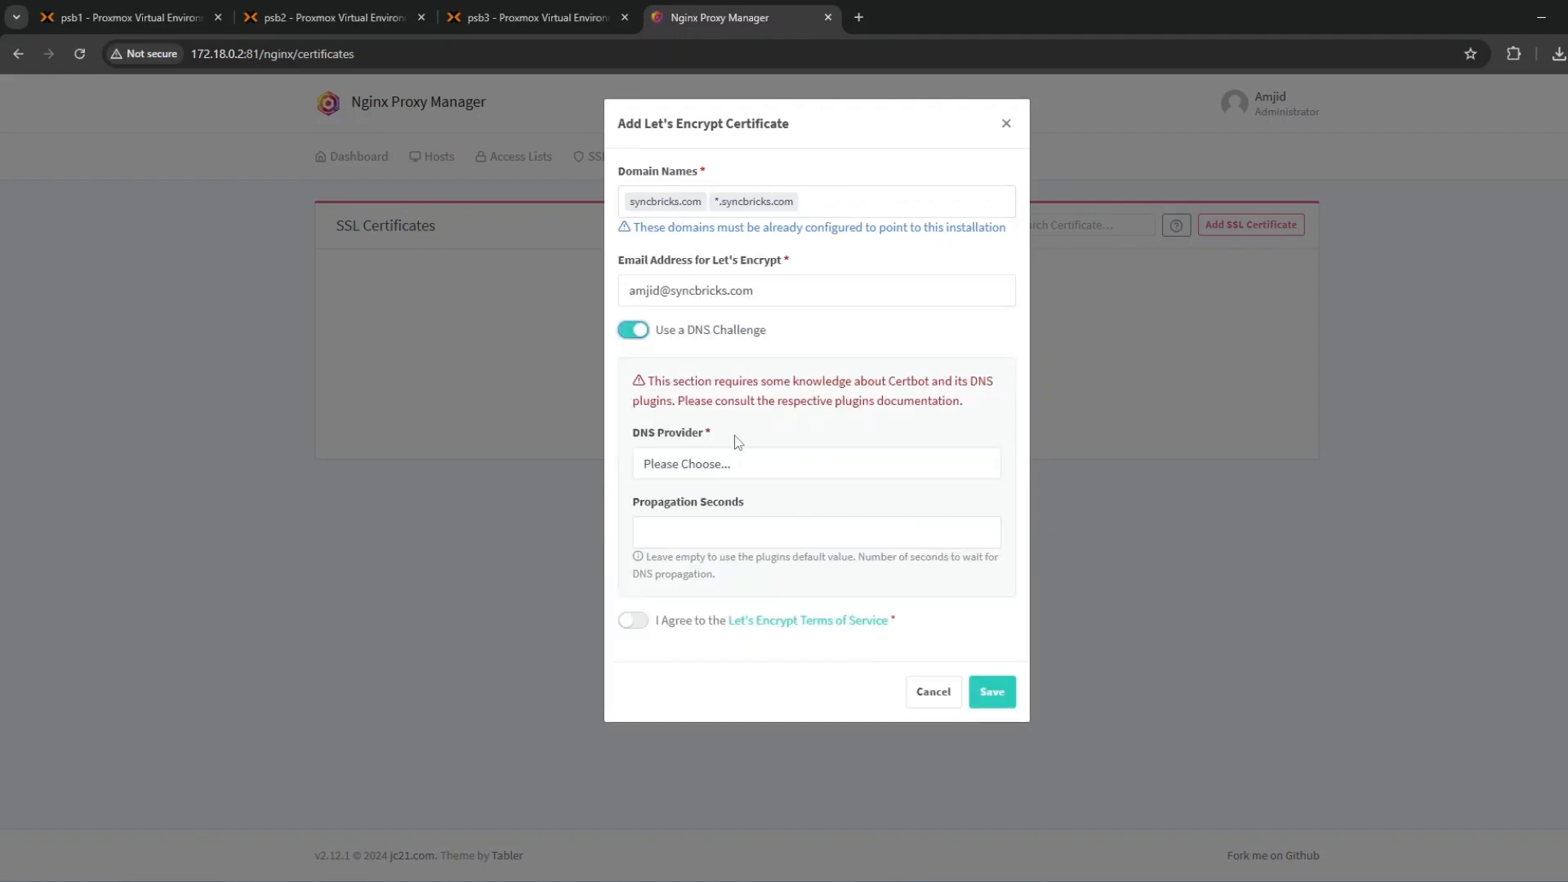
{"action": "left_click", "coordinate": [814, 463]}
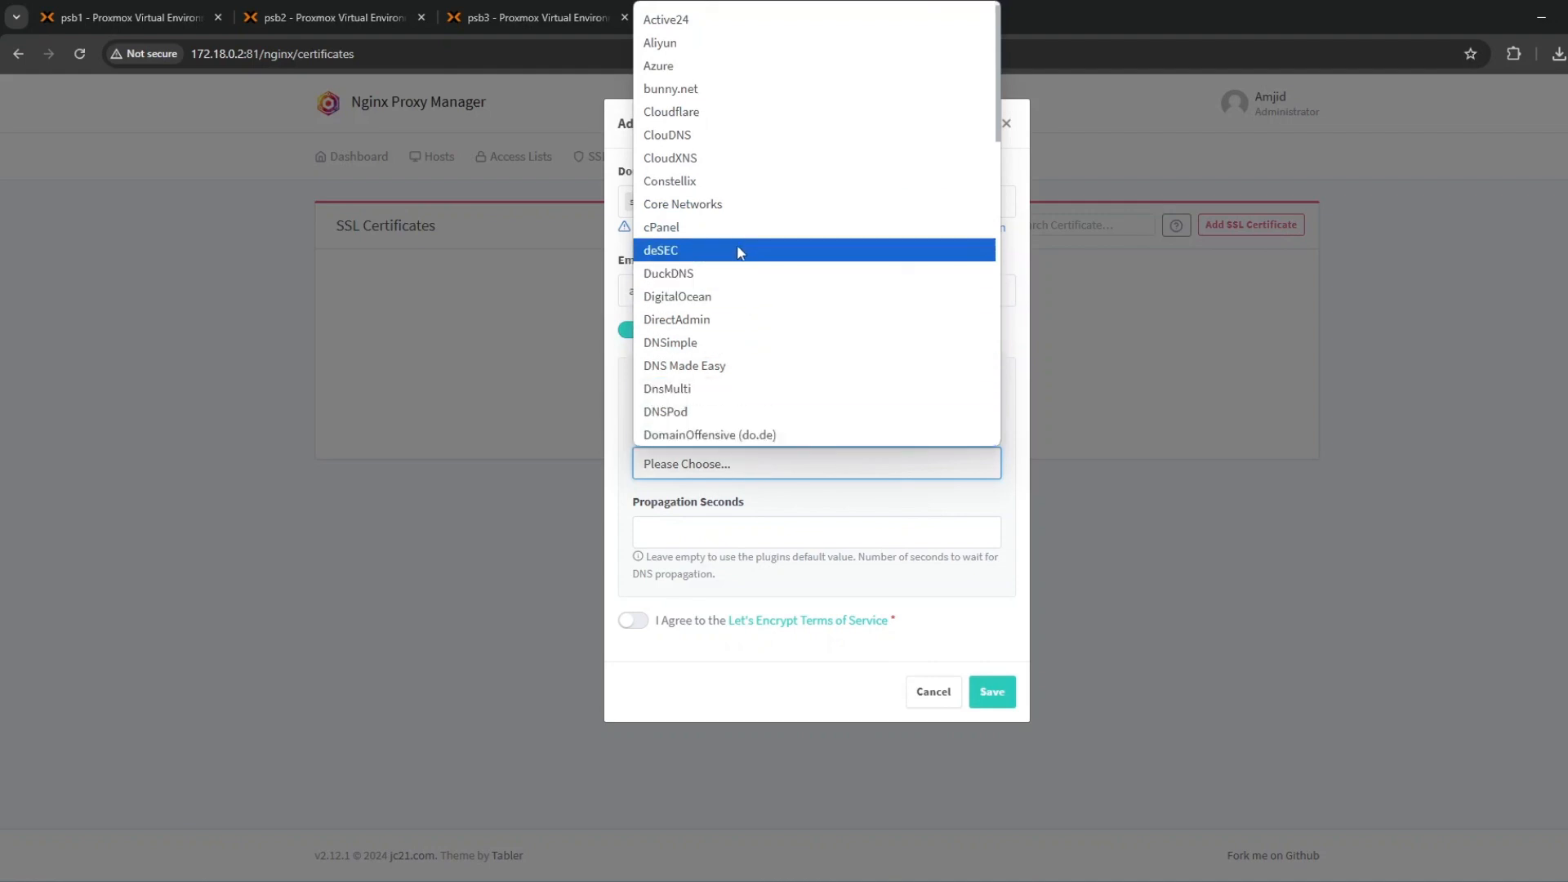
{"action": "left_click", "coordinate": [671, 111]}
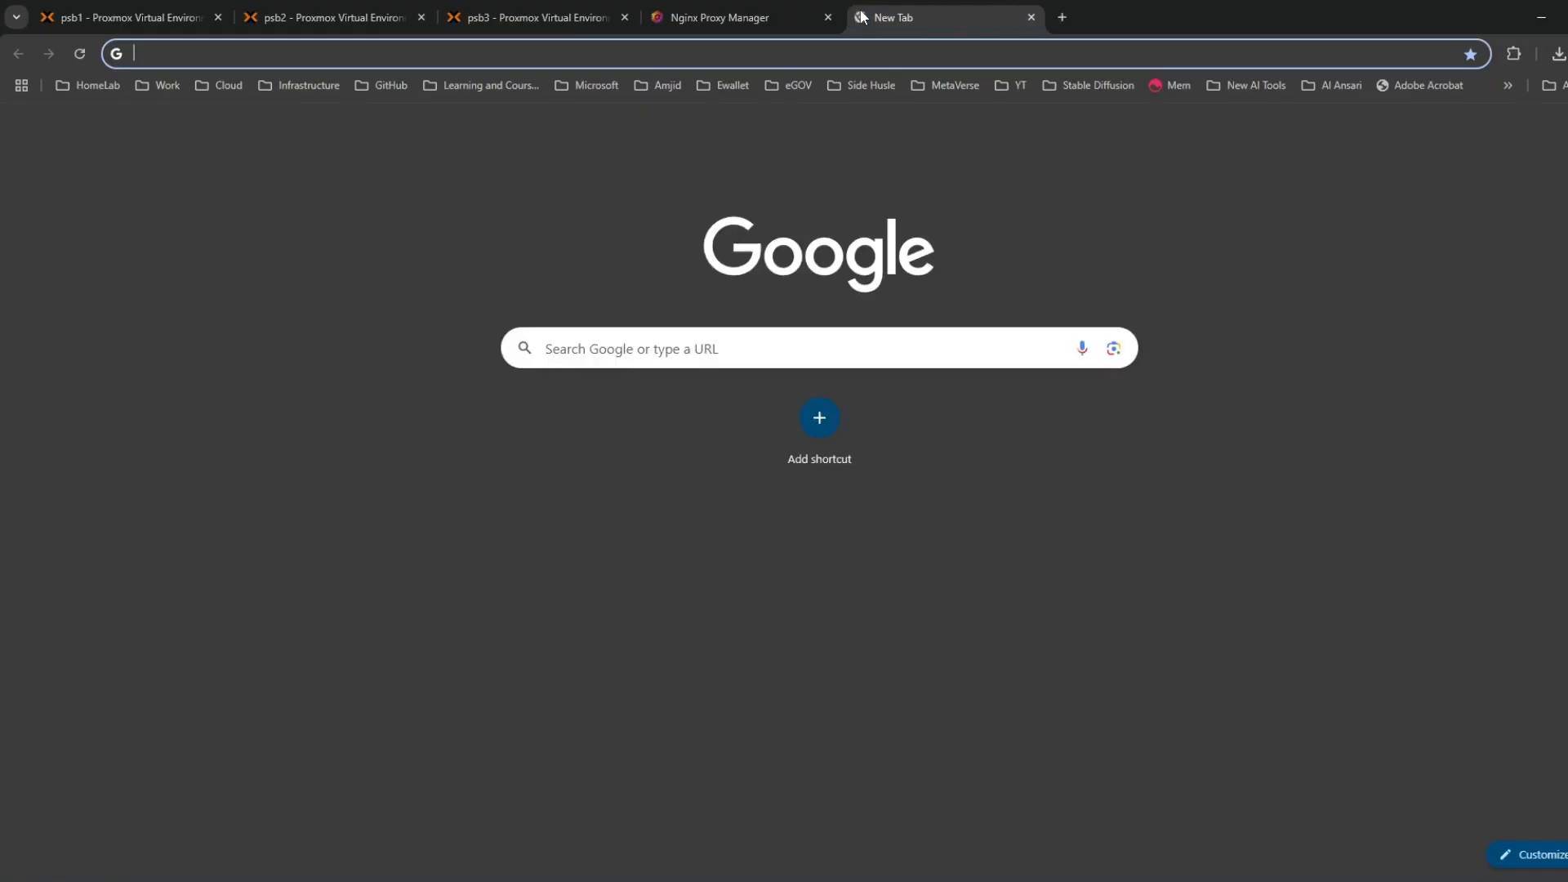
Open the Cloudflare dashboard and reach the User API Tokens page
{"action": "type", "text": "cloudflare.com/dcbe5b60a3b95002009e61c9a13b00f8/syncbricks.com"}
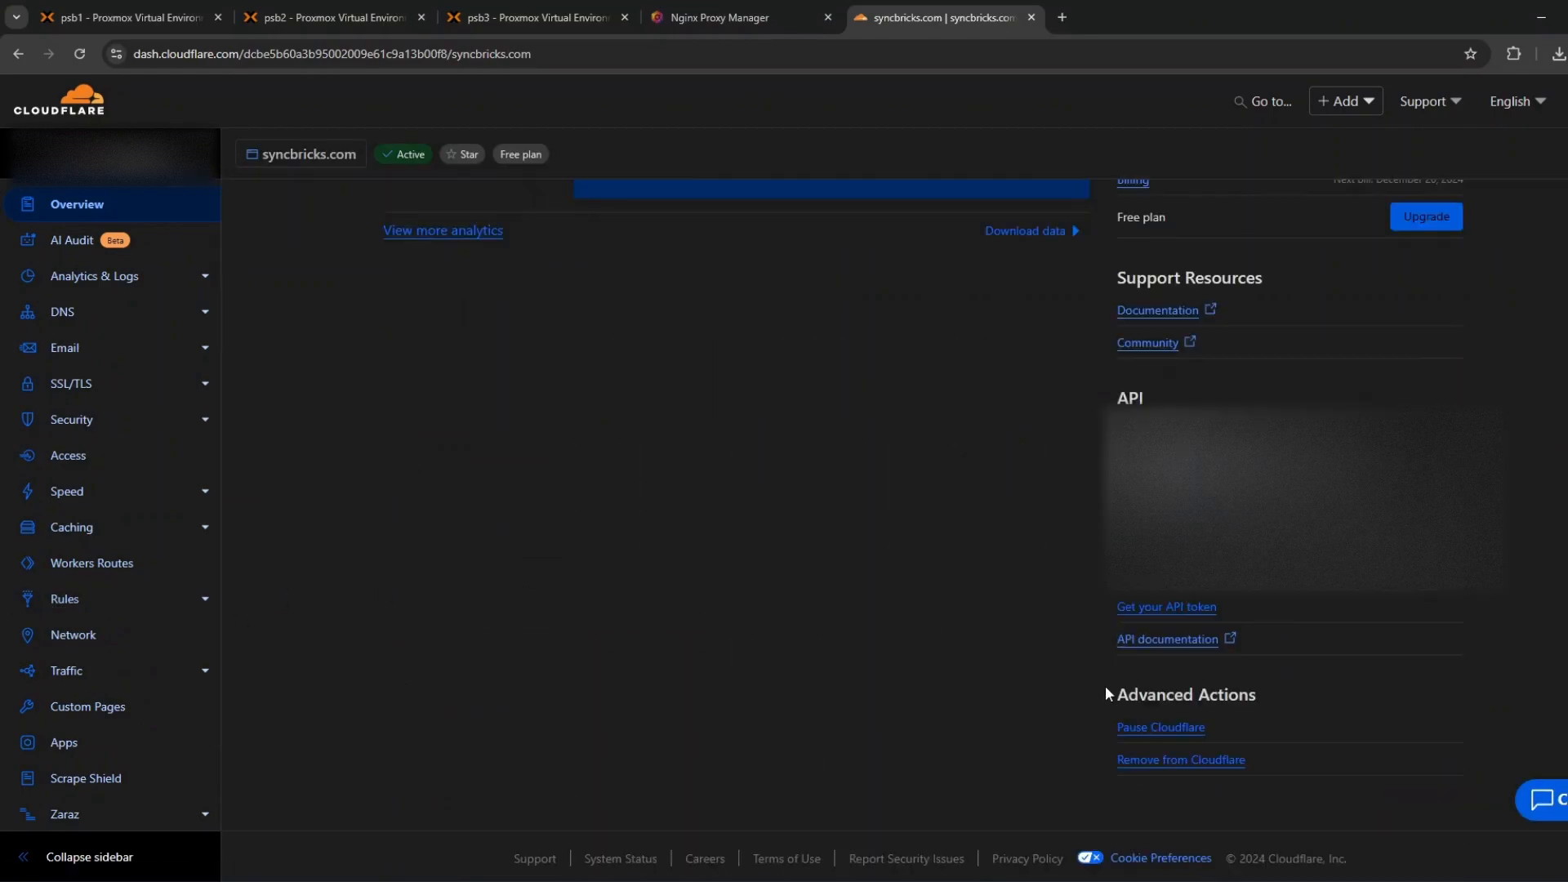
{"action": "left_click", "coordinate": [1166, 607]}
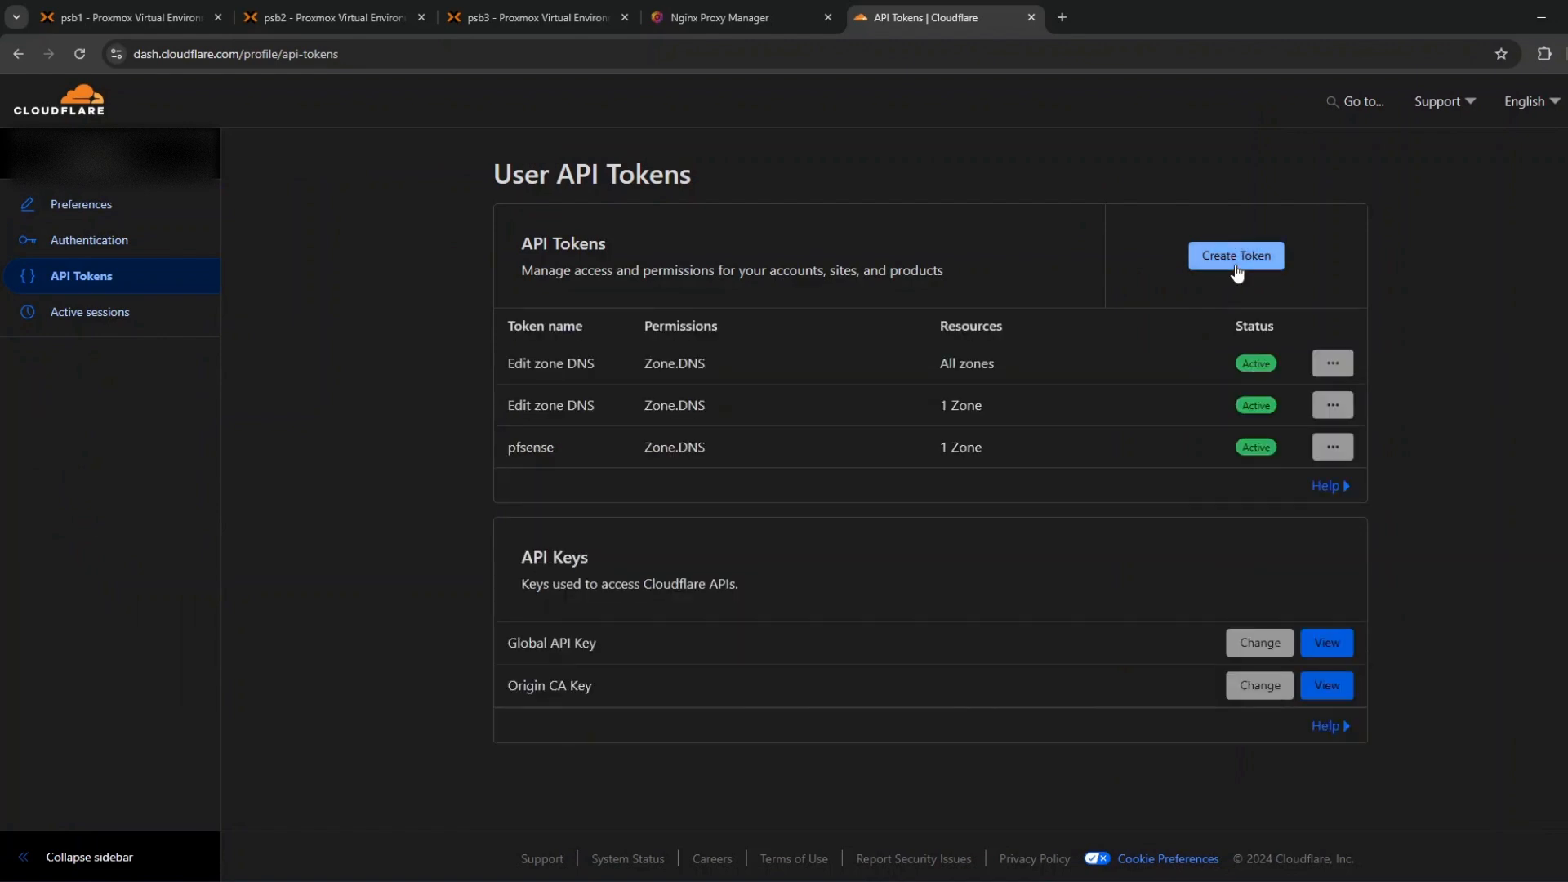
Create an API token from the Edit zone DNS template, scoped to syncbricks.com
{"action": "left_click", "coordinate": [1235, 256]}
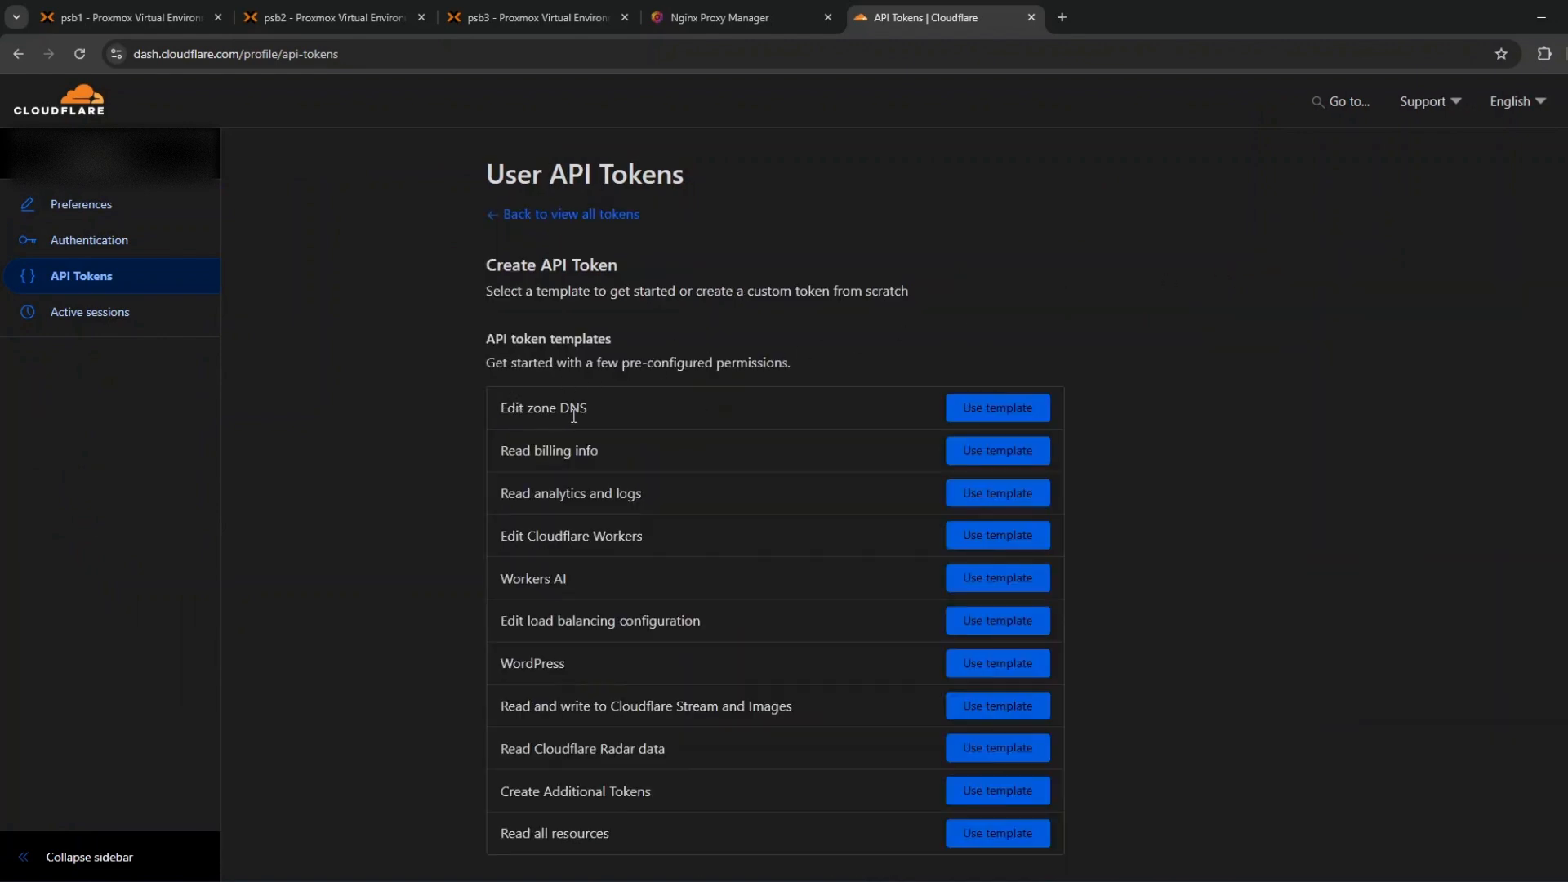
{"action": "left_click", "coordinate": [997, 407]}
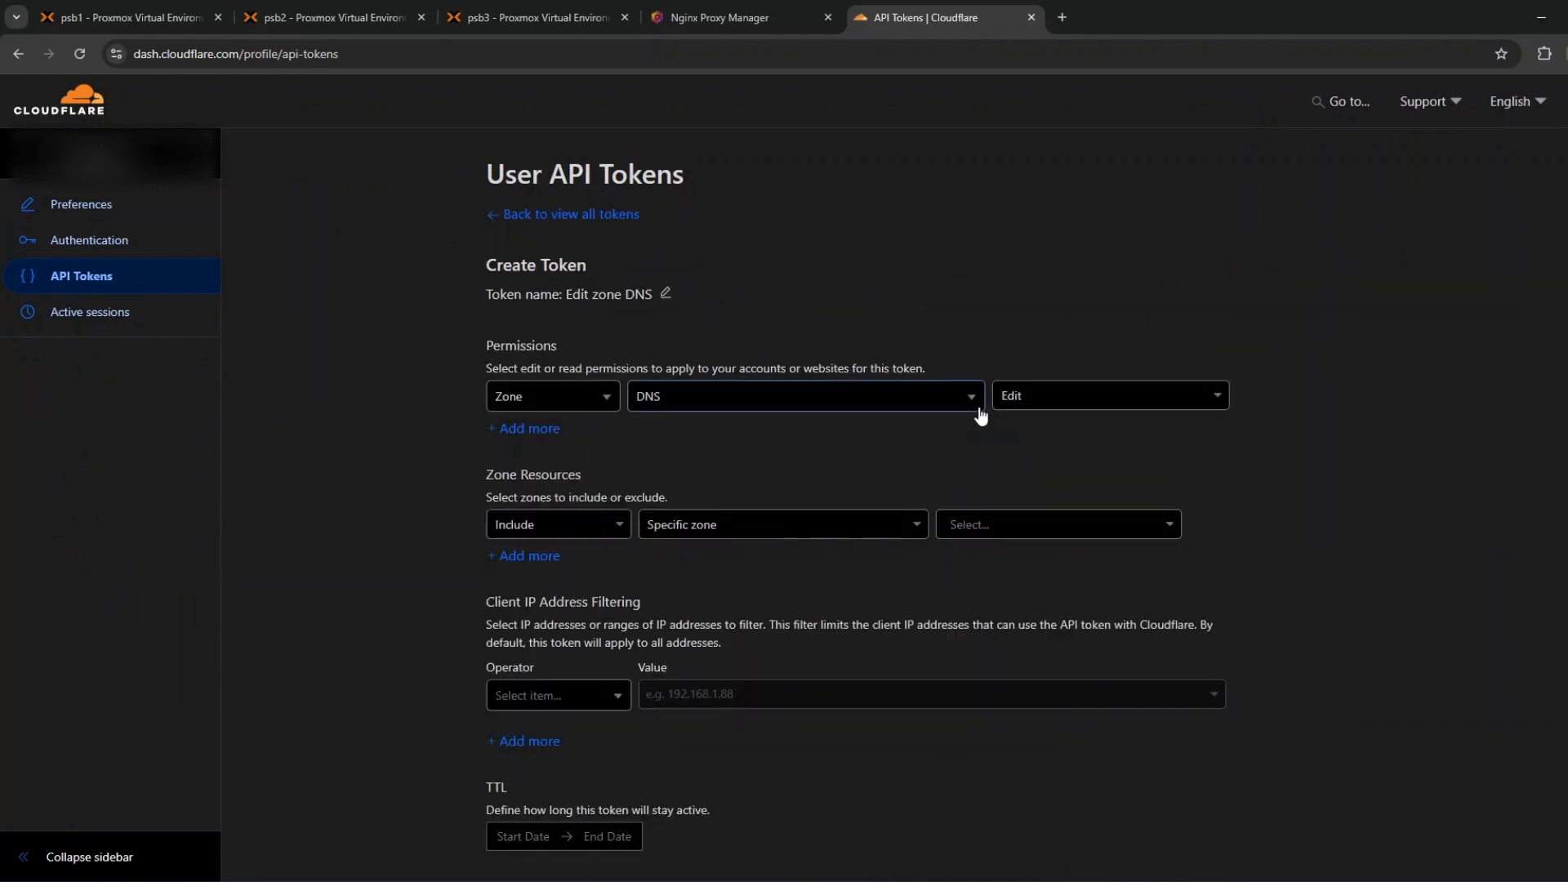
{"action": "left_click", "coordinate": [1055, 525]}
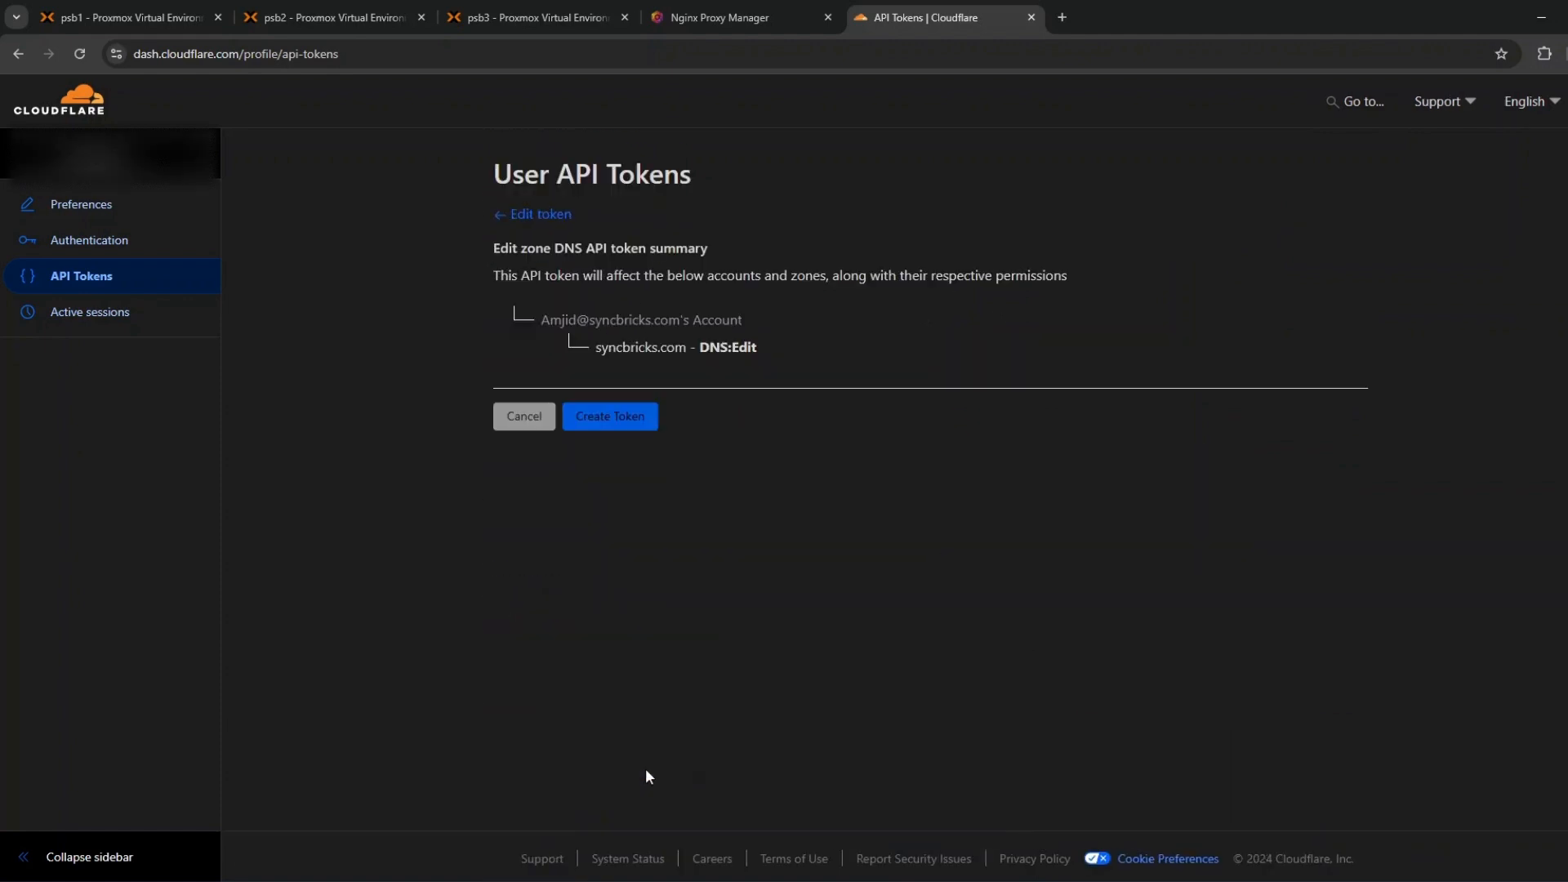
{"action": "mouse_move", "coordinate": [687, 393]}
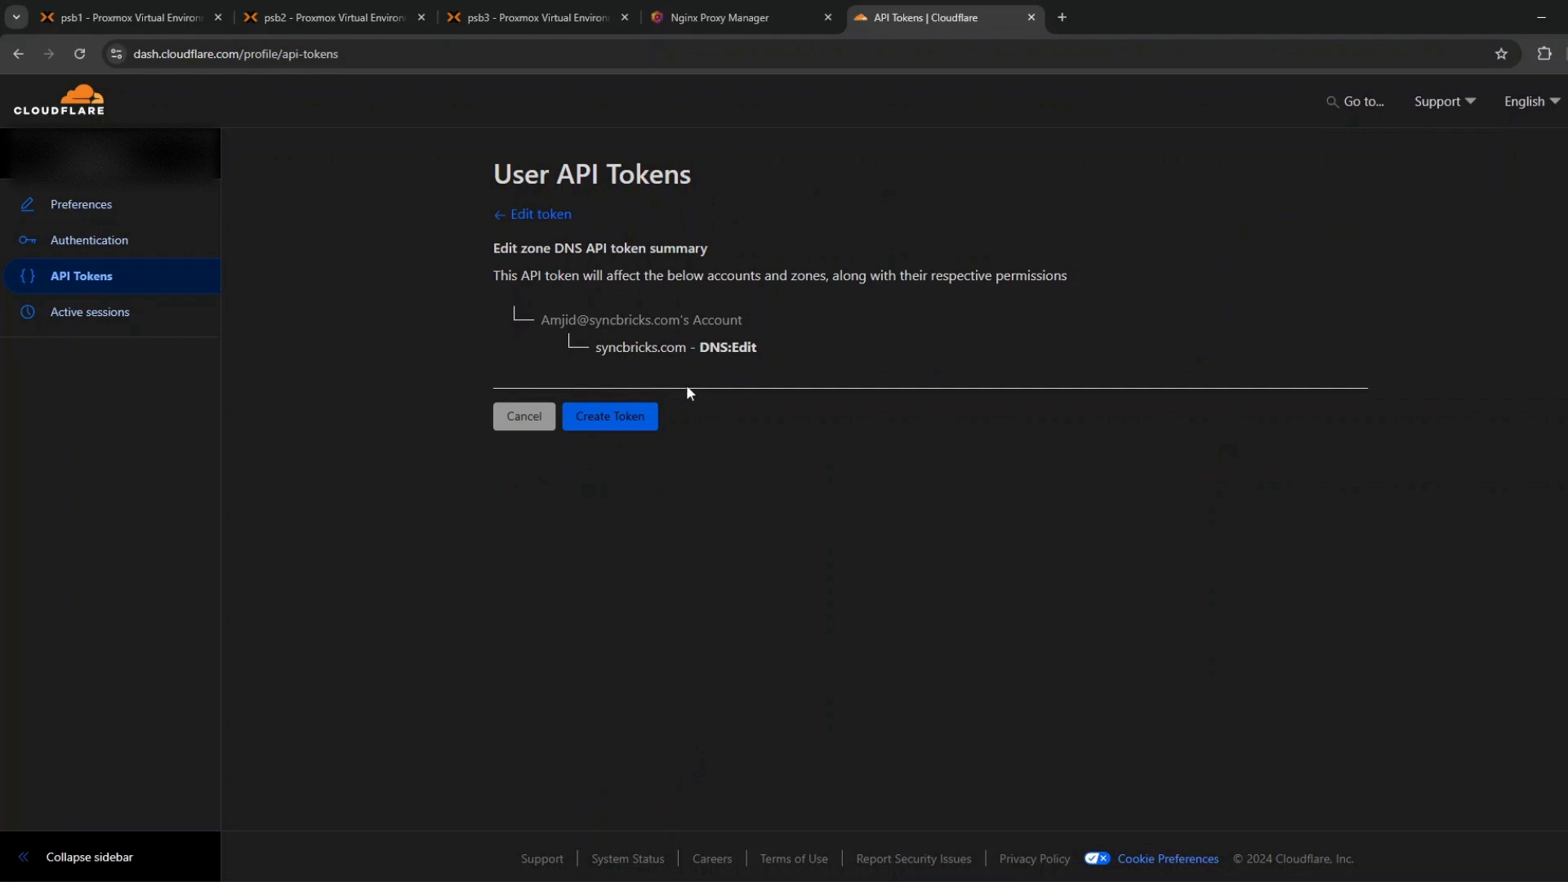
{"action": "left_click", "coordinate": [609, 416]}
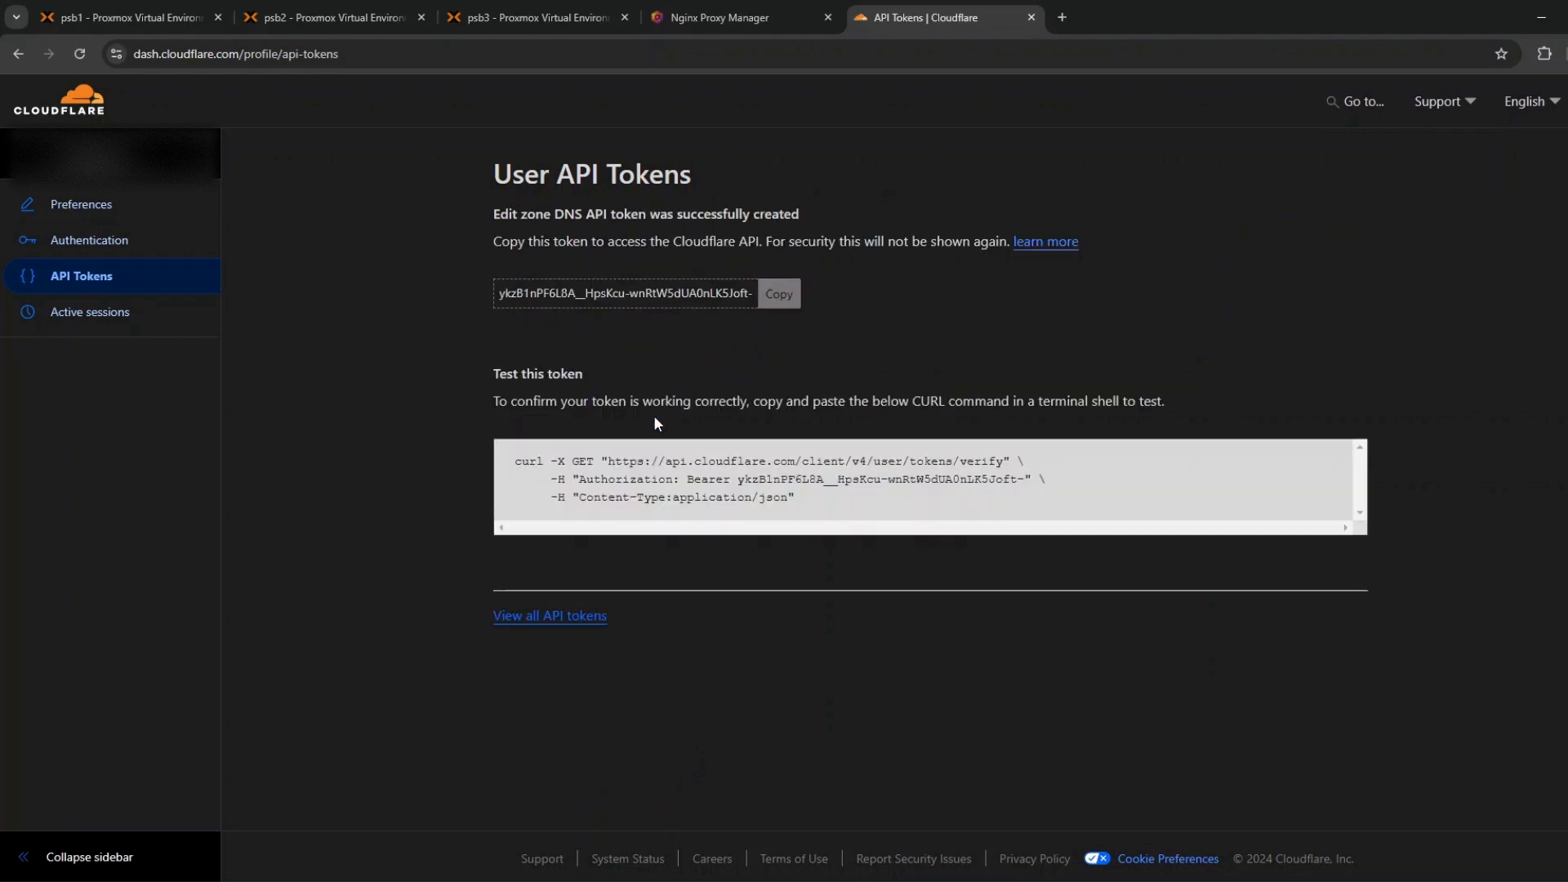
Copy the Cloudflare token into the credentials, accept the terms, and submit the certificate
{"action": "left_click_drag", "start_coordinate": [734, 480], "coordinate": [981, 479]}
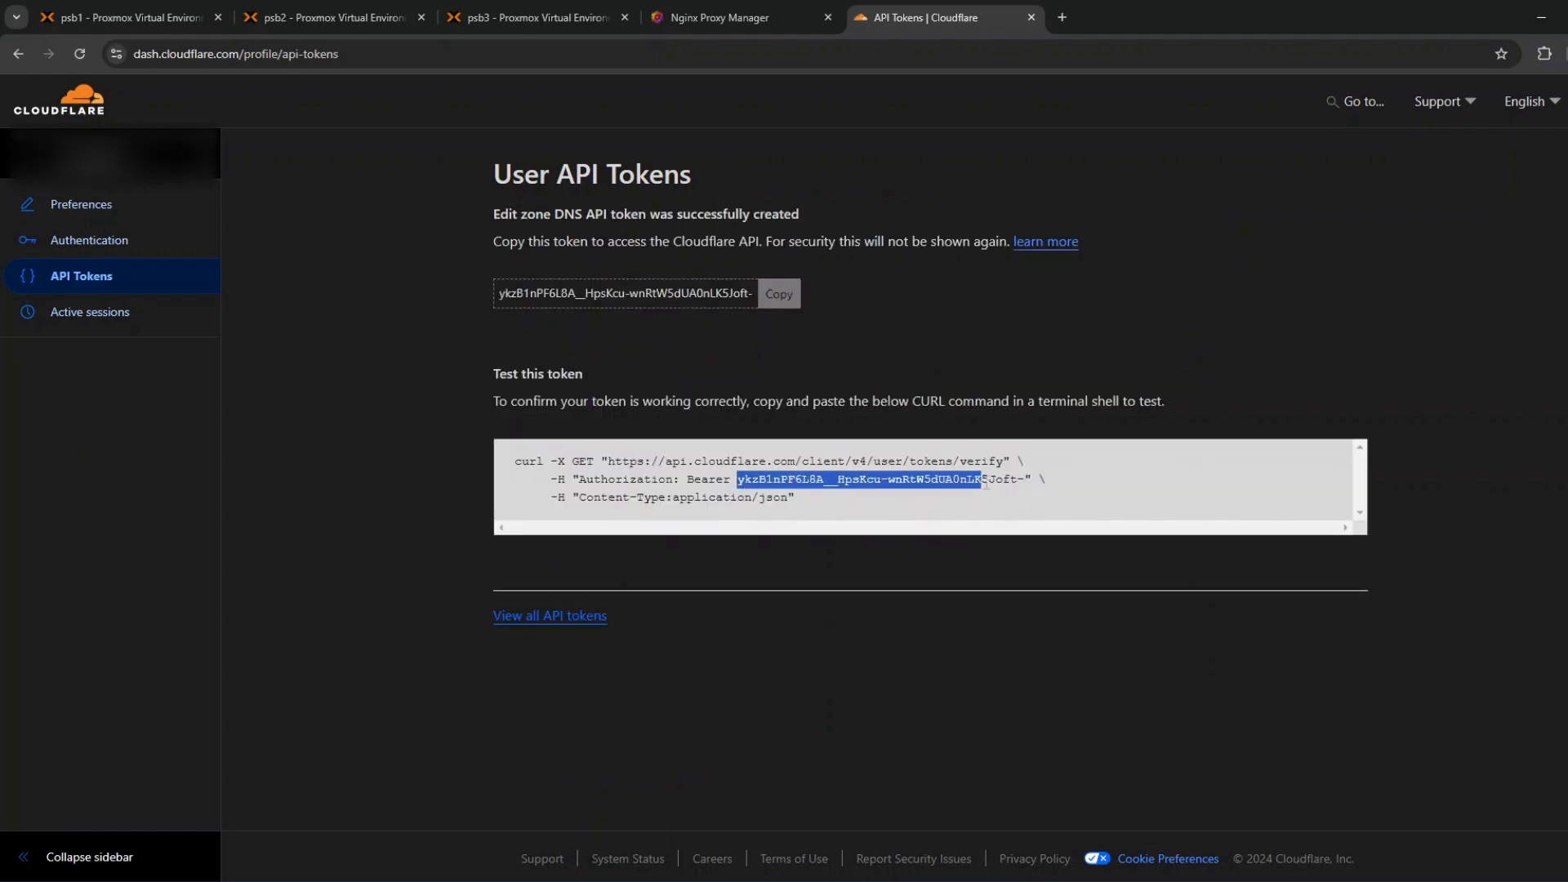
{"action": "mouse_move", "coordinate": [625, 293]}
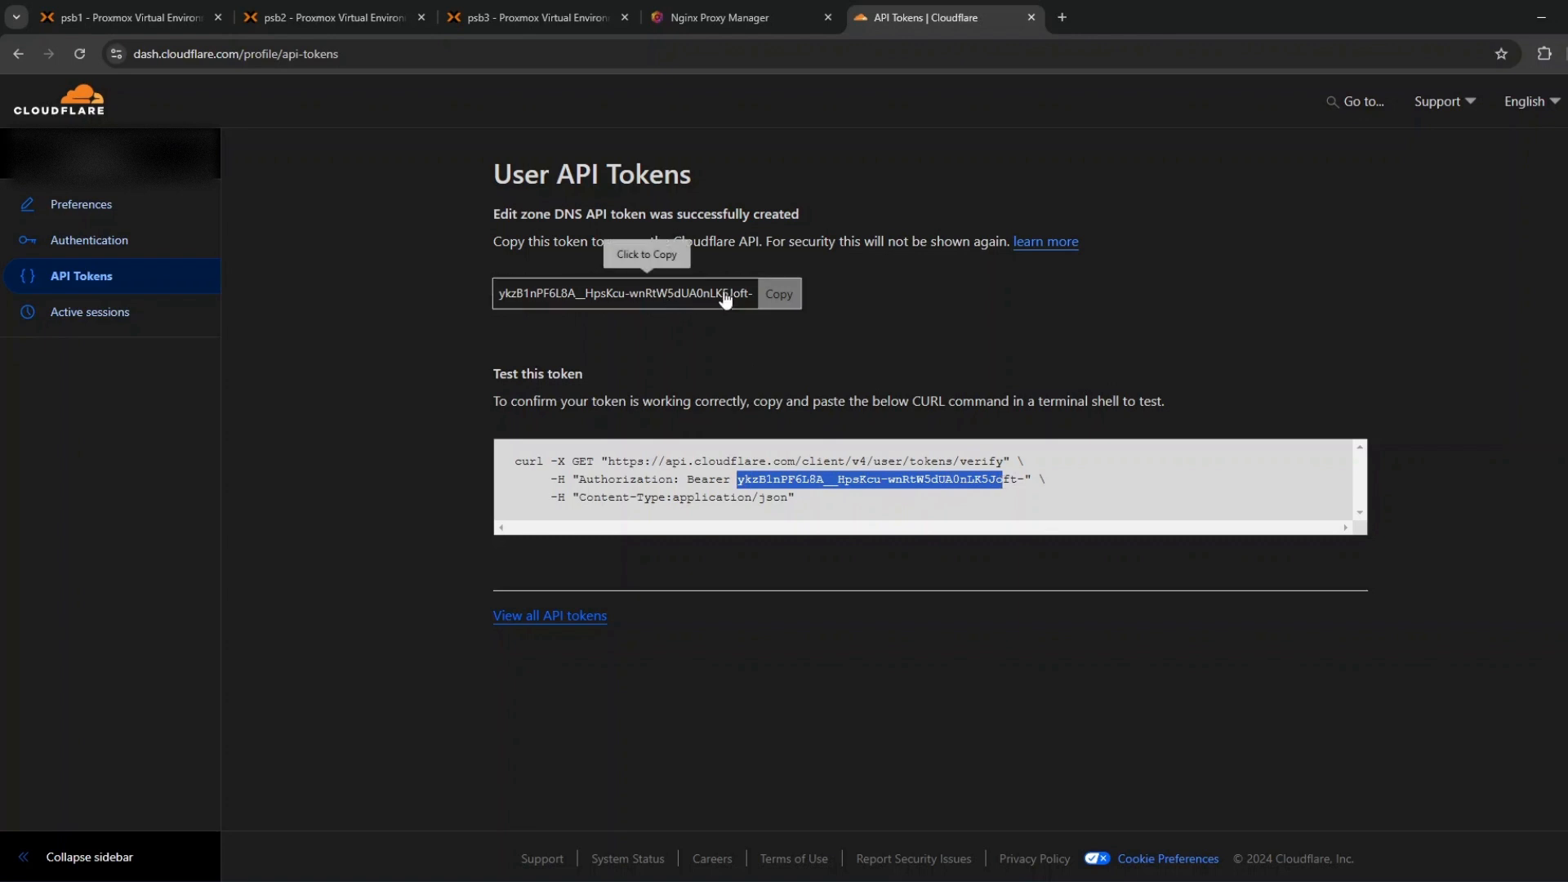
{"action": "left_click", "coordinate": [740, 17]}
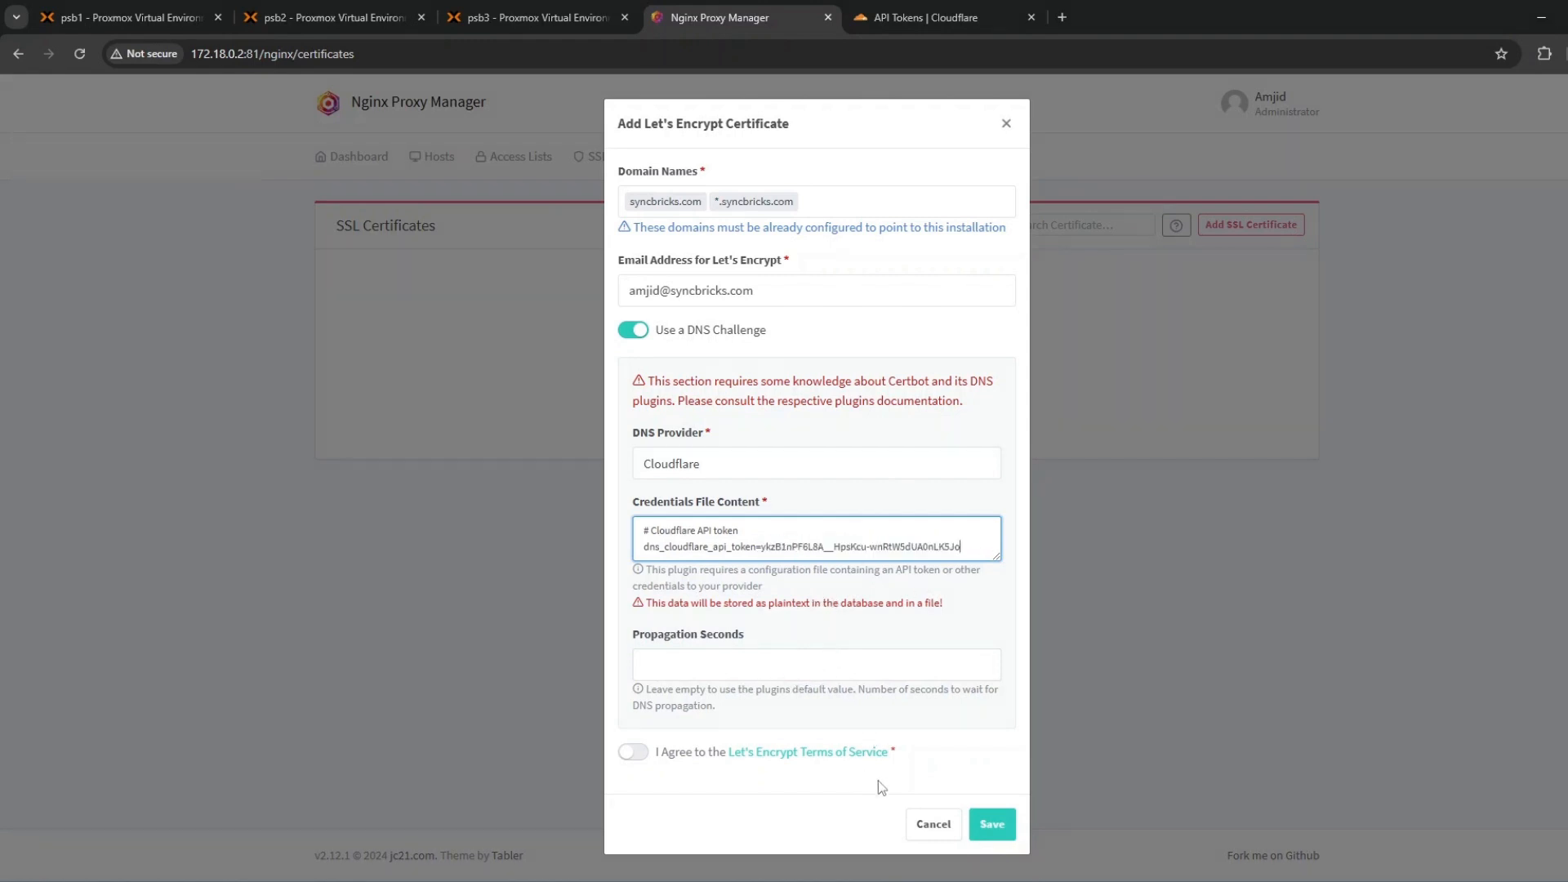
{"action": "left_click", "coordinate": [633, 752]}
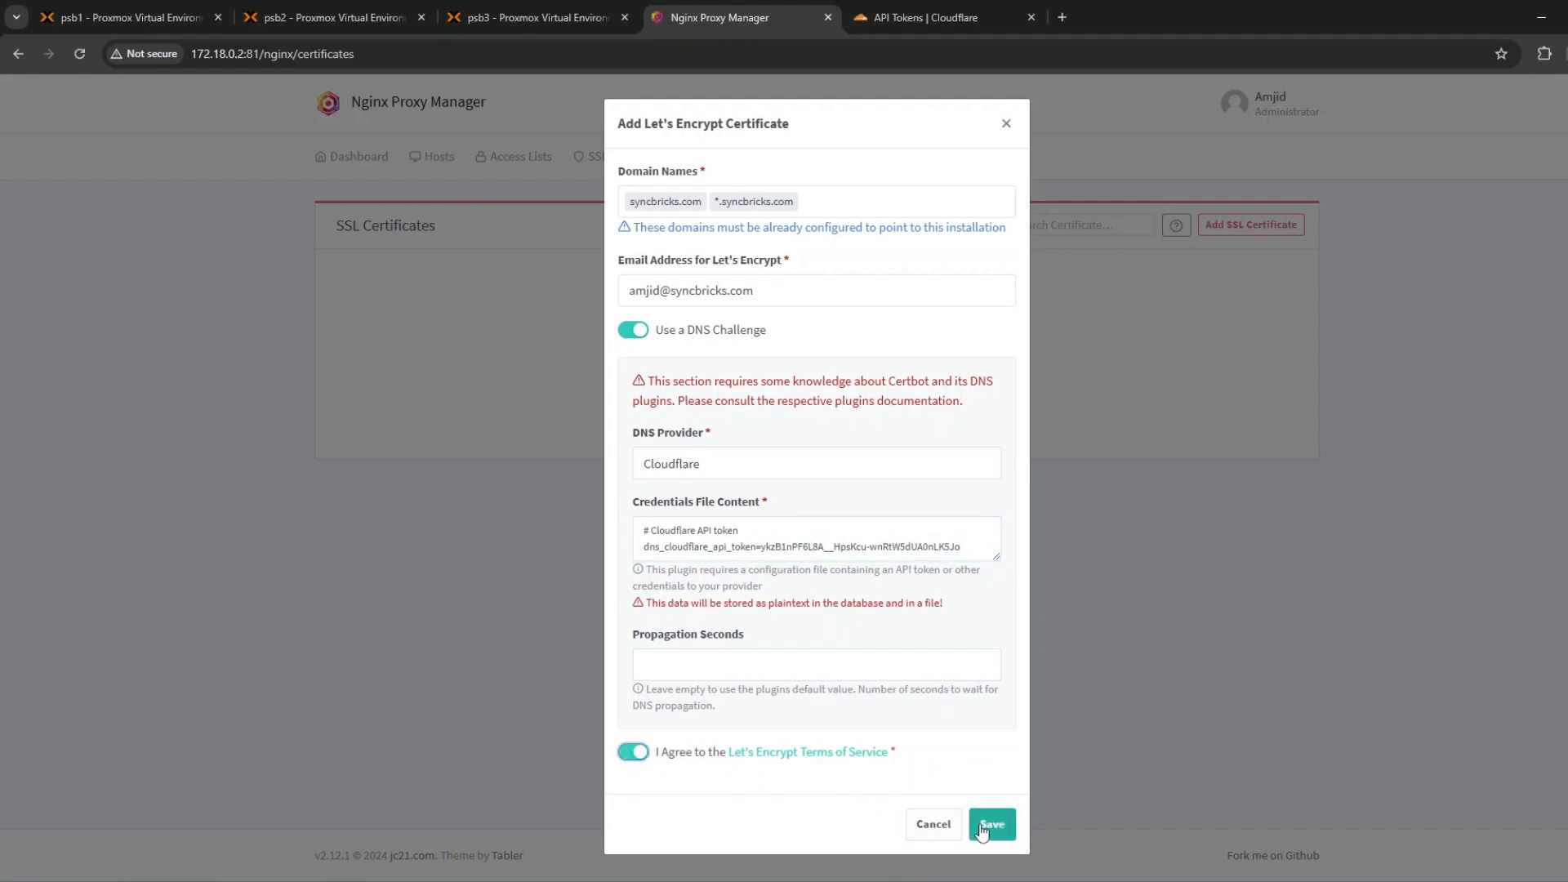
{"action": "left_click", "coordinate": [990, 824]}
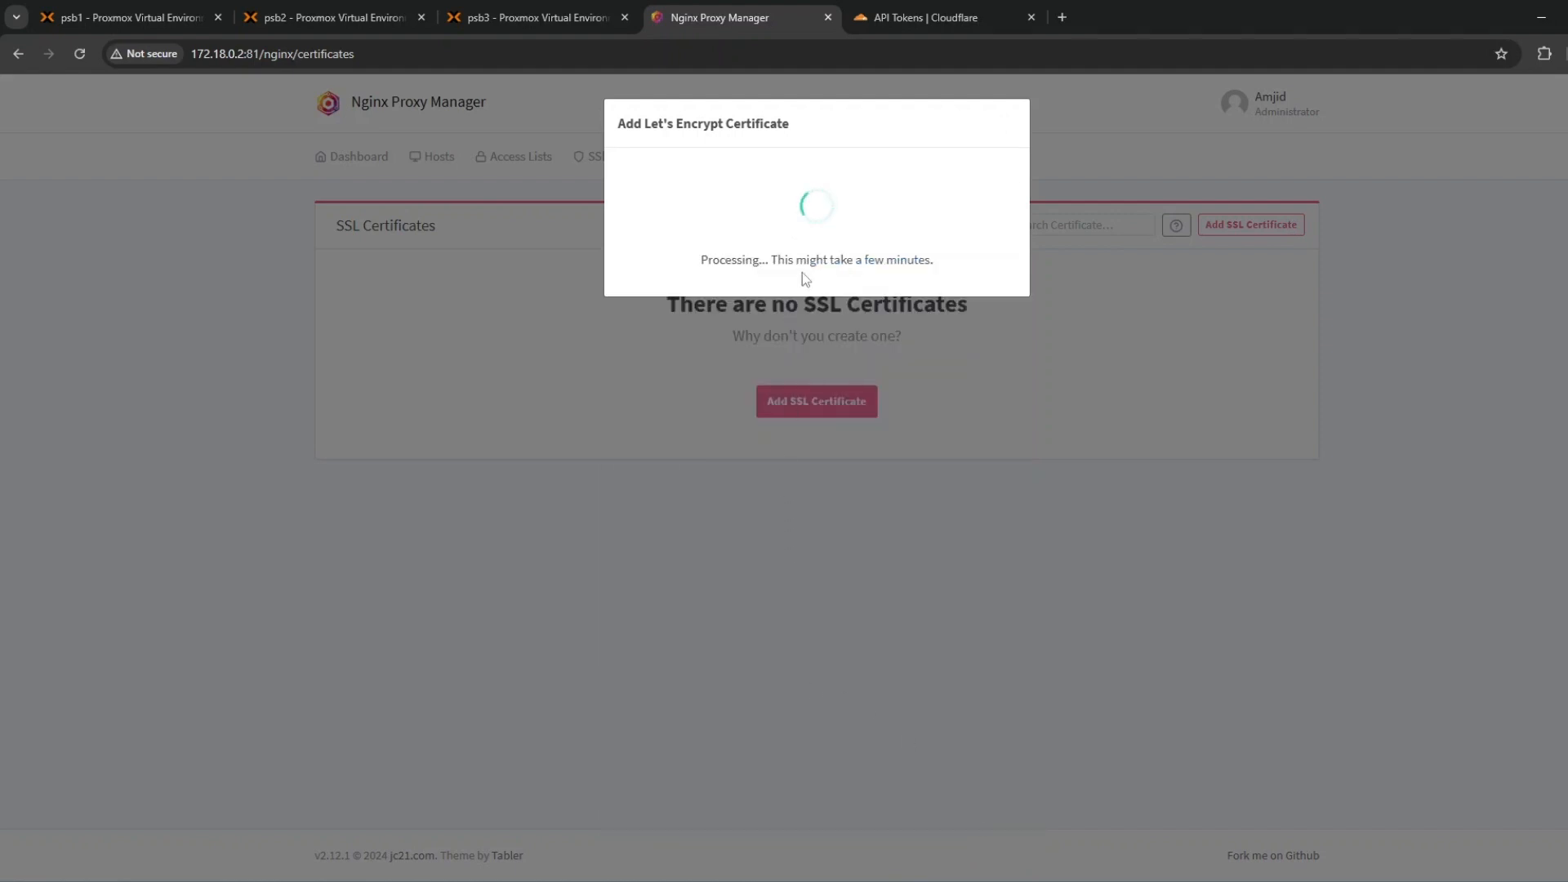
{"action": "mouse_move", "coordinate": [699, 263]}
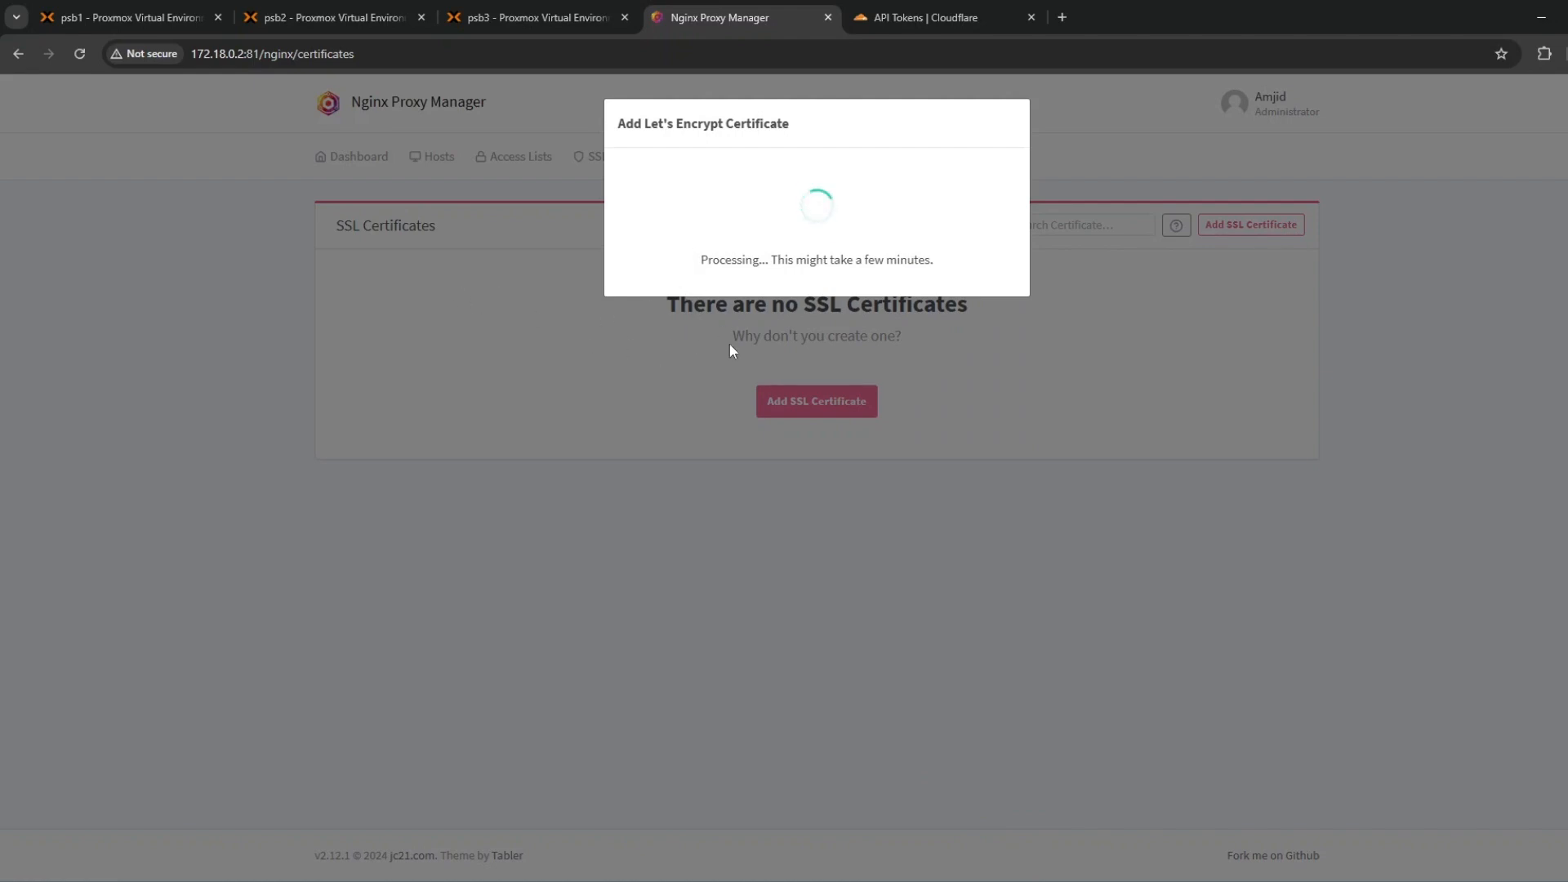
{"action": "mouse_move", "coordinate": [587, 294]}
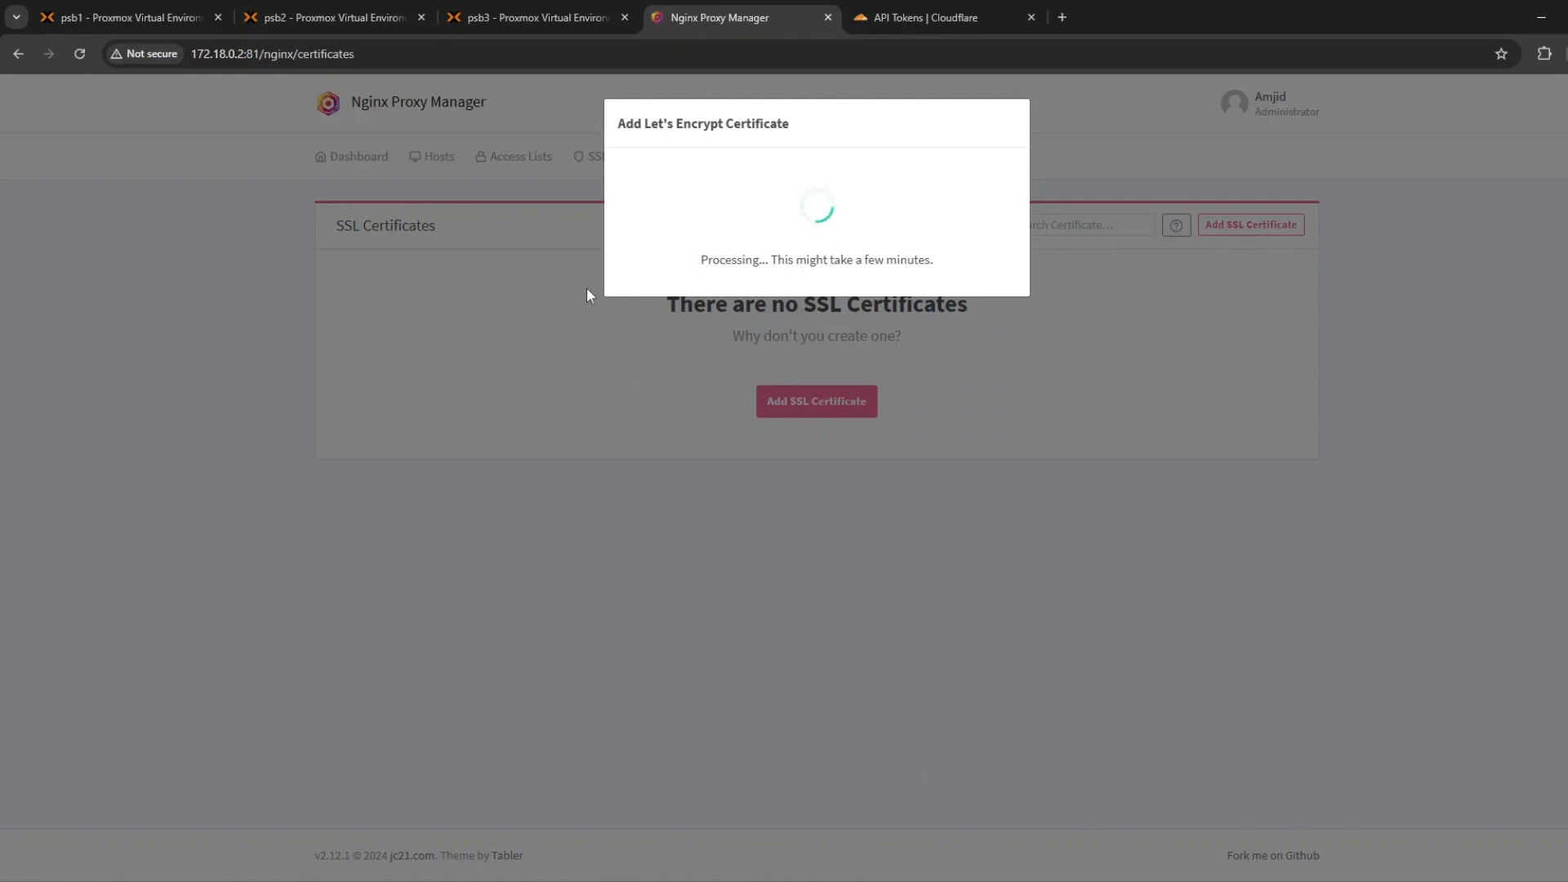
{"action": "mouse_move", "coordinate": [735, 203]}
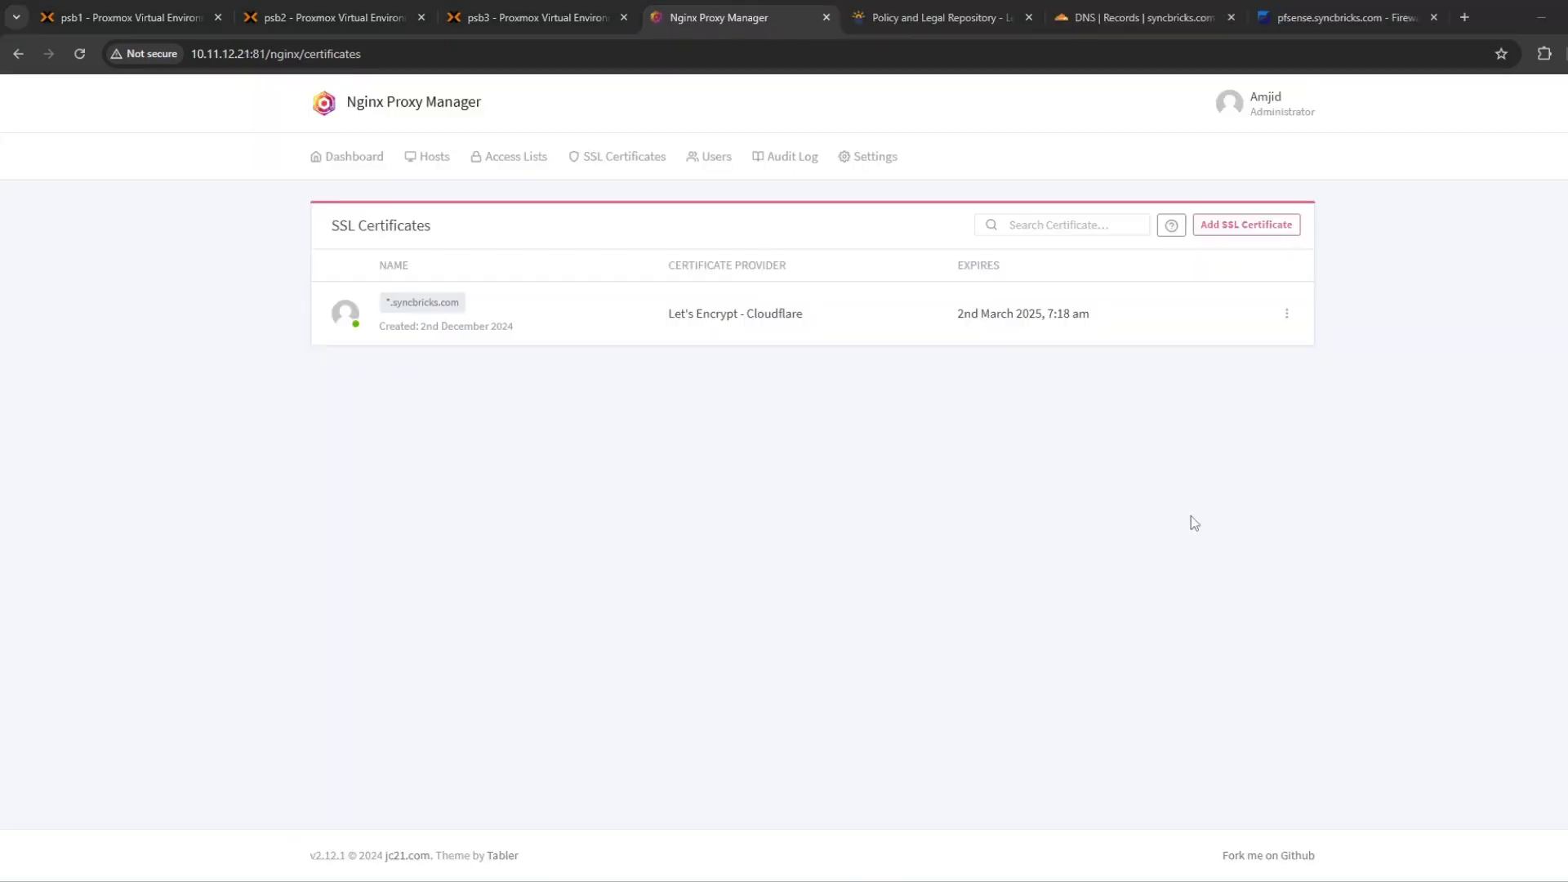
{"action": "mouse_move", "coordinate": [385, 308]}
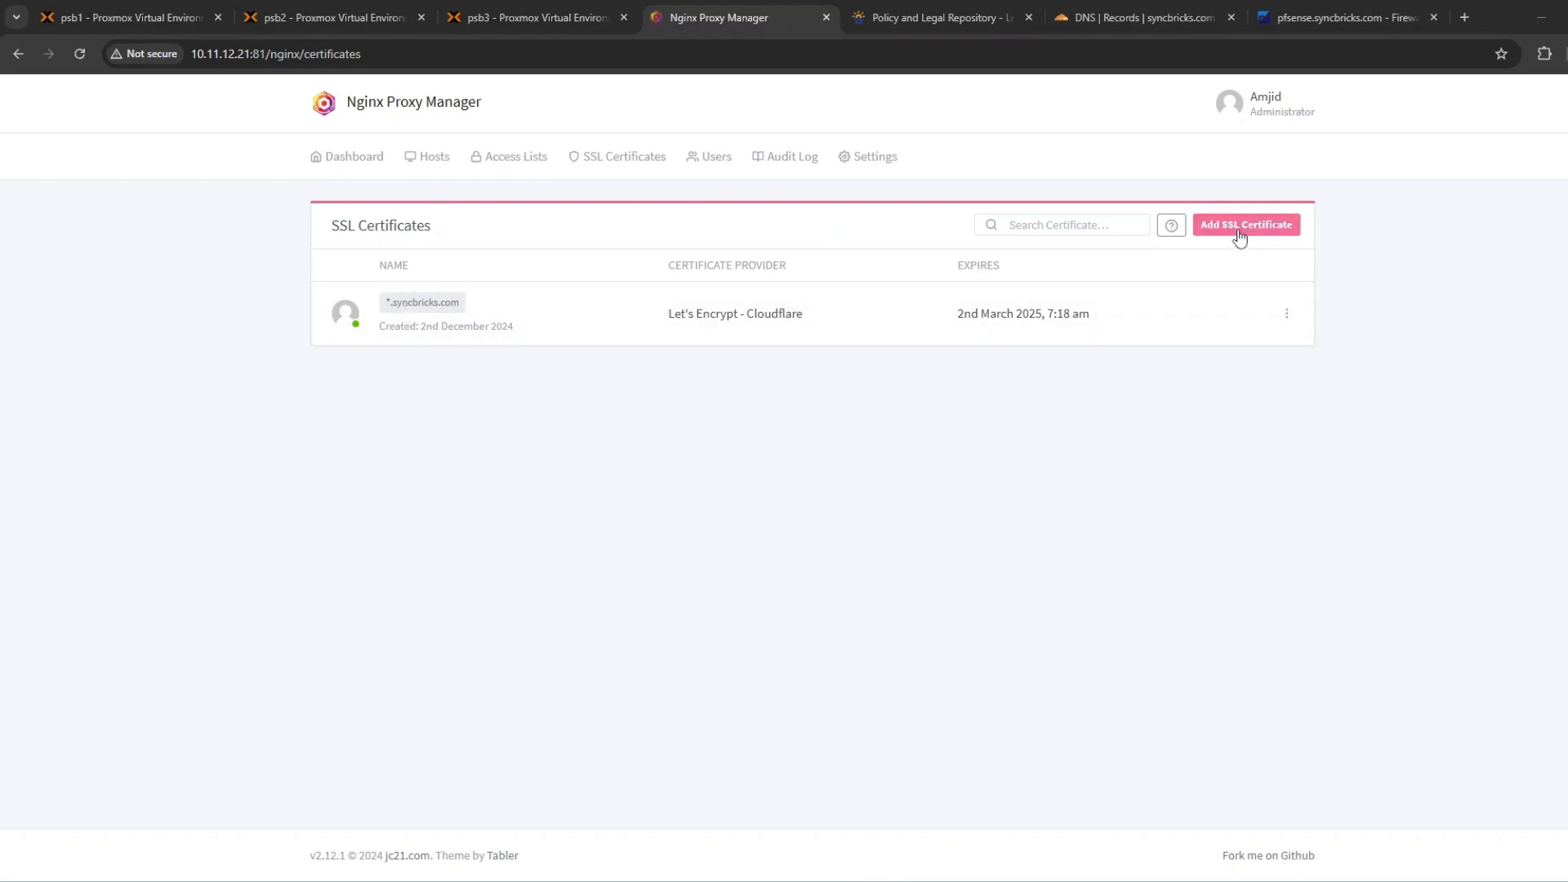
Add another Let's Encrypt wildcard certificate, *.amjidali.com, beside *.syncbricks.com
{"action": "left_click", "coordinate": [1245, 224]}
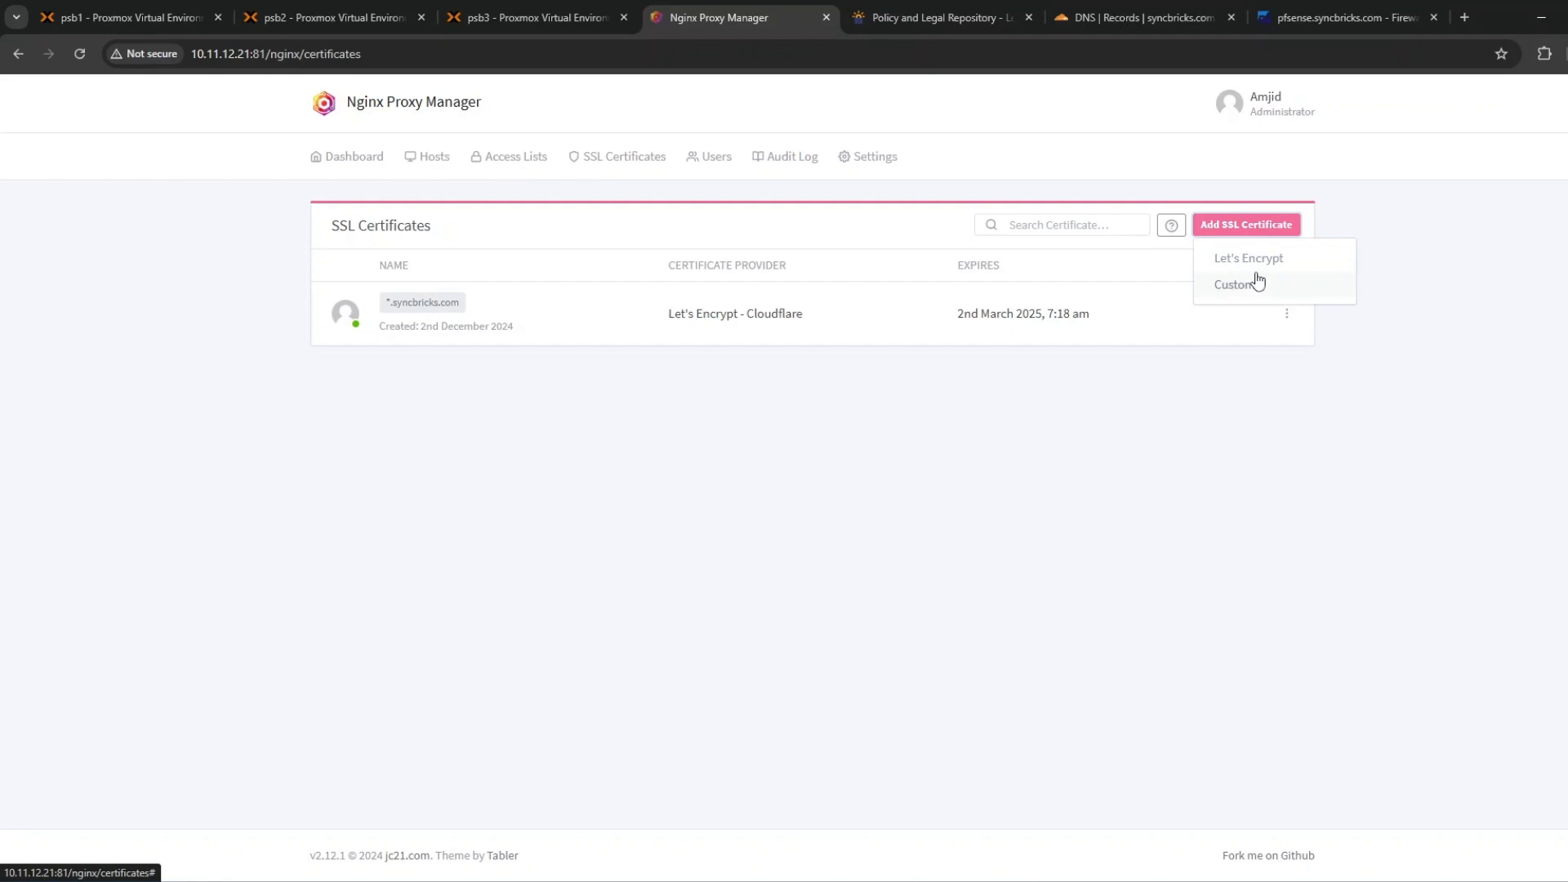
{"action": "left_click", "coordinate": [1247, 257]}
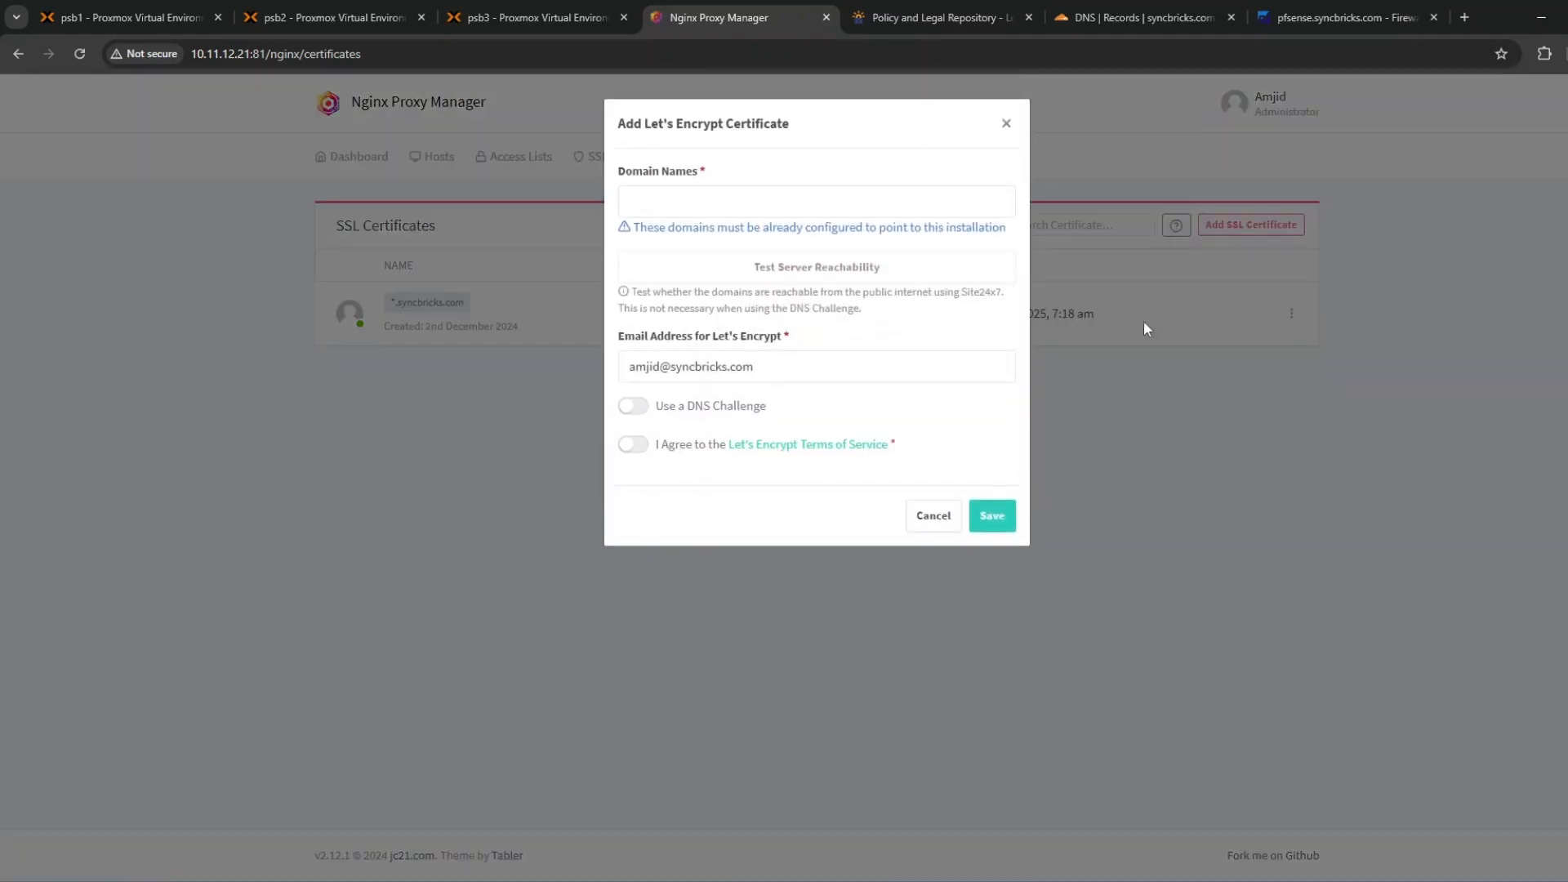
{"action": "left_click", "coordinate": [816, 201]}
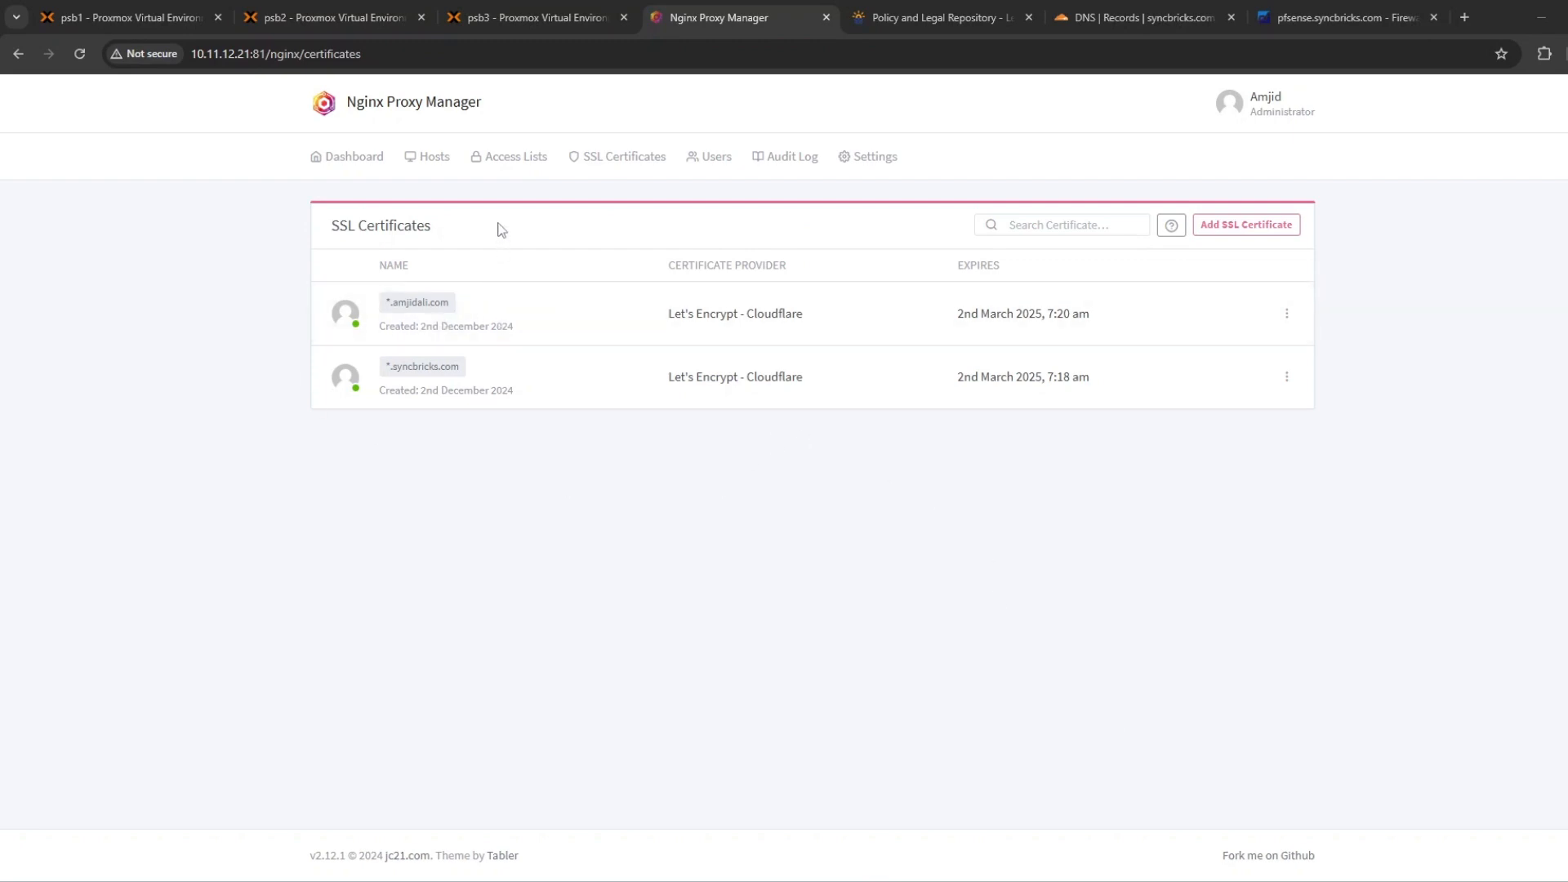
Add a proxy host proxmox.syncbricks.com forwarding over https to 10.11.12.101 port 8006
{"action": "left_click", "coordinate": [433, 156]}
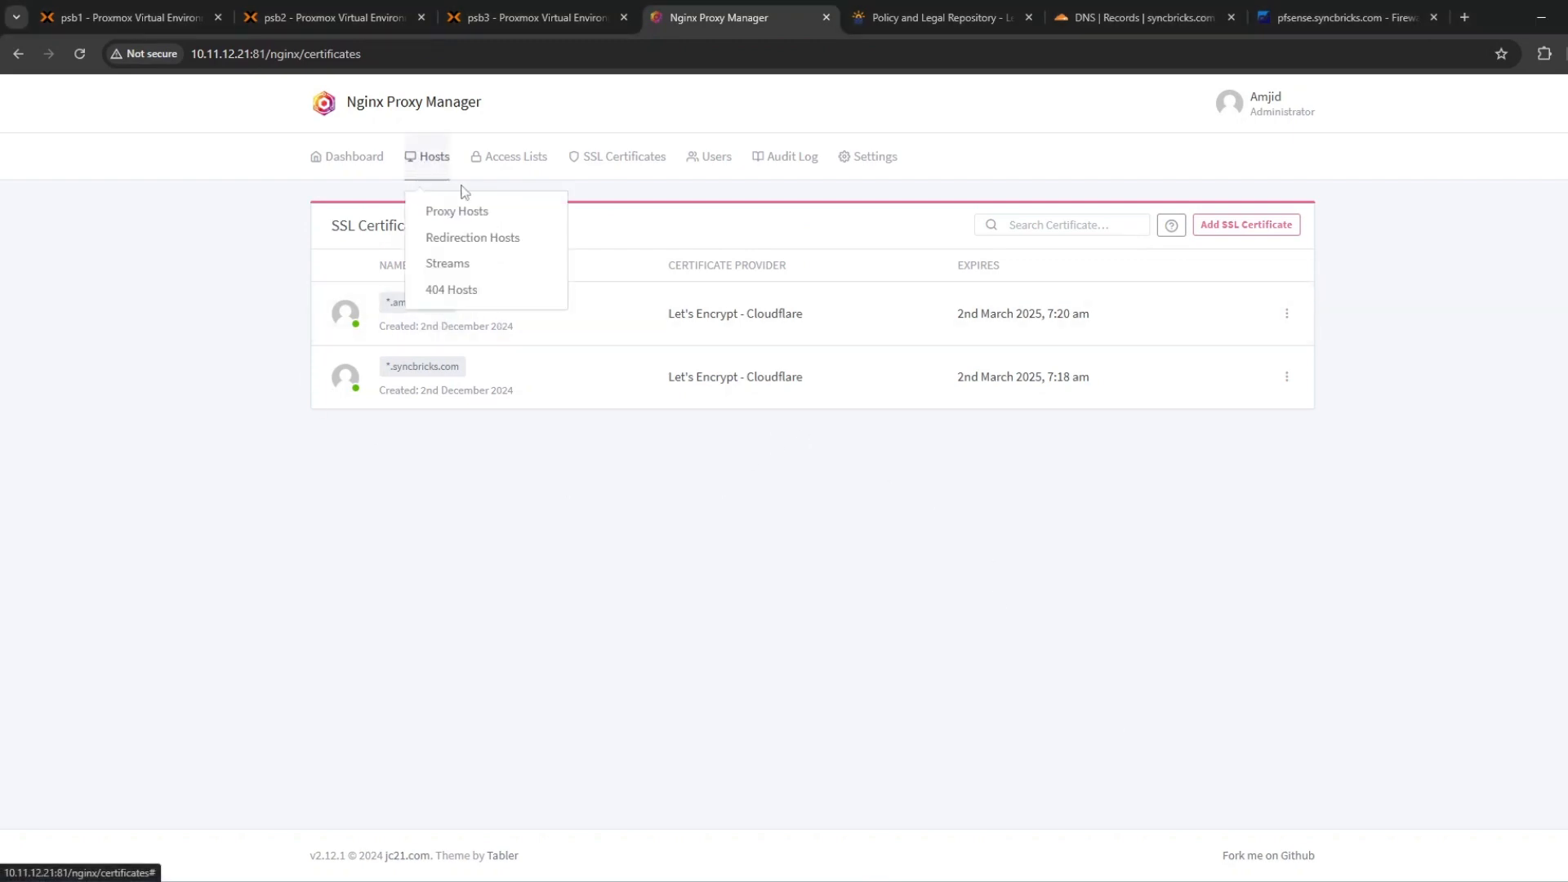
{"action": "left_click", "coordinate": [456, 211]}
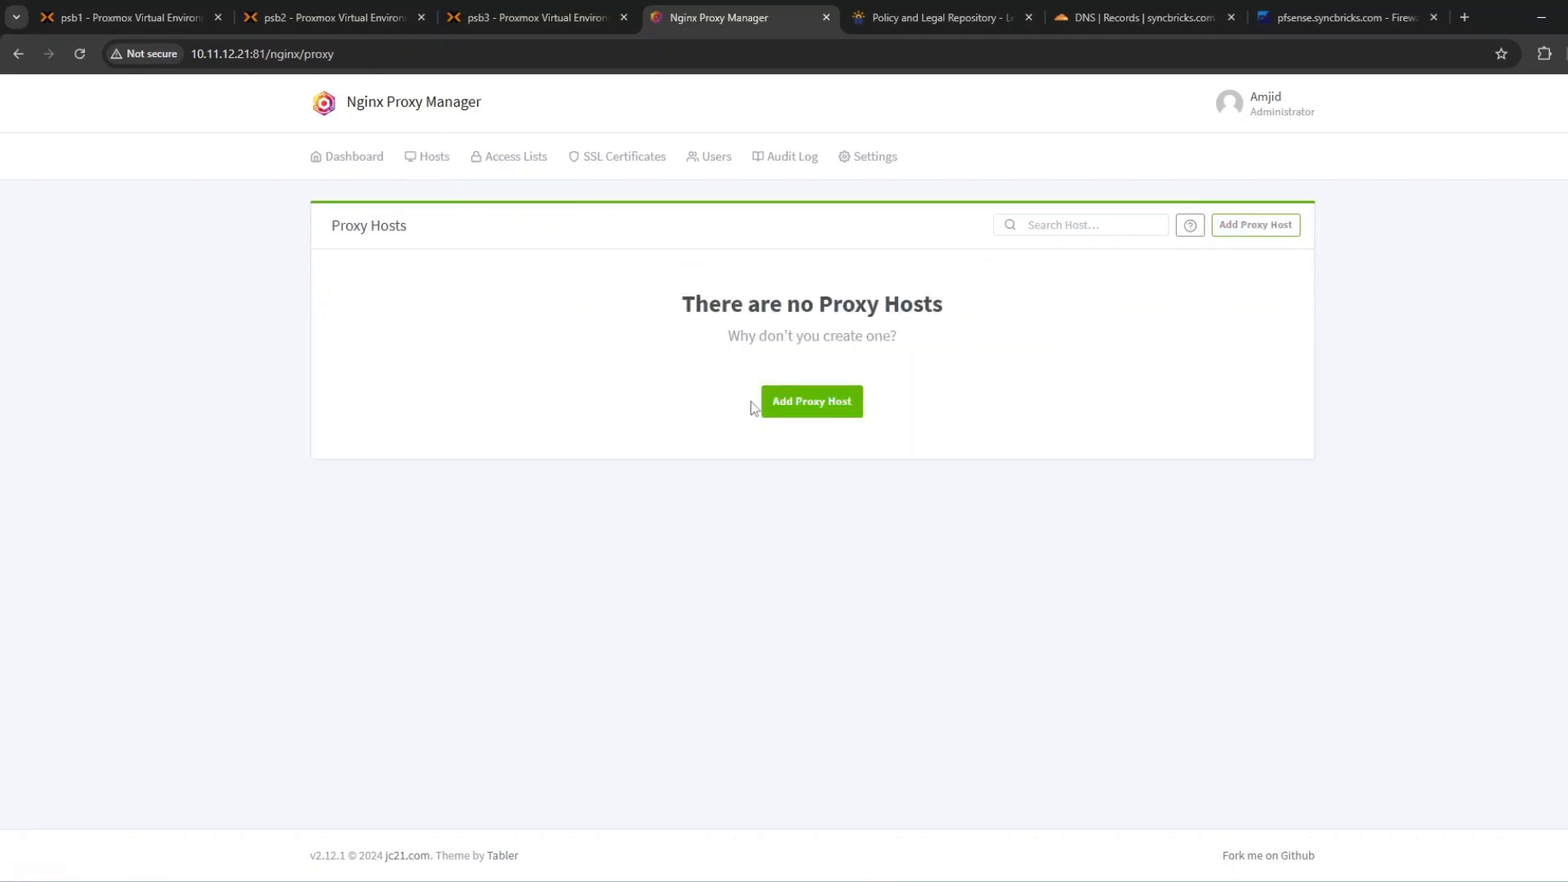
{"action": "left_click", "coordinate": [811, 401]}
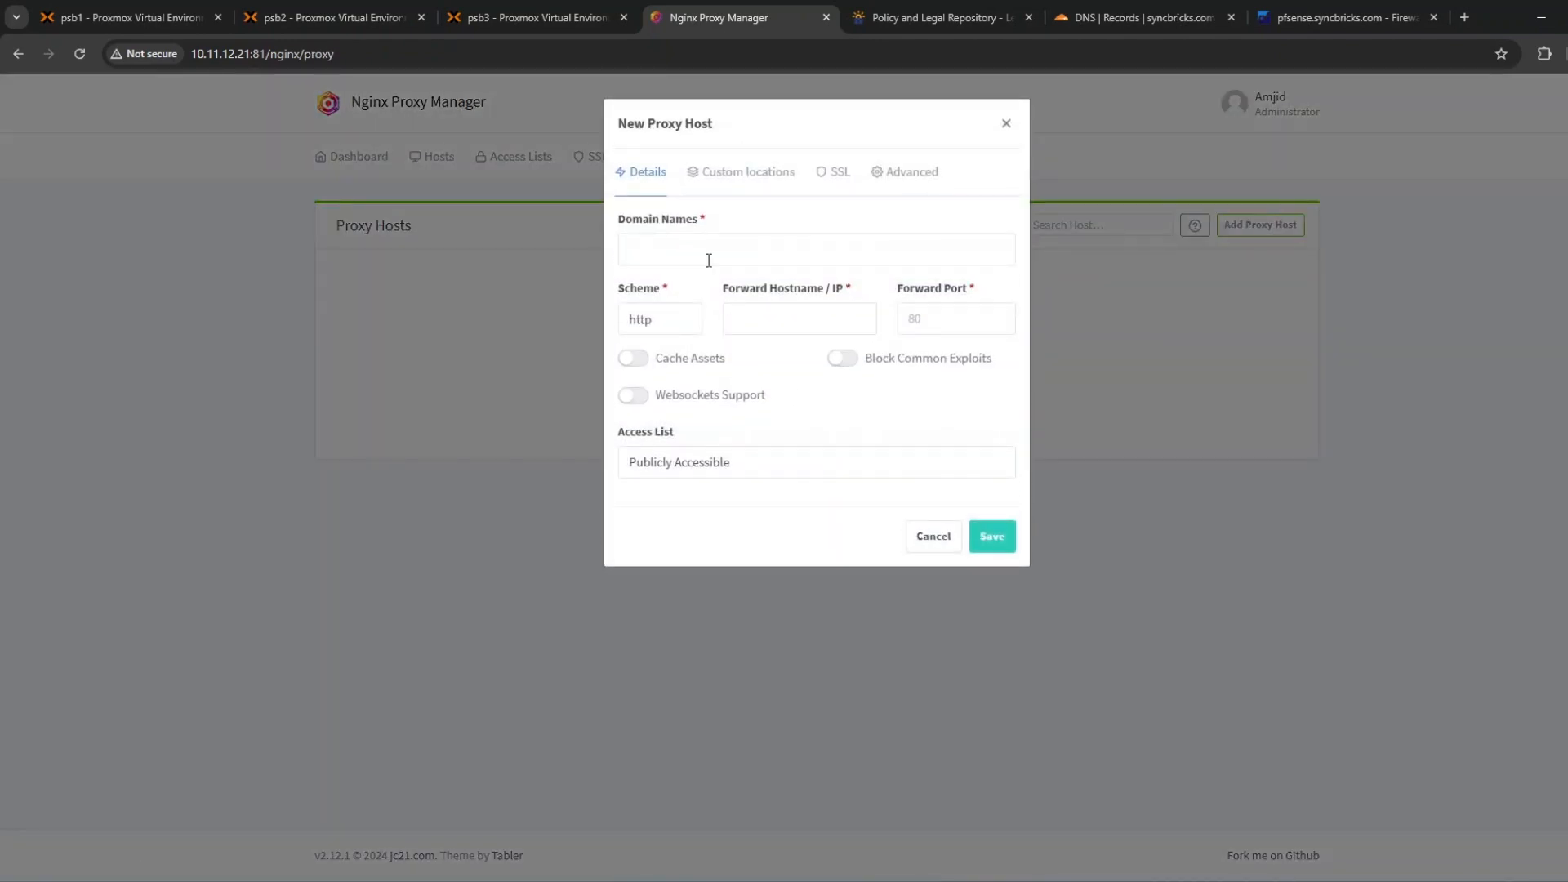
{"action": "left_click", "coordinate": [816, 249]}
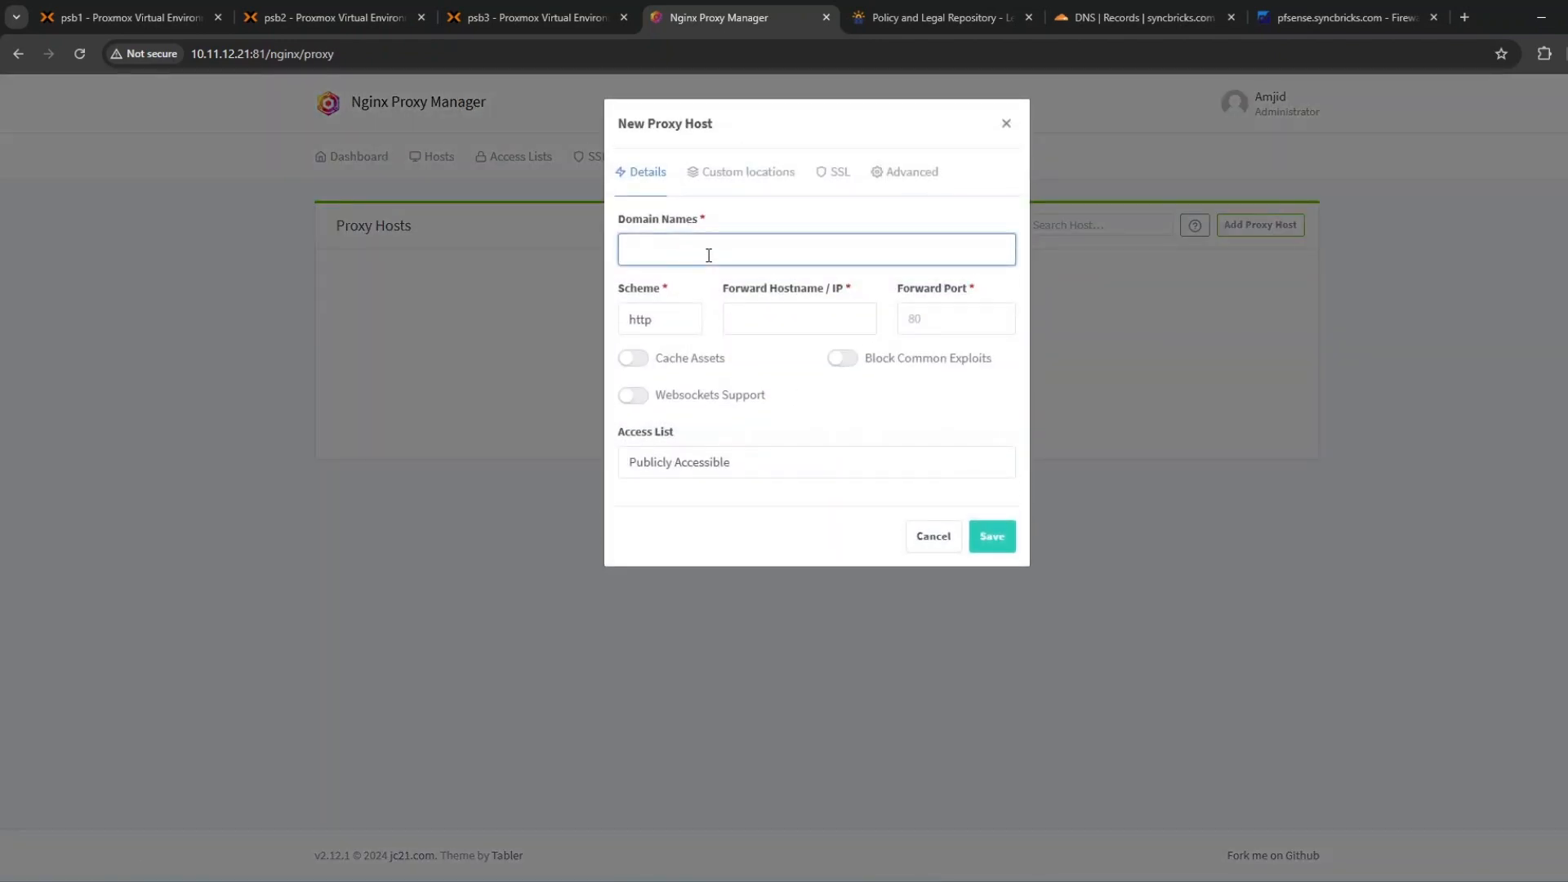
{"action": "type", "text": "proxmox.sync"}
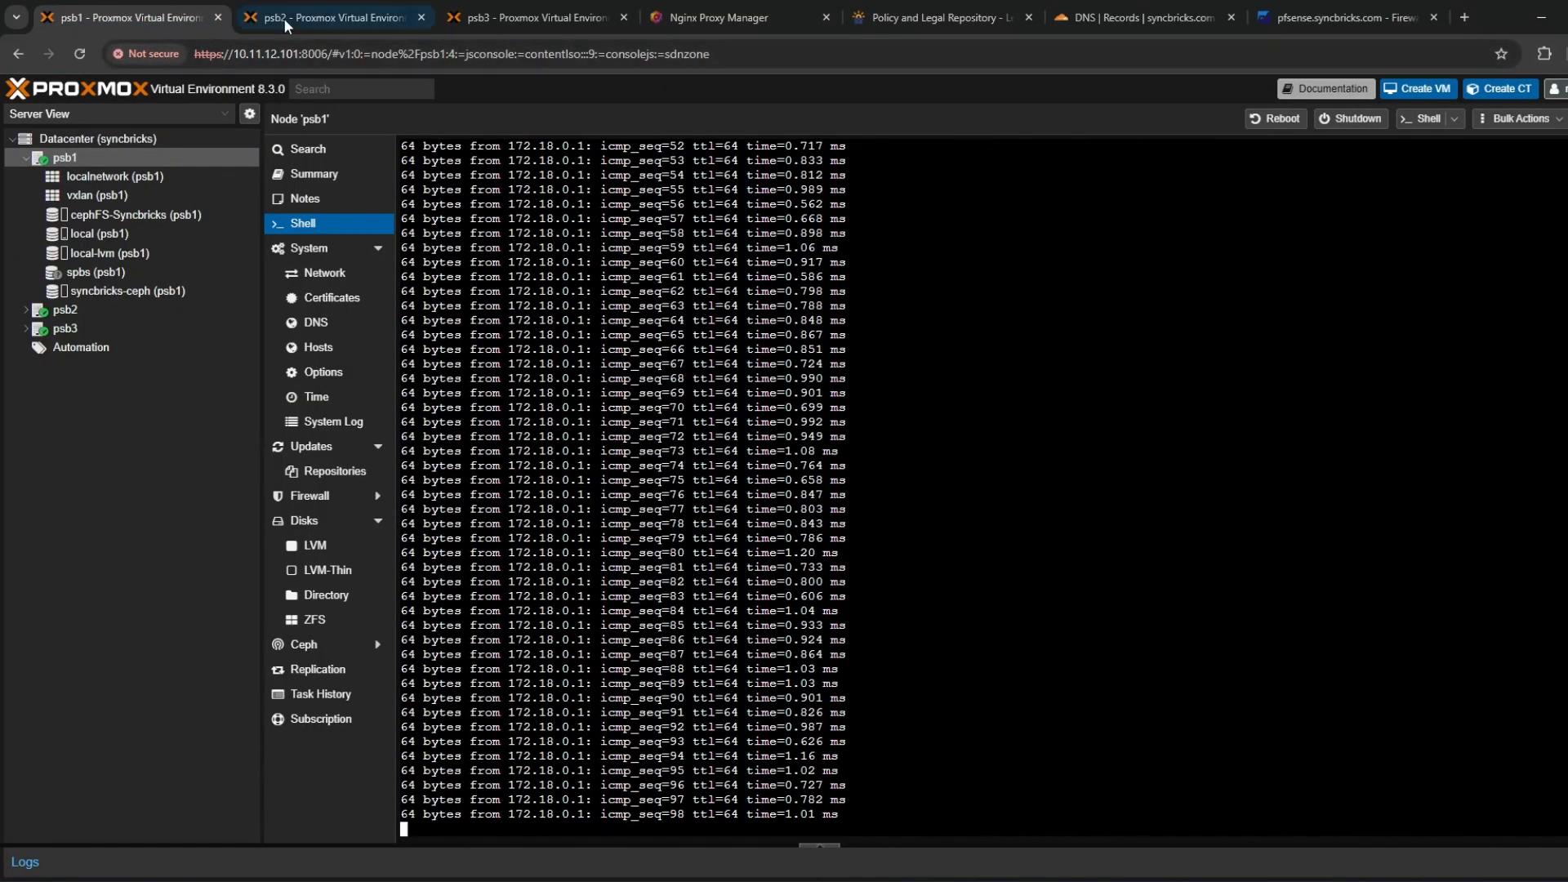
{"action": "left_click", "coordinate": [712, 17]}
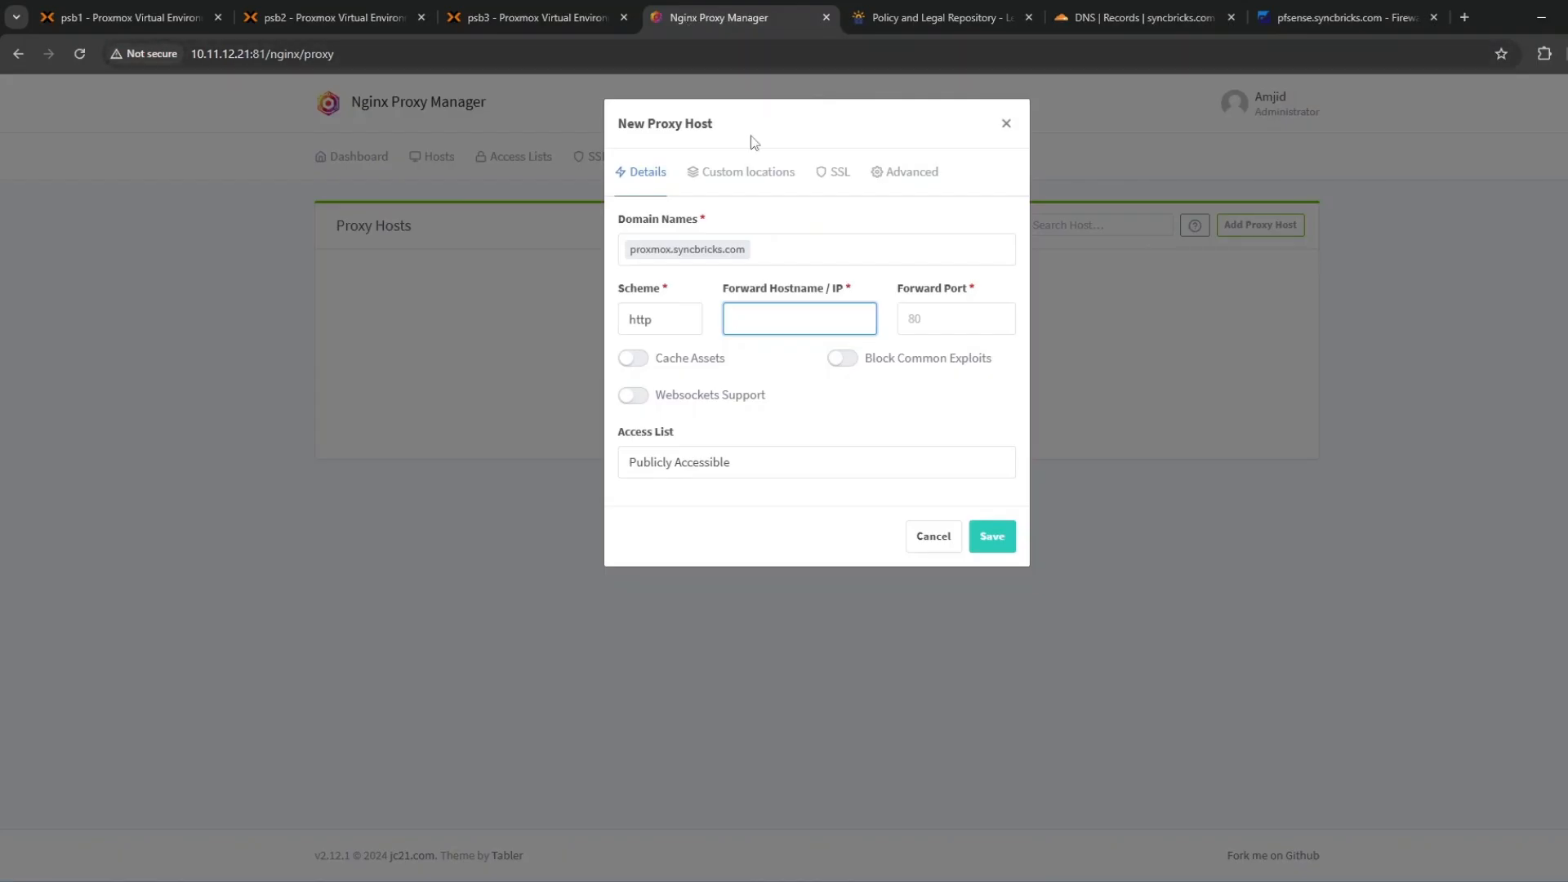
{"action": "type", "text": "10.11.12.101"}
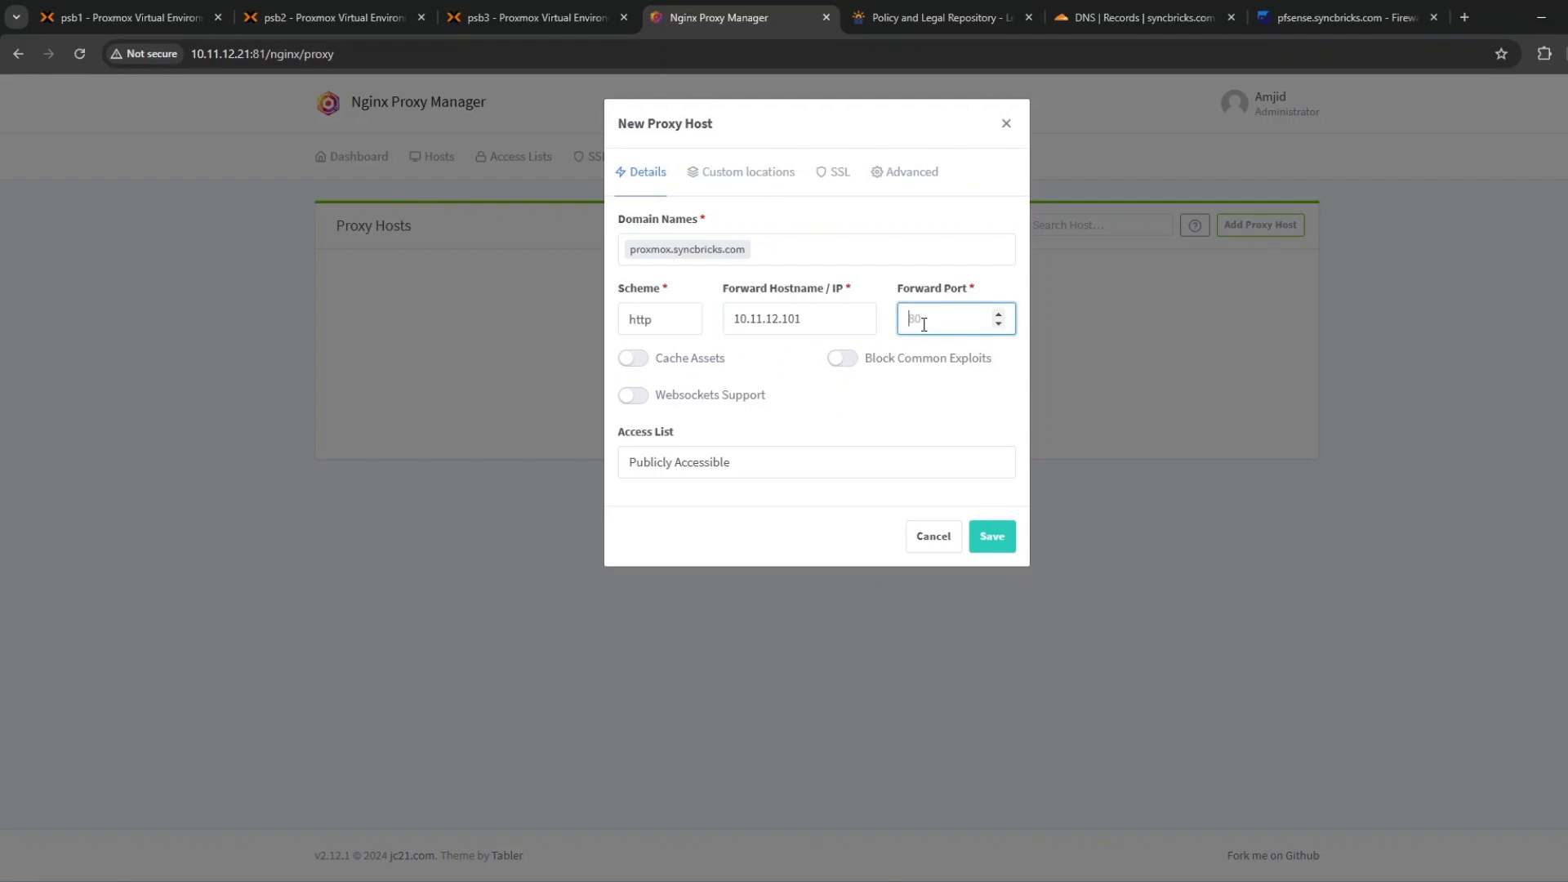
{"action": "type", "text": "8006"}
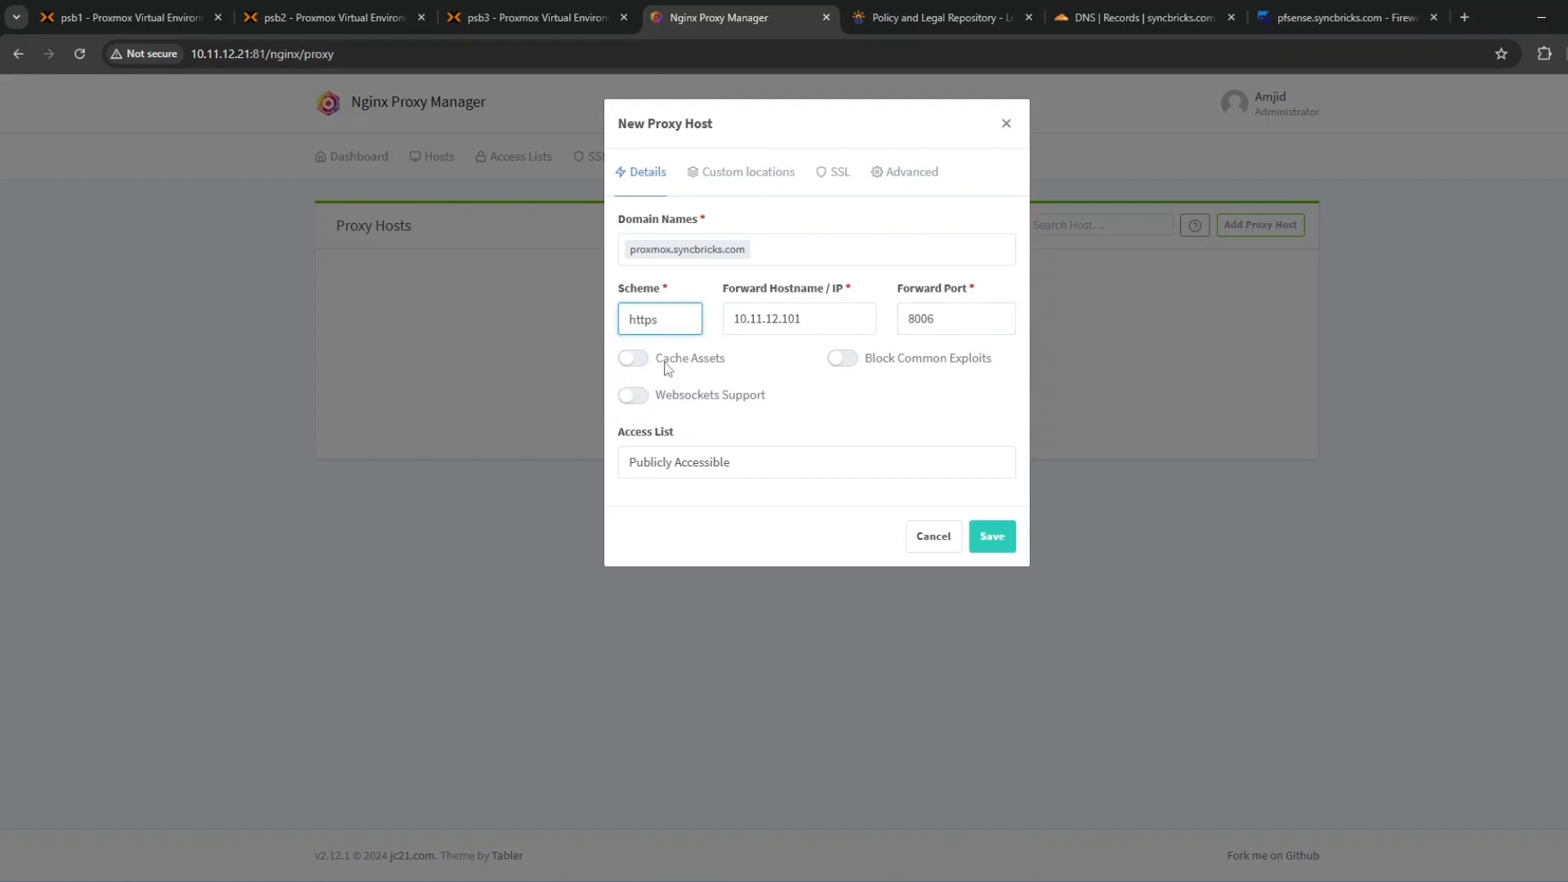
Assign the *.syncbricks.com certificate, enable Force SSL, HTTP/2 and HSTS, and save
{"action": "left_click", "coordinate": [841, 171]}
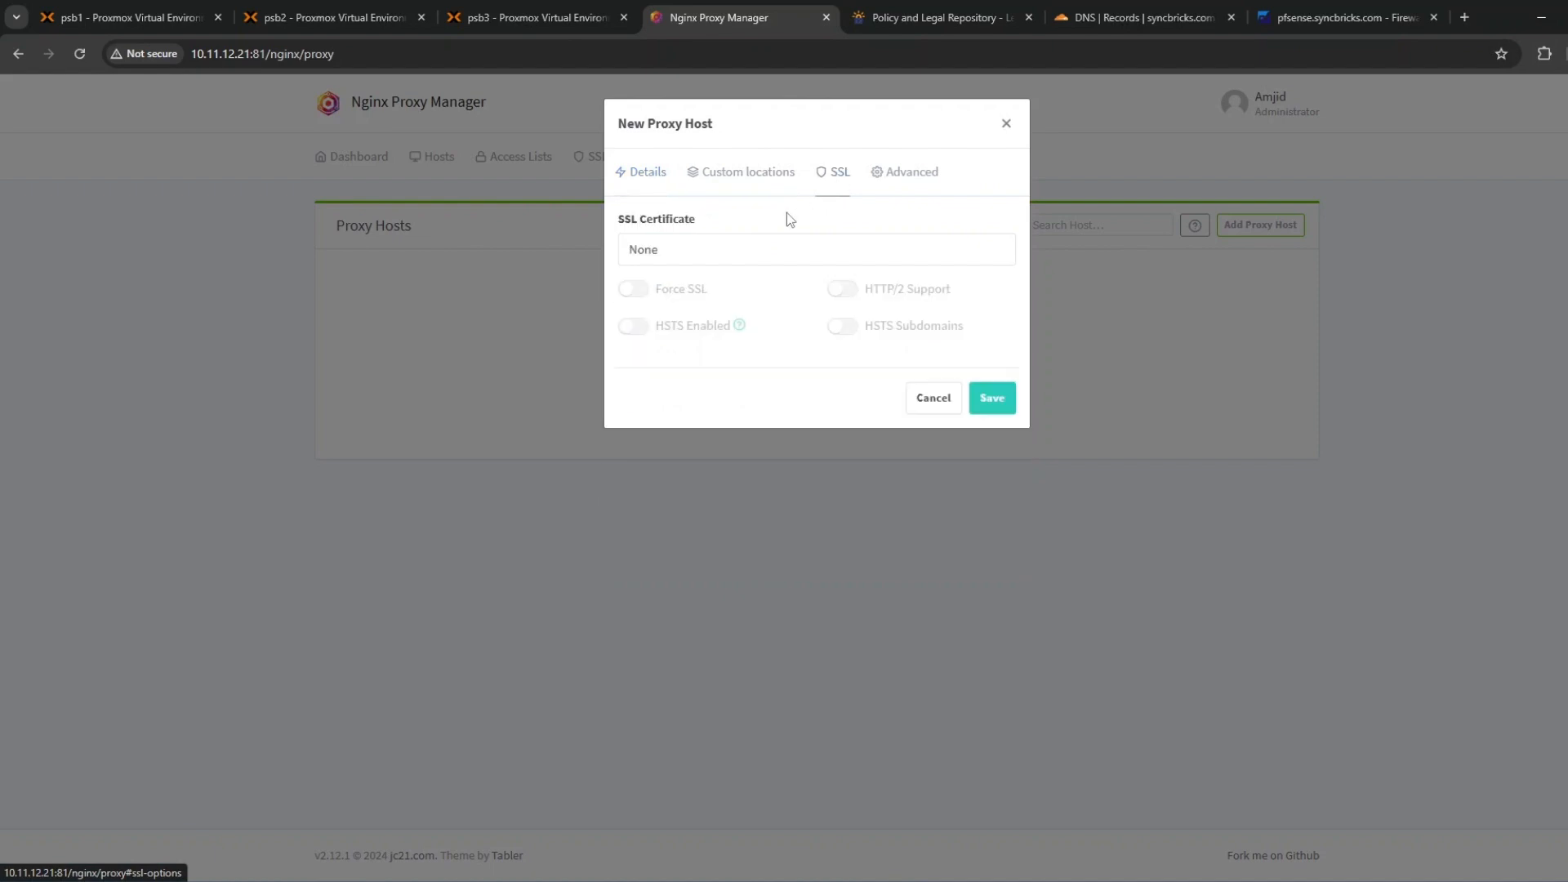
{"action": "left_click", "coordinate": [815, 249]}
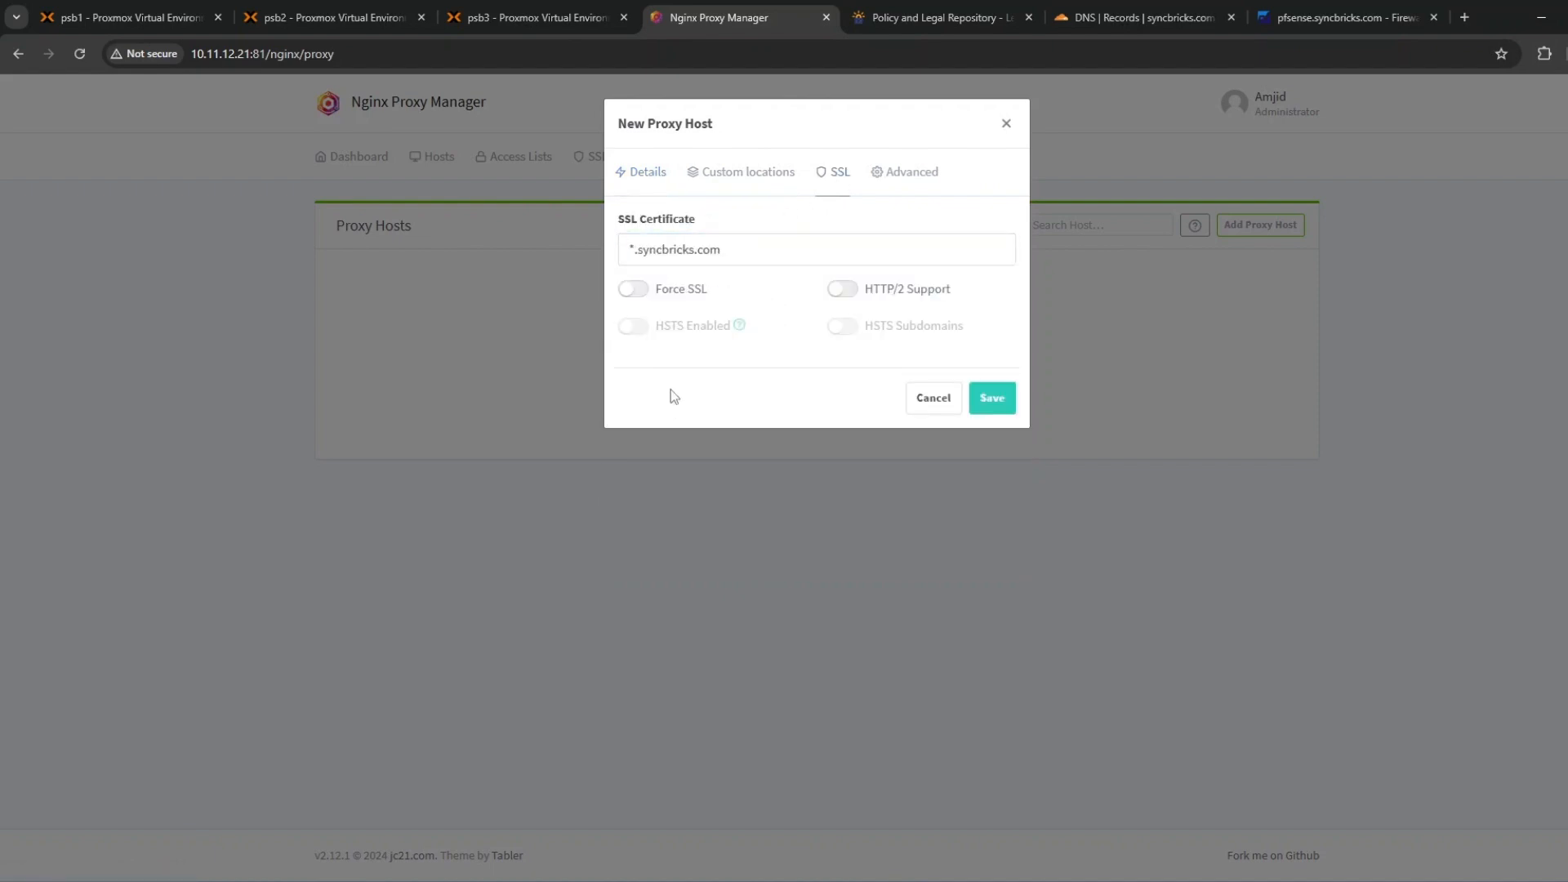
{"action": "left_click", "coordinate": [632, 289]}
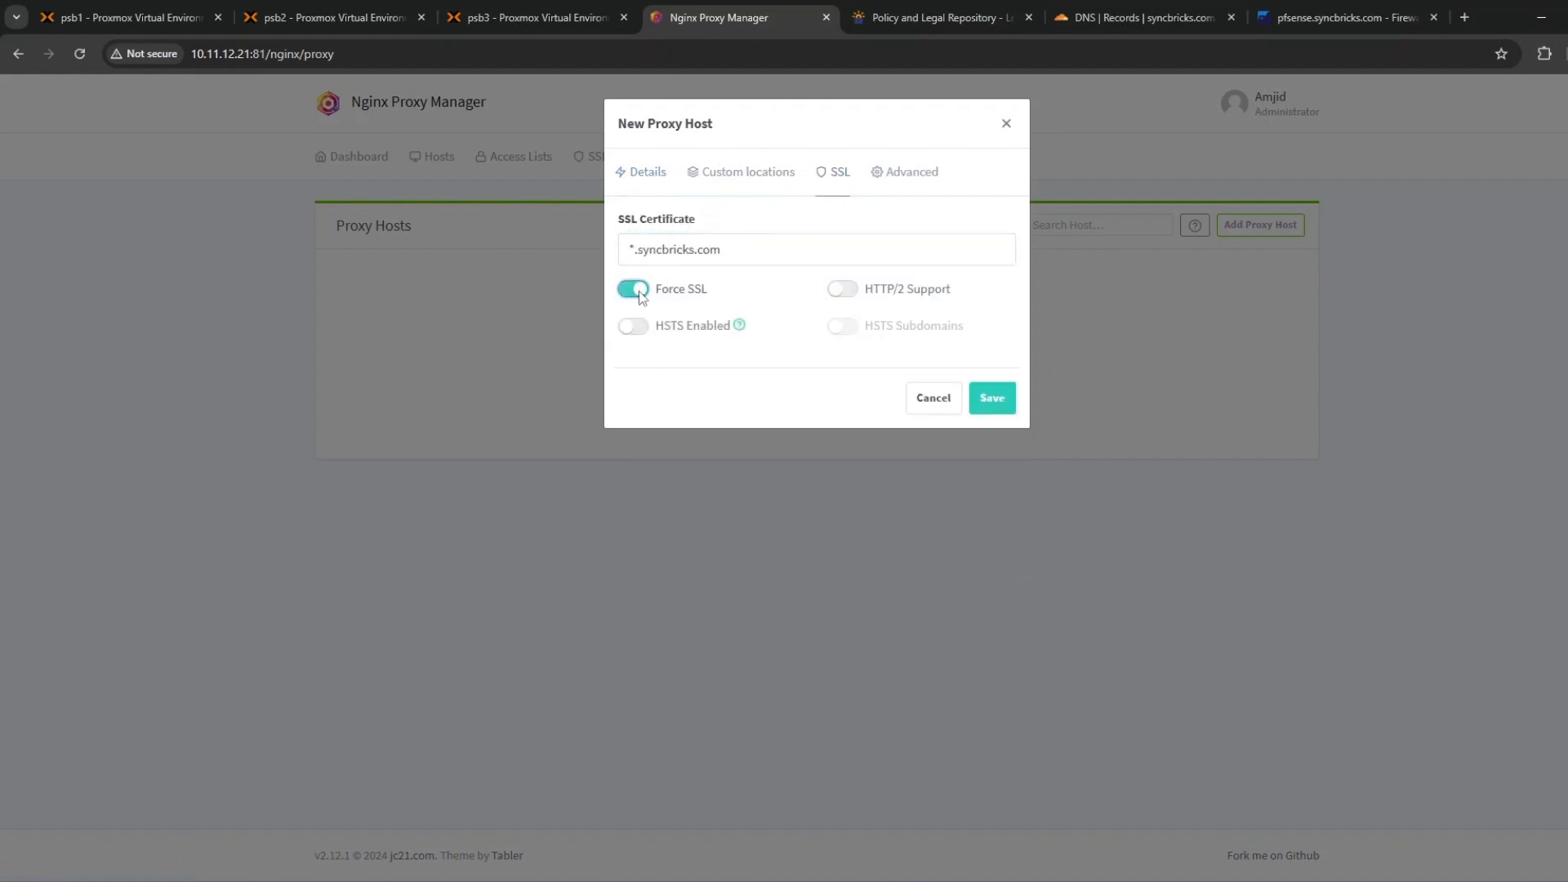
{"action": "left_click", "coordinate": [841, 289]}
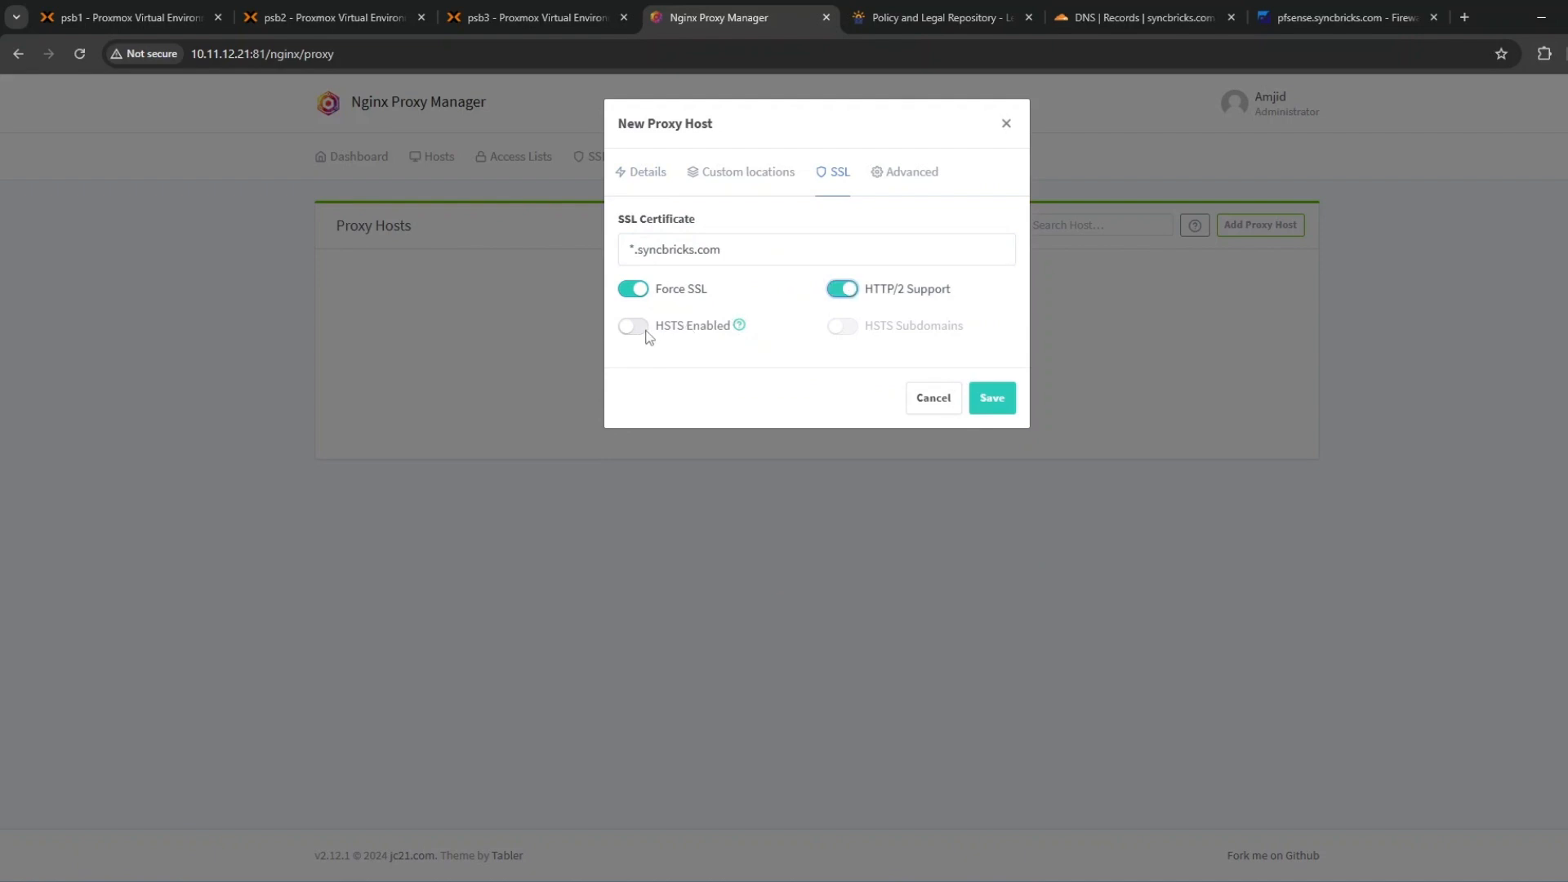
{"action": "left_click", "coordinate": [633, 325]}
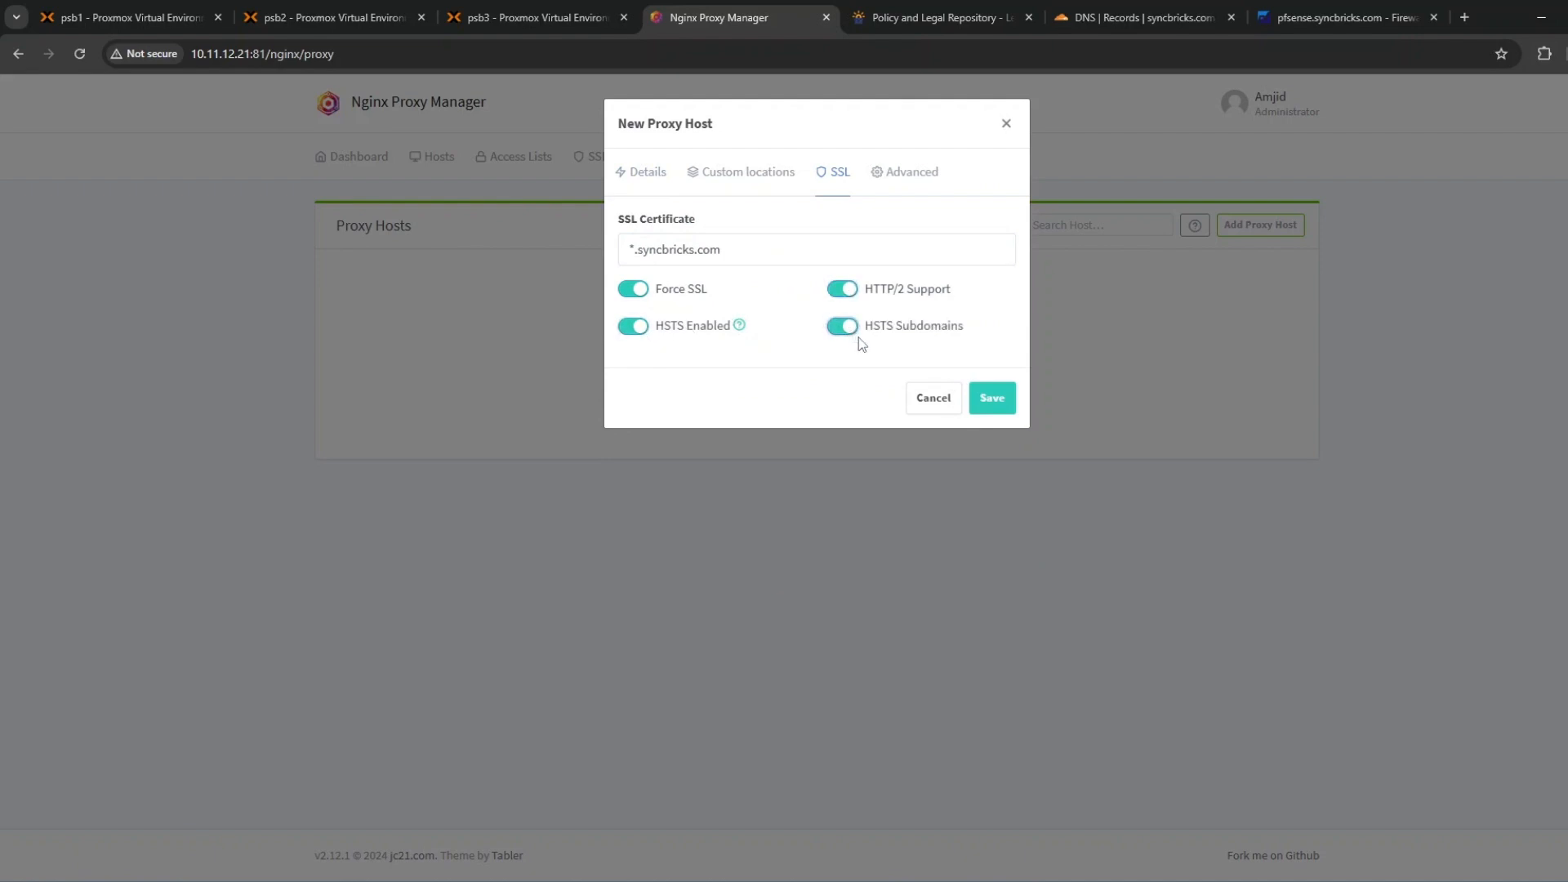
{"action": "mouse_move", "coordinate": [903, 171]}
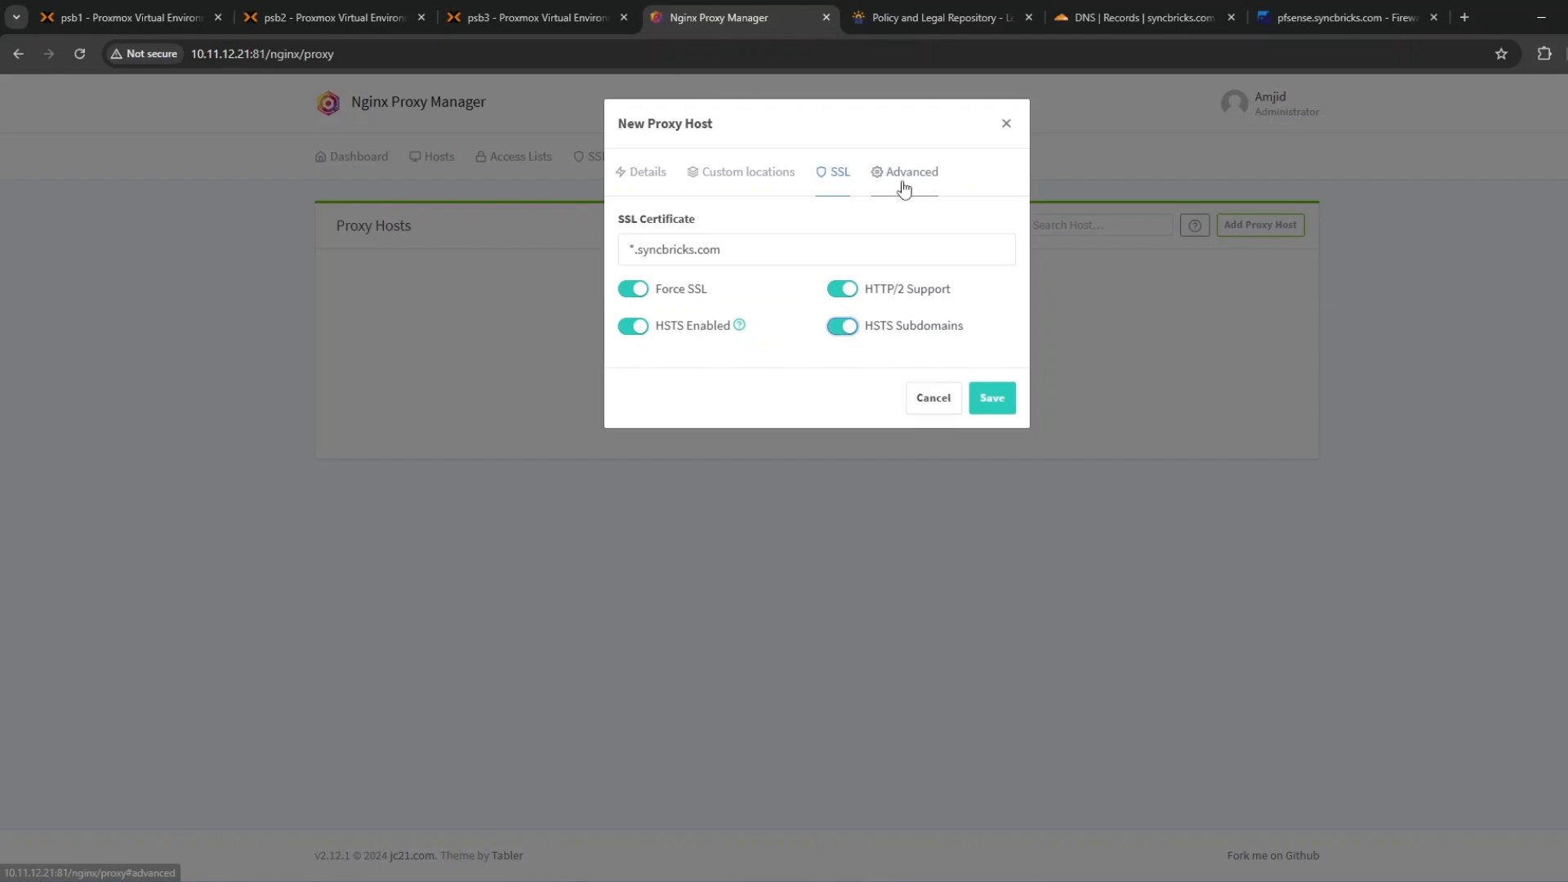
{"action": "left_click", "coordinate": [991, 397]}
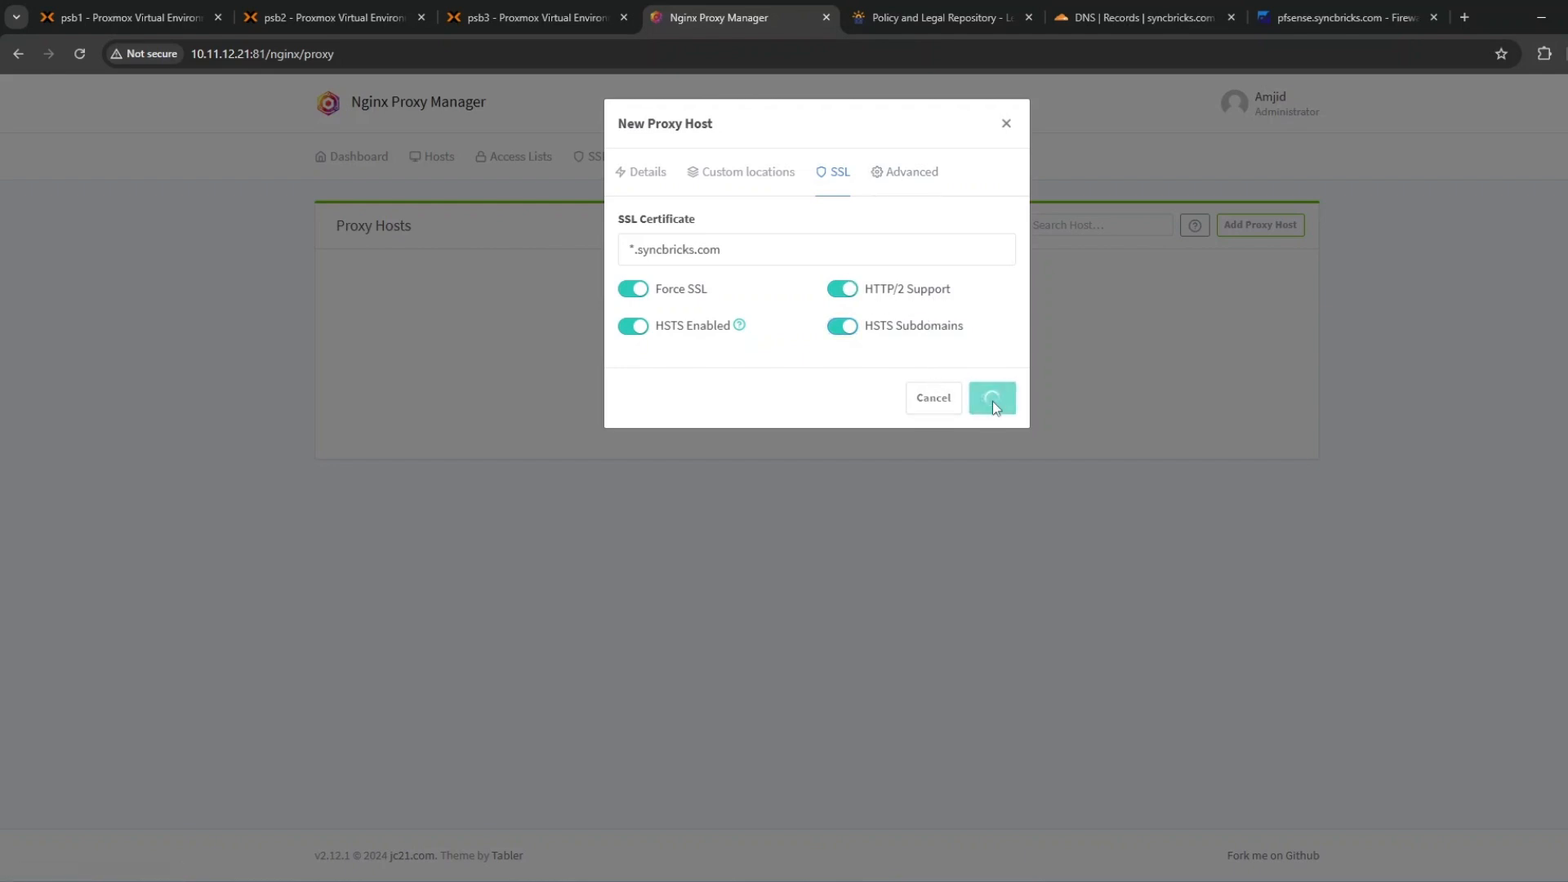
{"action": "left_click", "coordinate": [990, 397]}
{"action": "type", "text": "ping"}
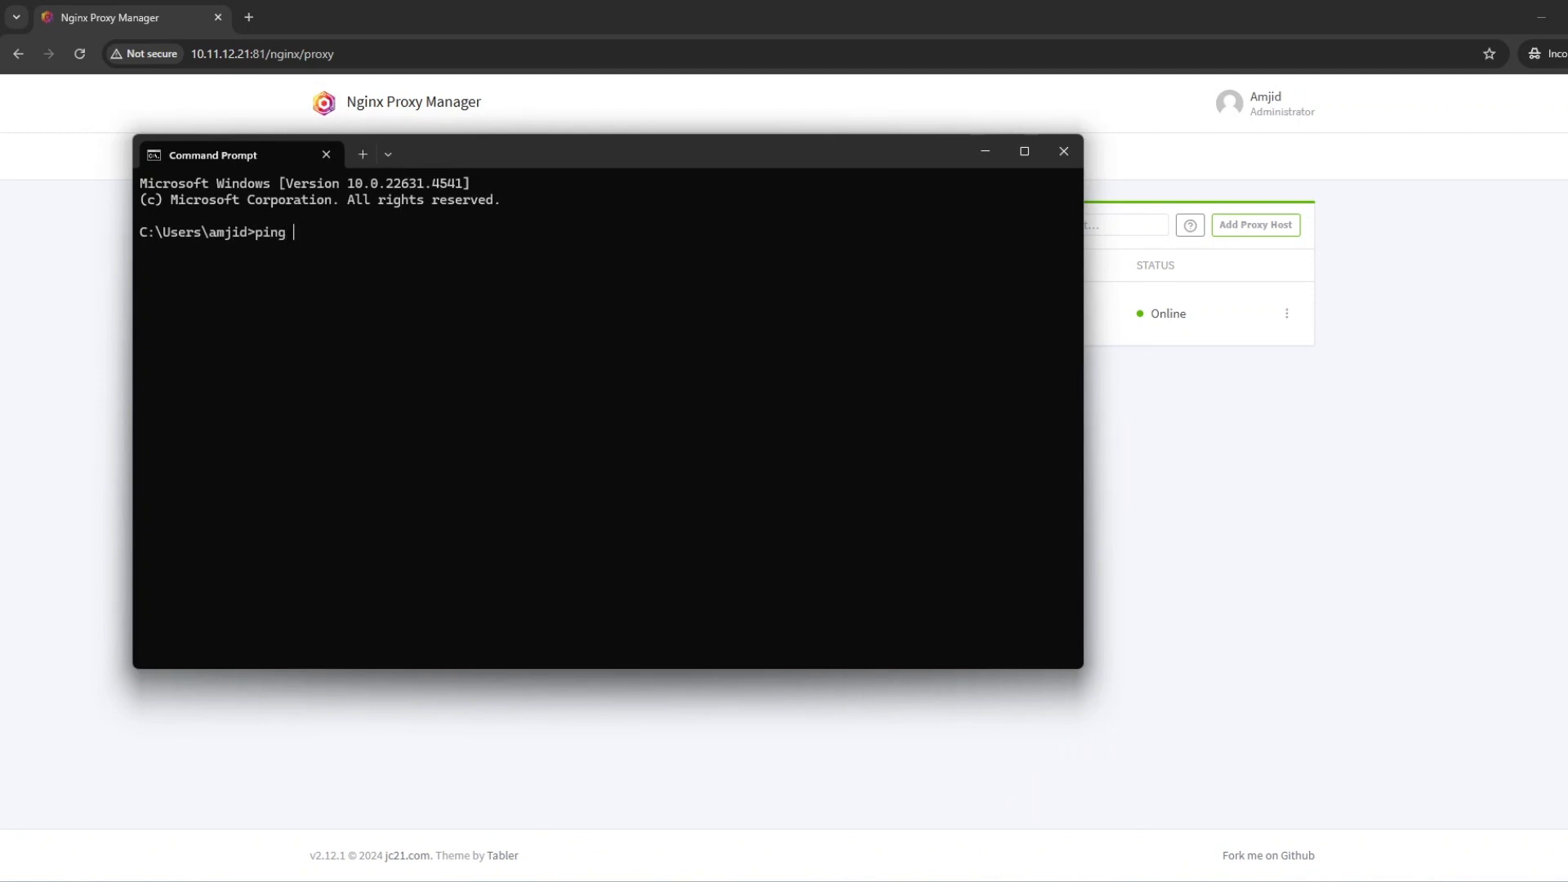
Ping proxmox.syncbricks.com, then open it from Proxy Hosts to load the Proxmox login
{"action": "type", "text": "proxmox."}
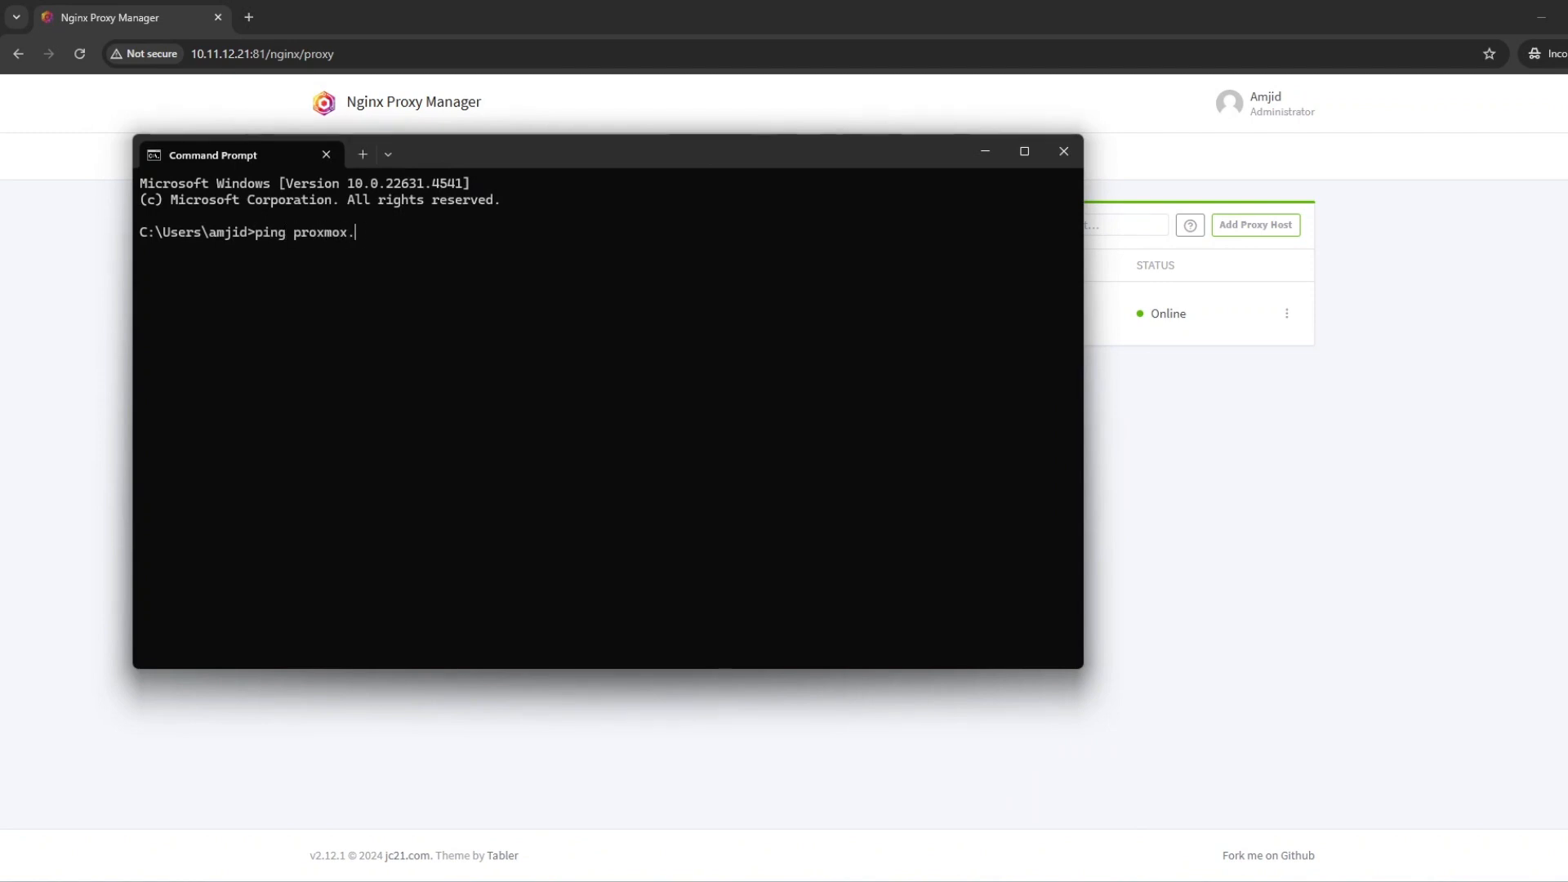
{"action": "type", "text": "syncbricks.com"}
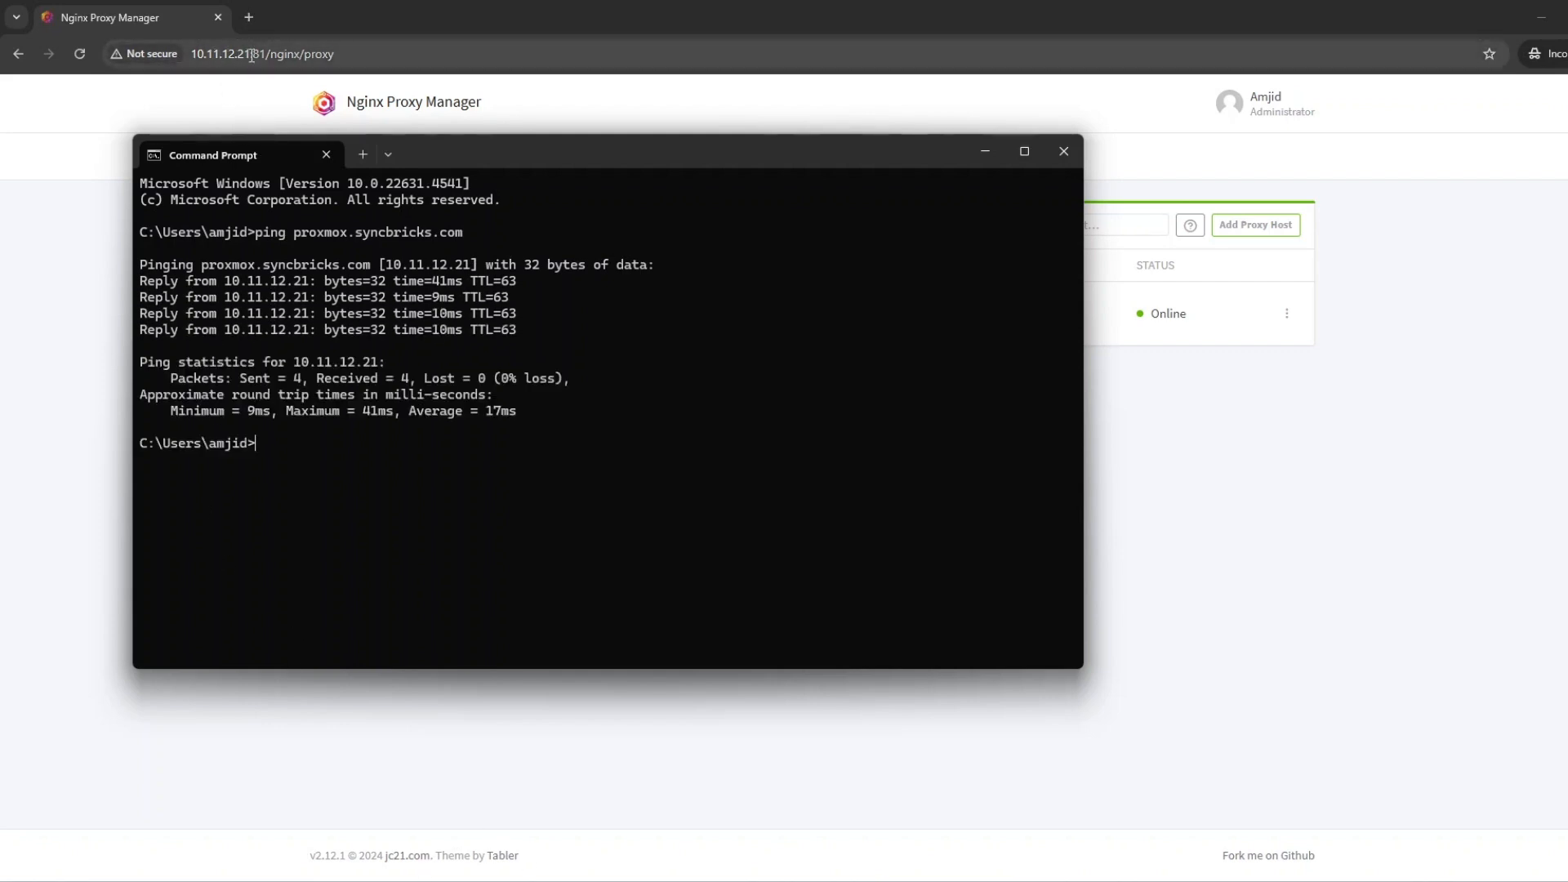
{"action": "mouse_move", "coordinate": [419, 451]}
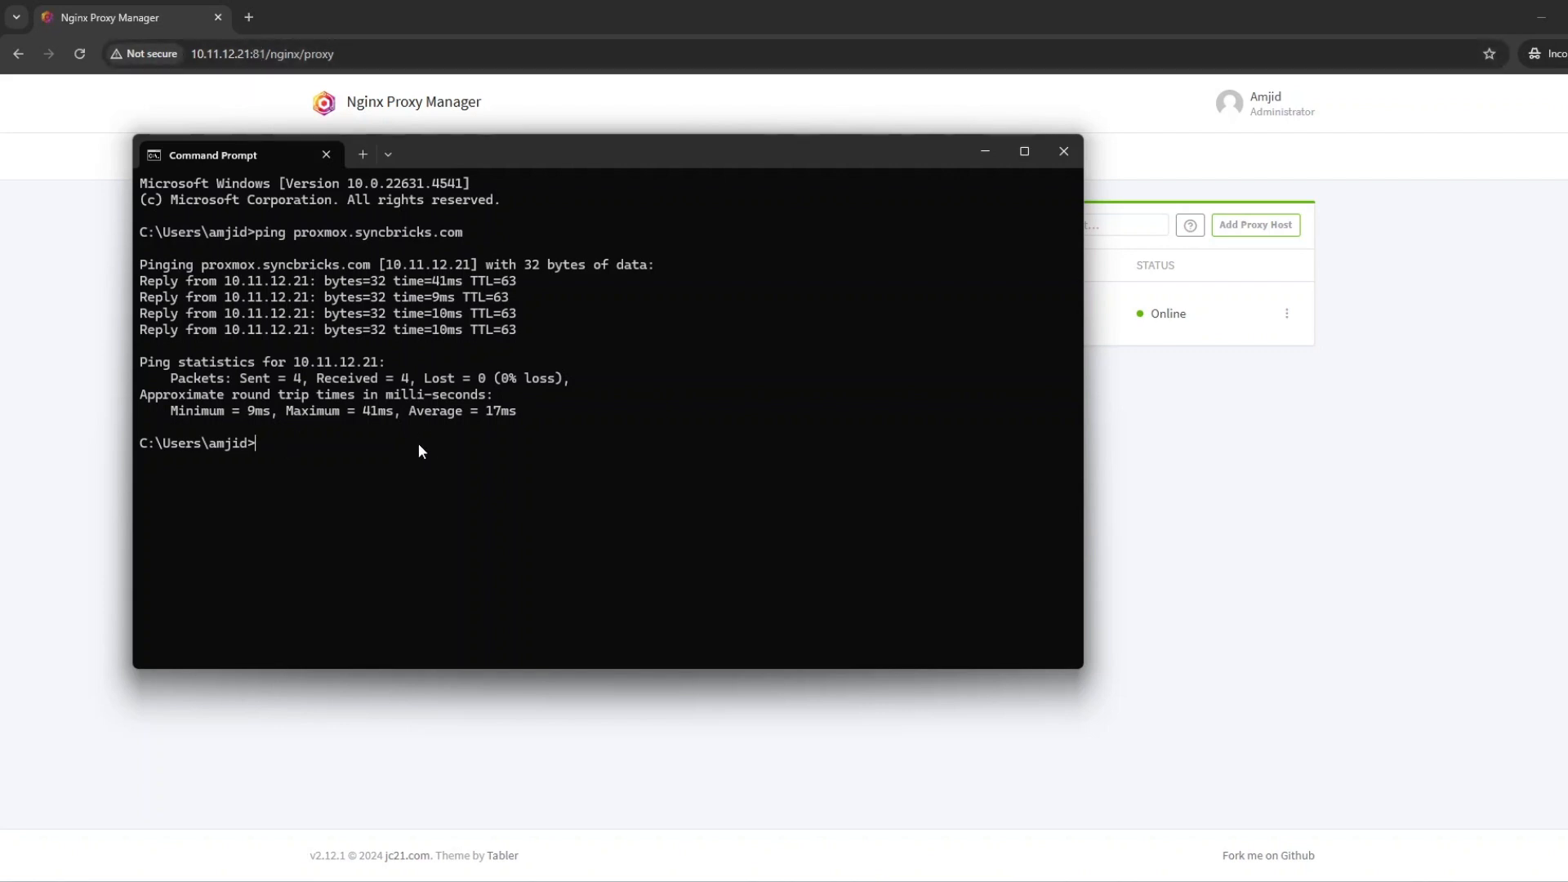
{"action": "left_click", "coordinate": [1064, 152]}
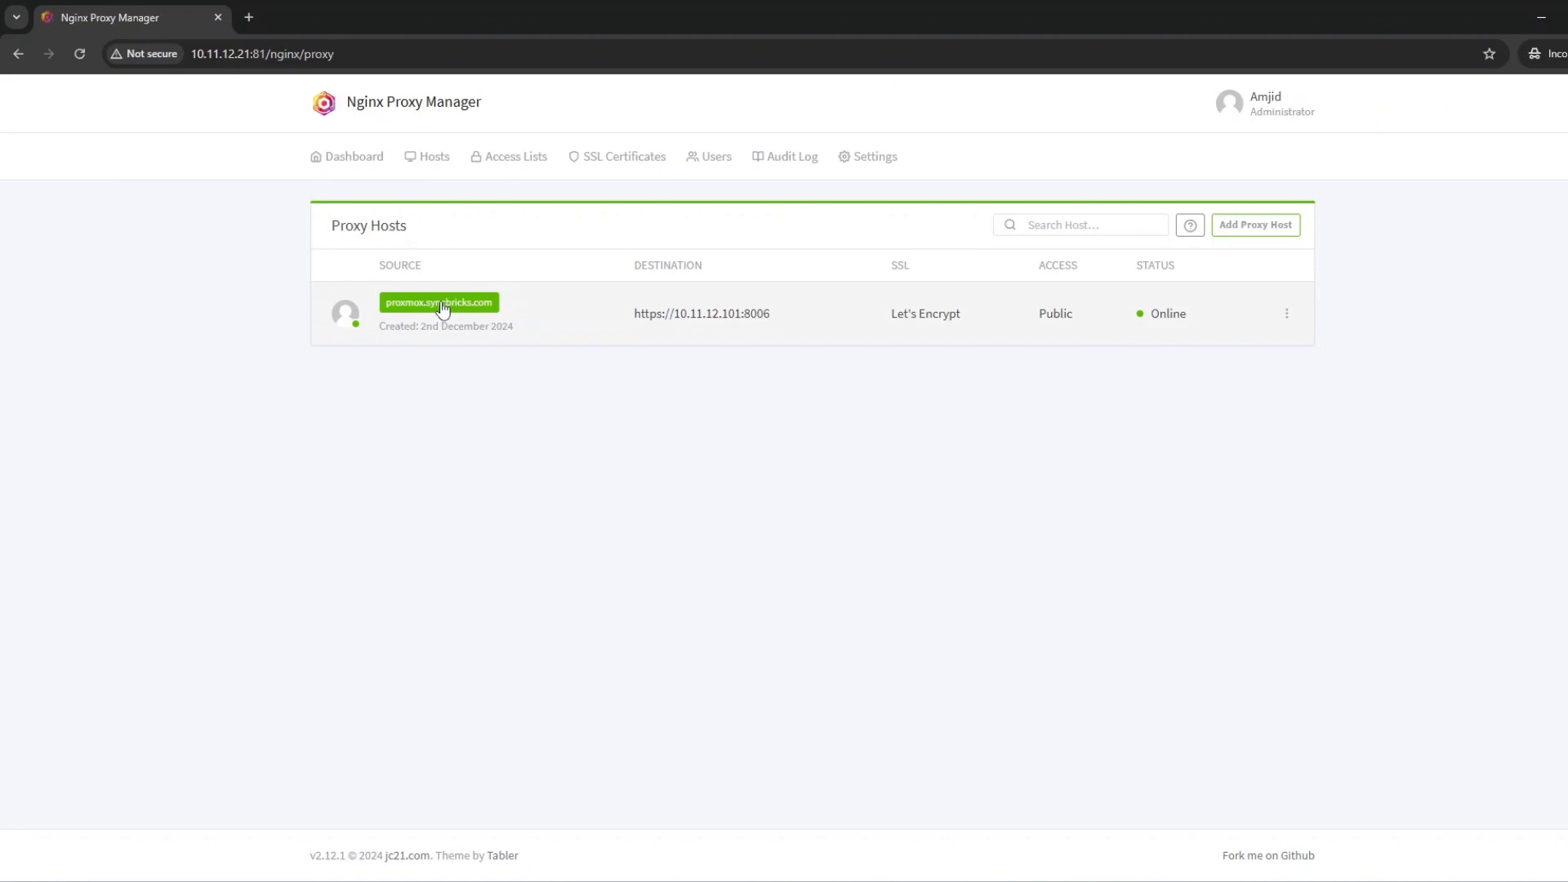
{"action": "left_click", "coordinate": [438, 302]}
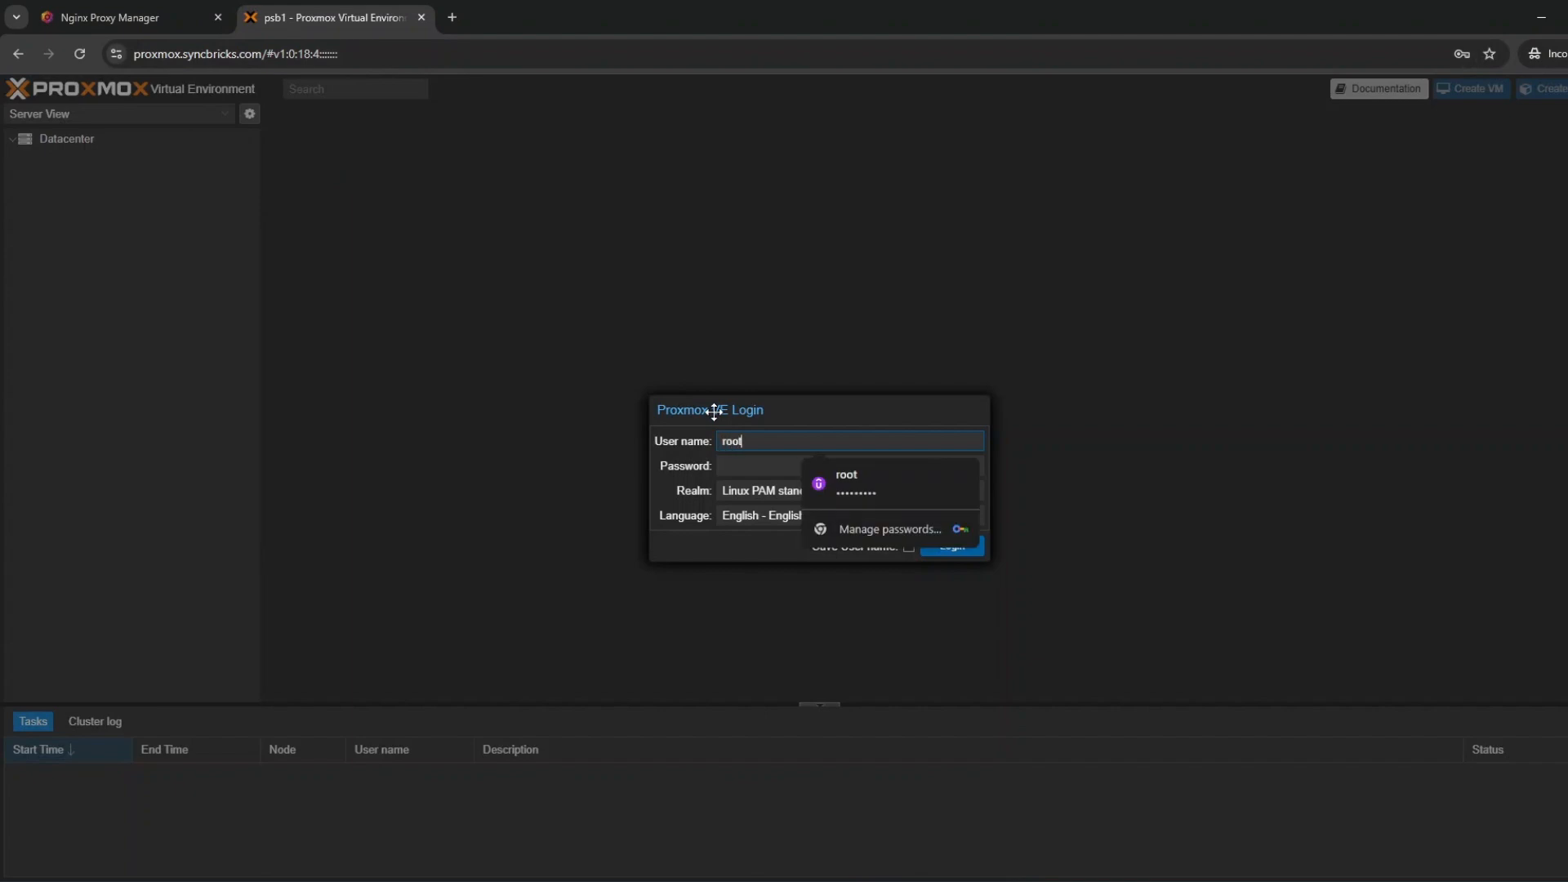
Sign in to Proxmox as root, browse node psb2, psb1's spbs storage and psb2 Notes, then return to Nginx Proxy Manager
{"action": "left_click", "coordinate": [950, 546]}
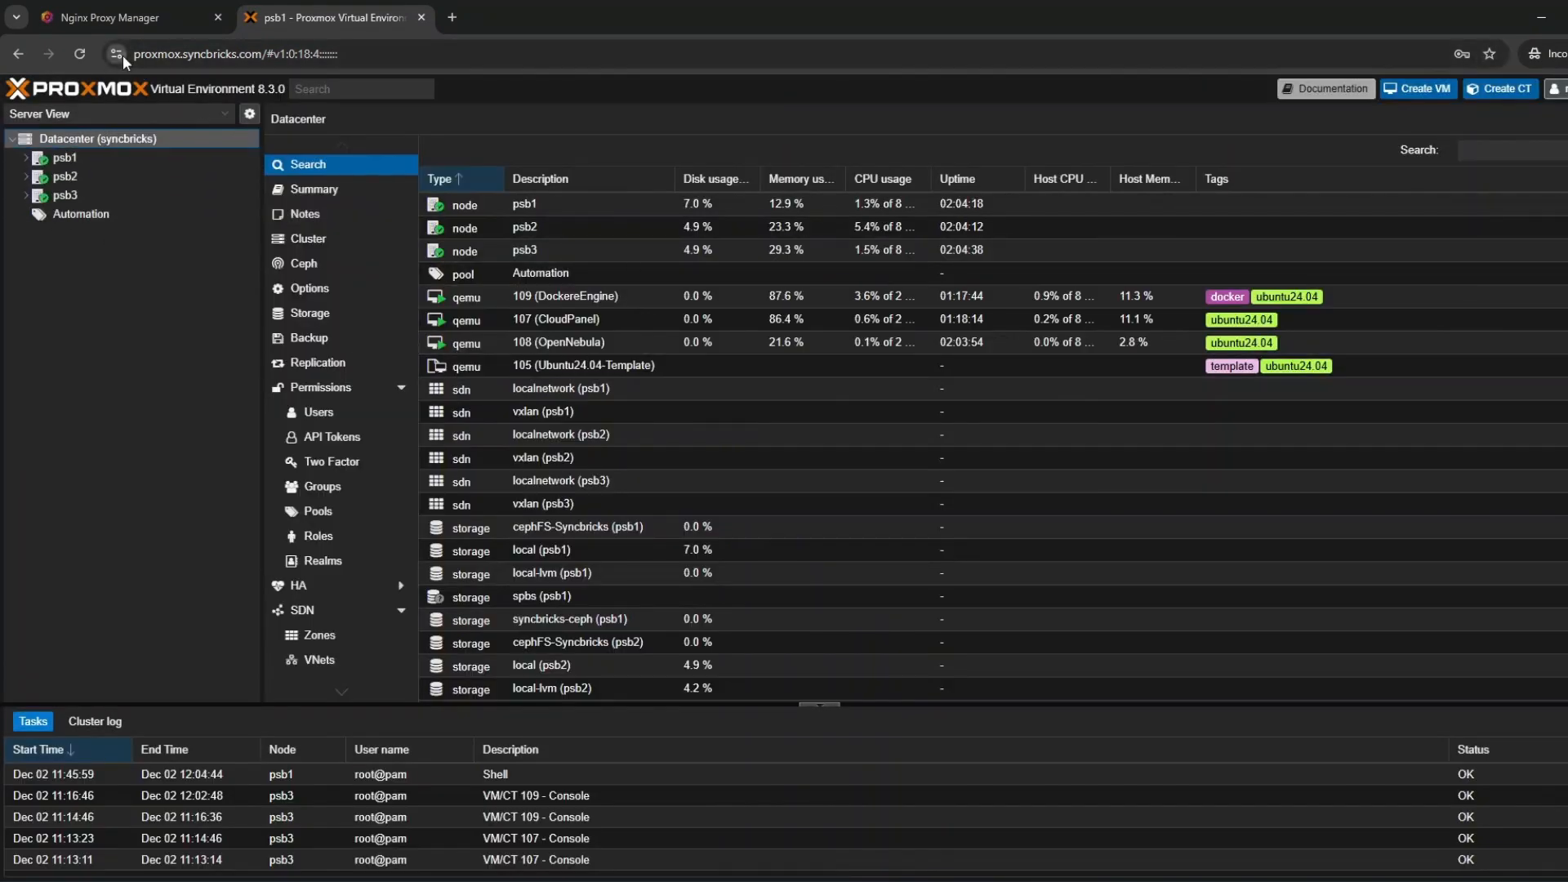
{"action": "left_click", "coordinate": [64, 177]}
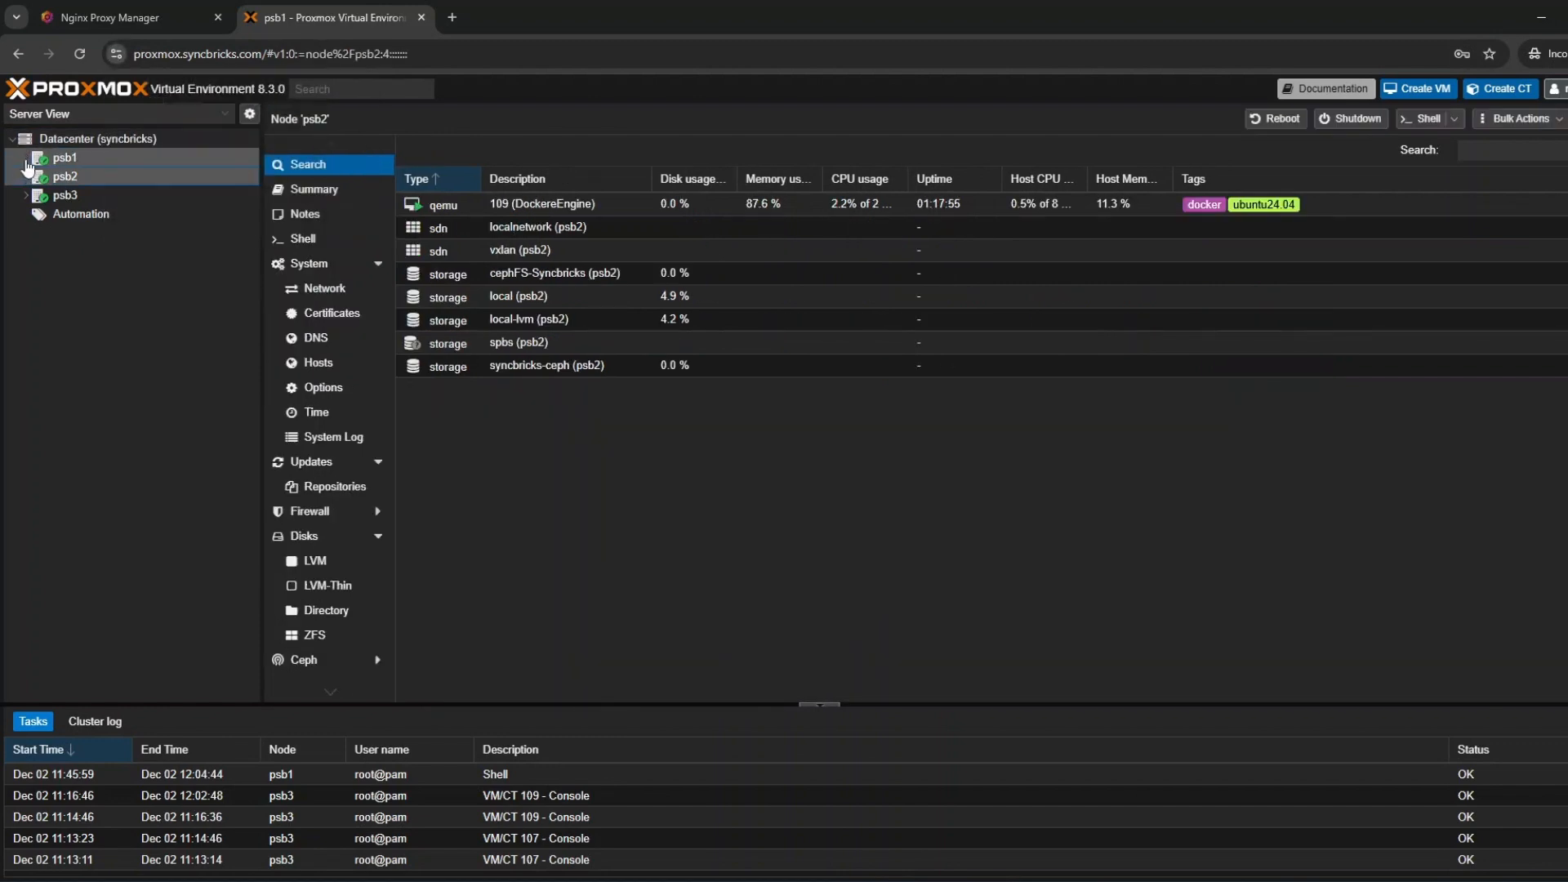
{"action": "left_click", "coordinate": [93, 272]}
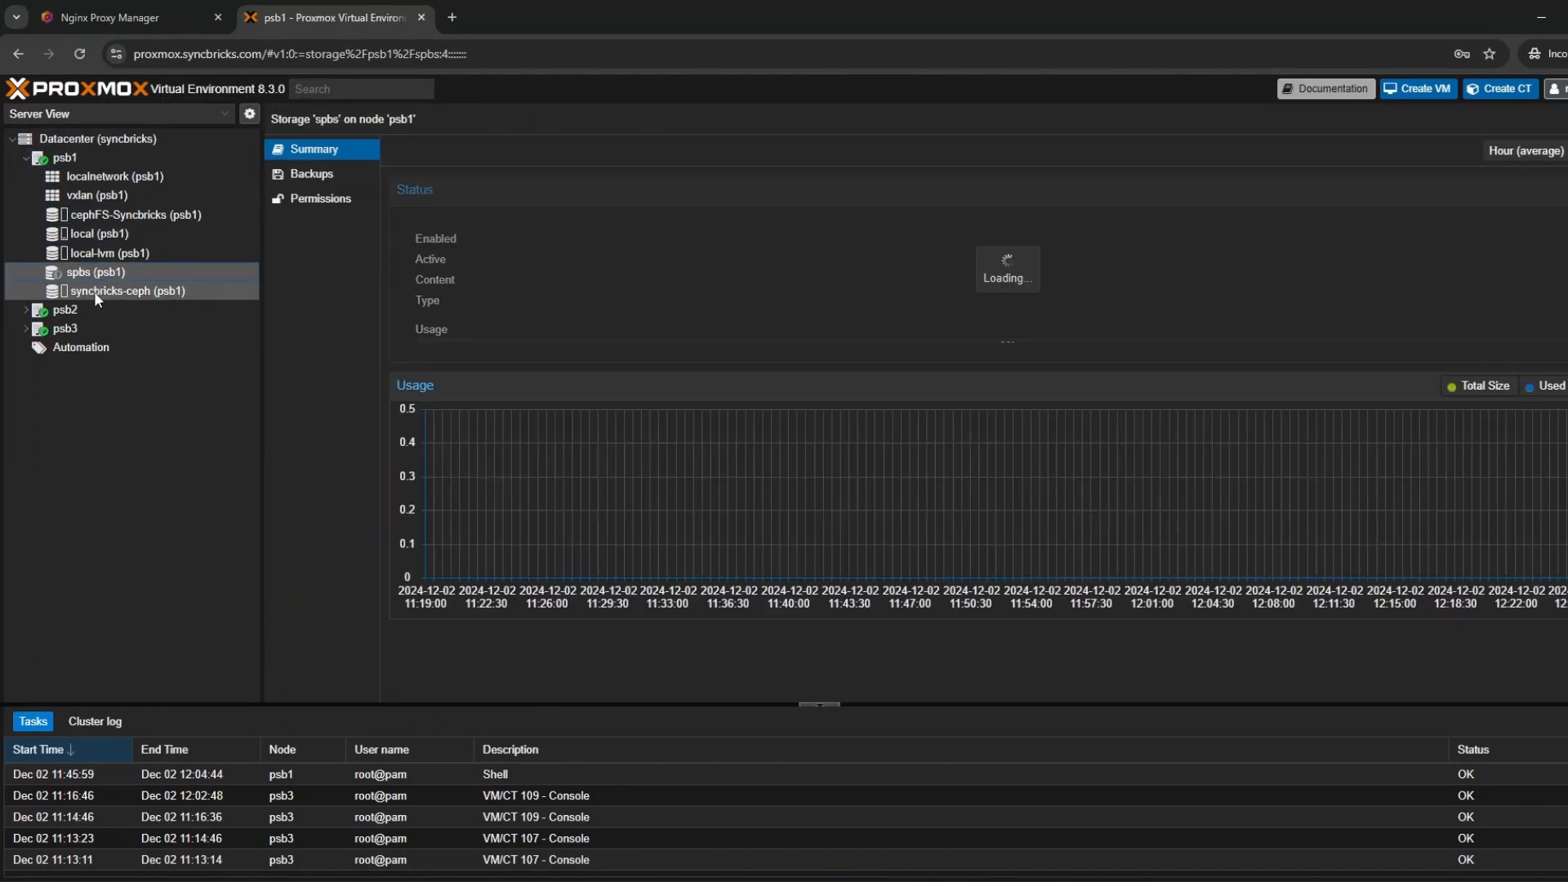
{"action": "left_click", "coordinate": [66, 312]}
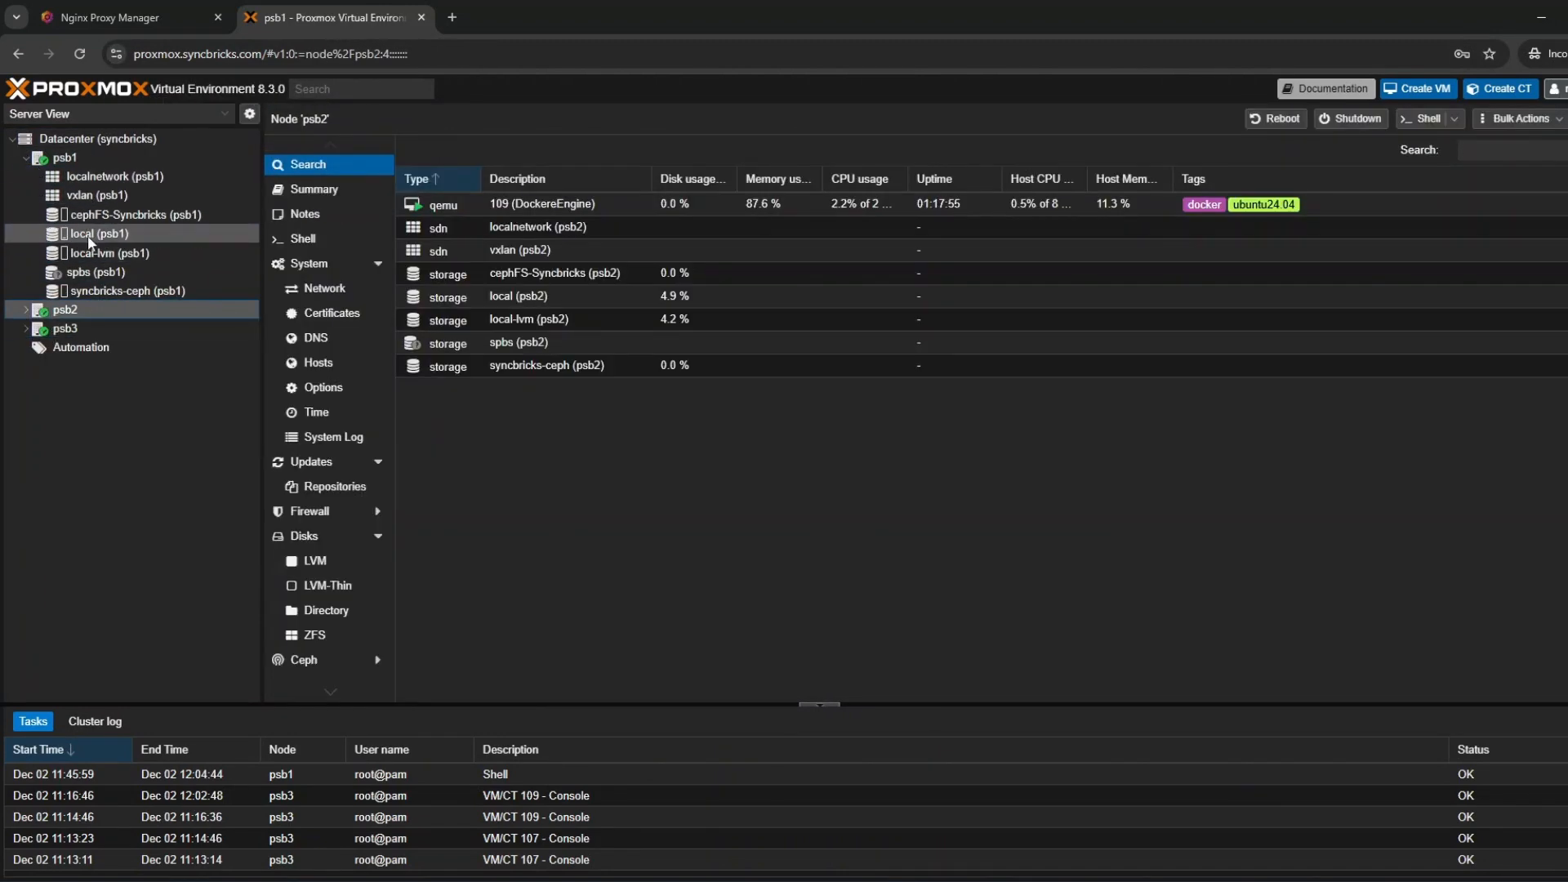
{"action": "left_click", "coordinate": [304, 213]}
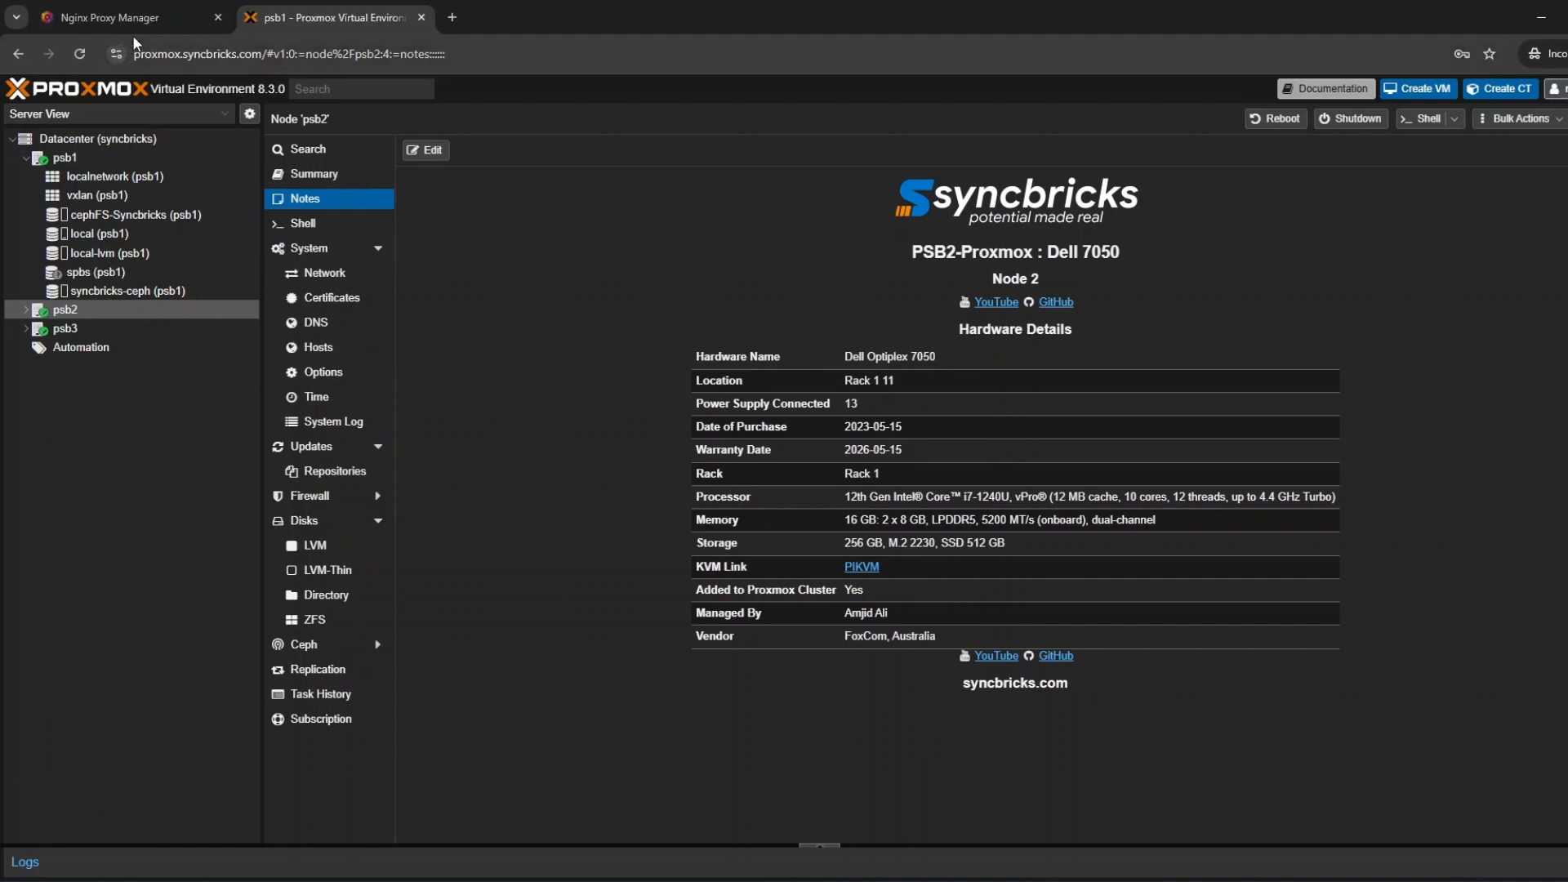
{"action": "left_click", "coordinate": [120, 17]}
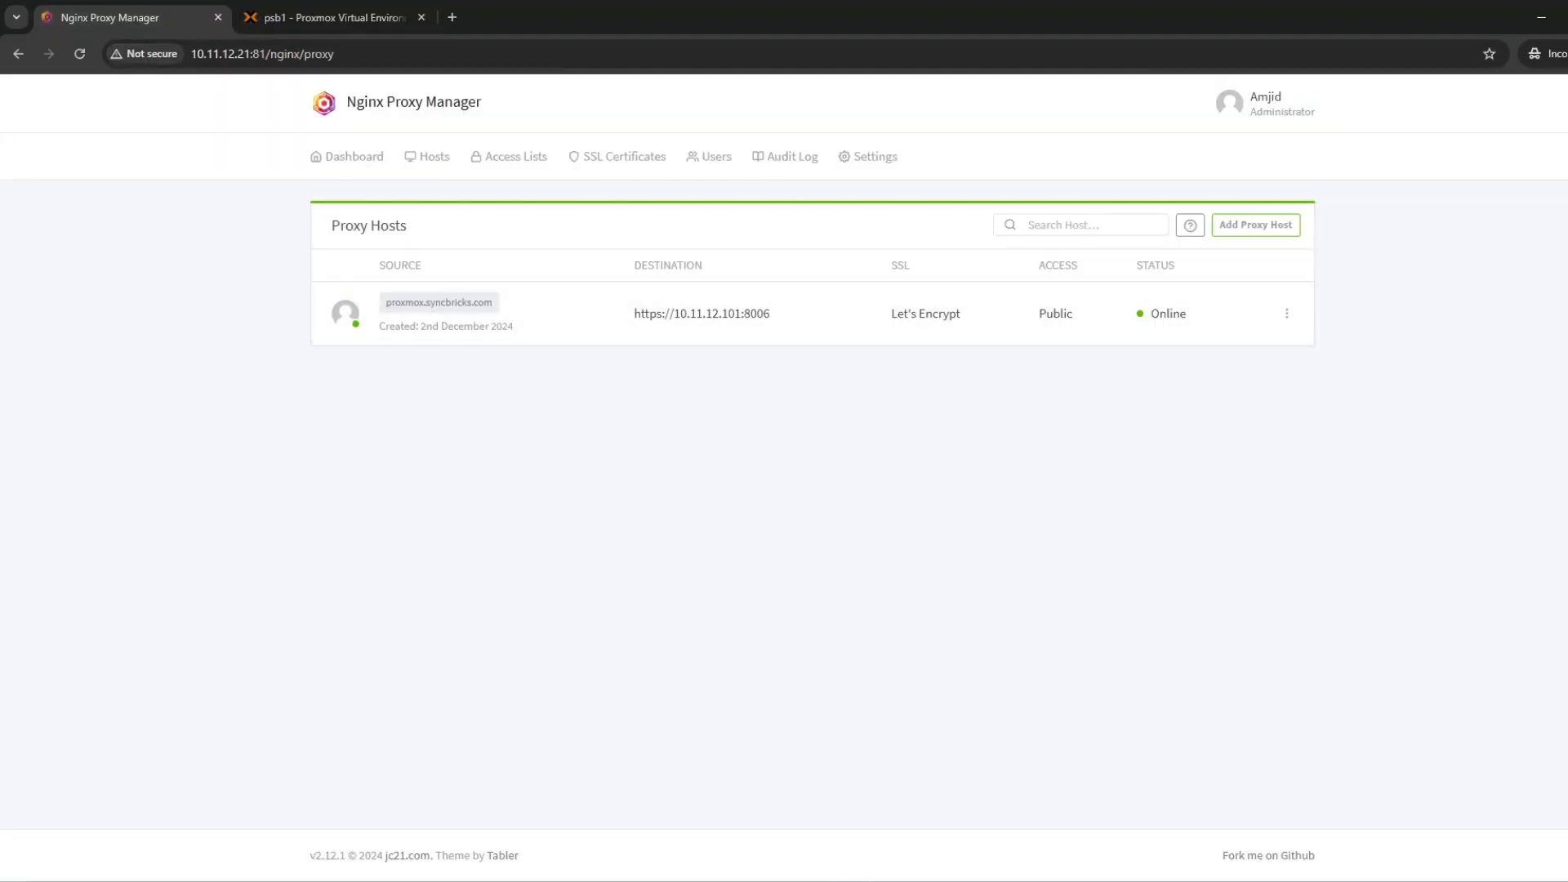